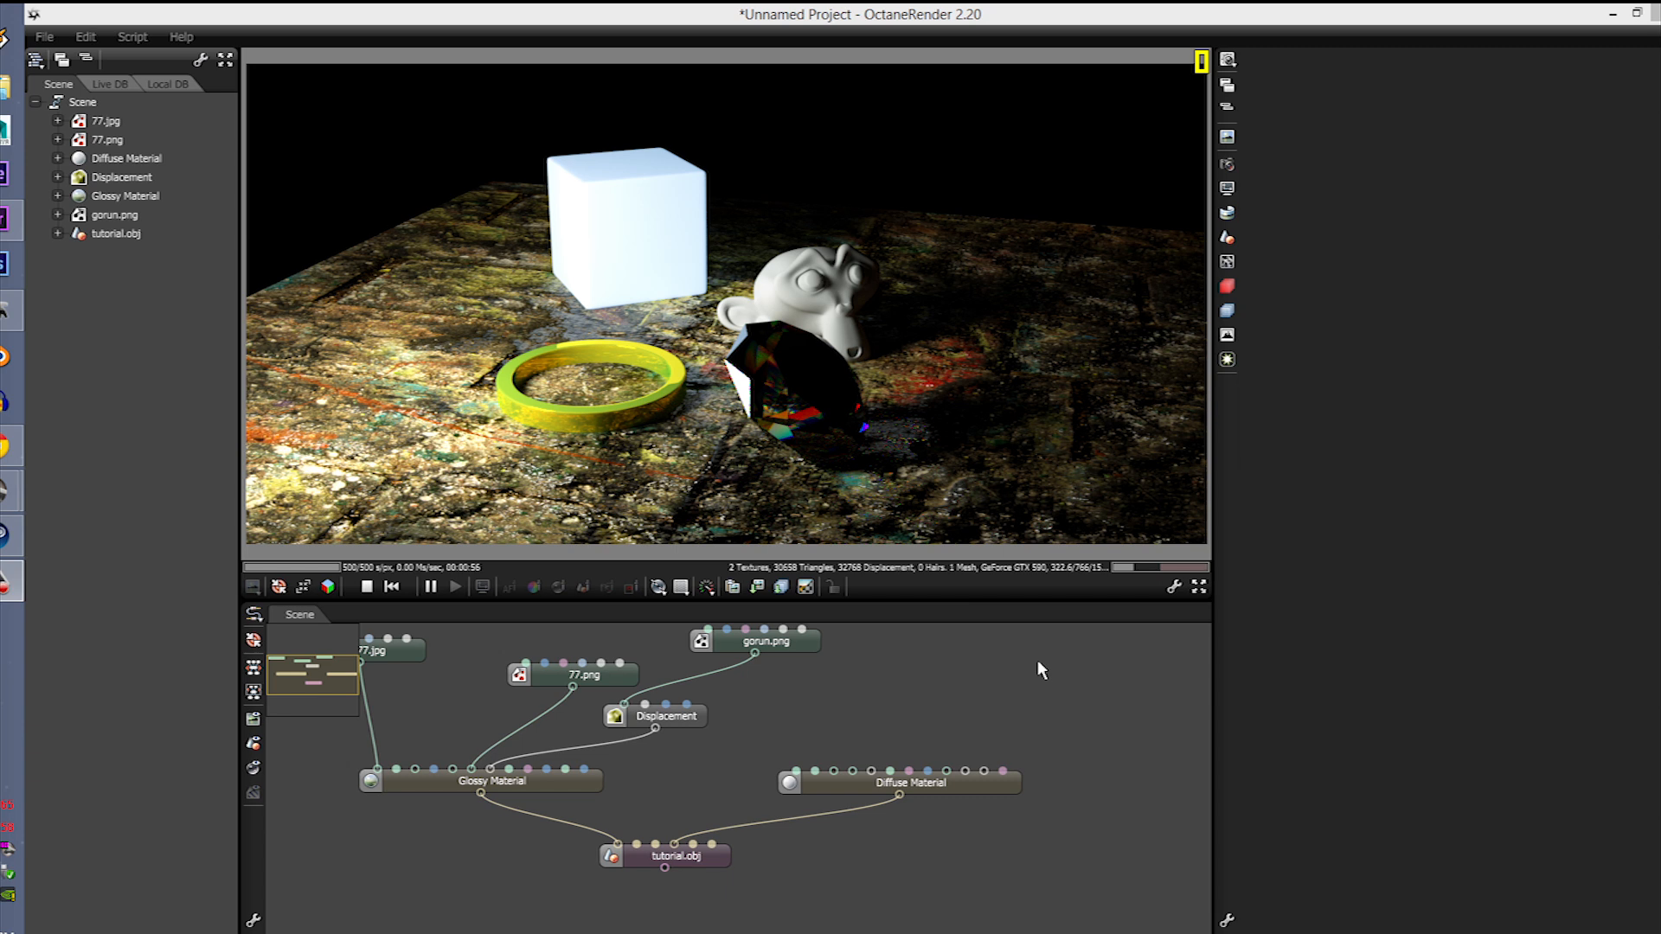
{"action": "mouse_move", "coordinate": [985, 671]}
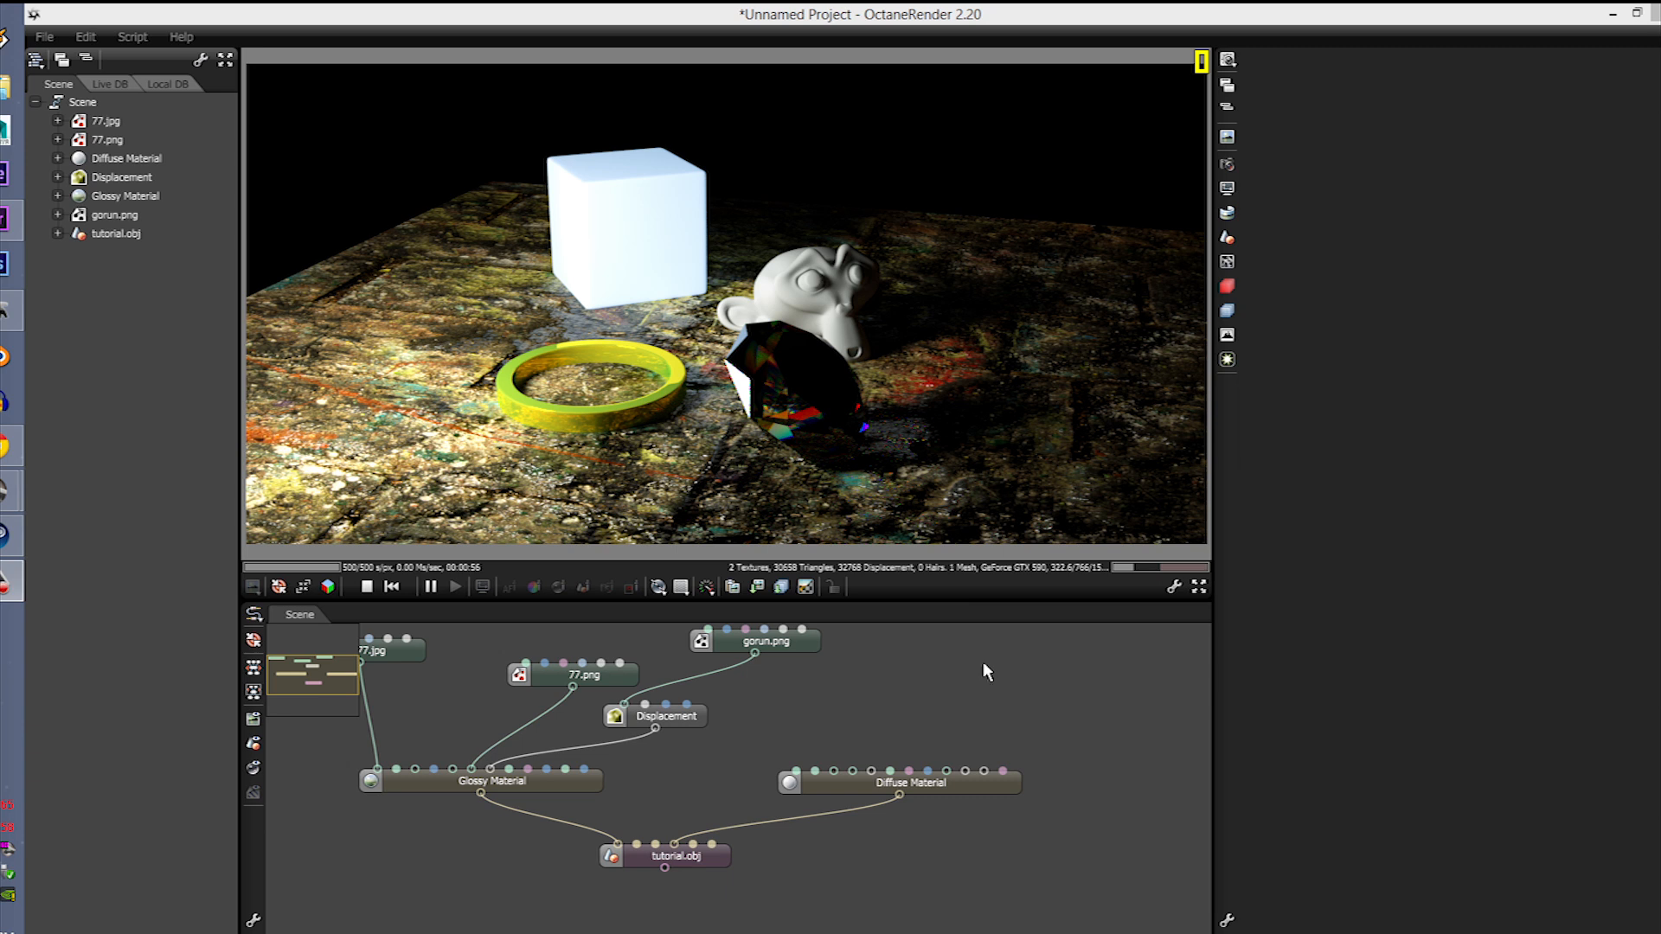
Step: Show OctaneRender's version information from the Help menu
{"action": "left_click", "coordinate": [180, 37]}
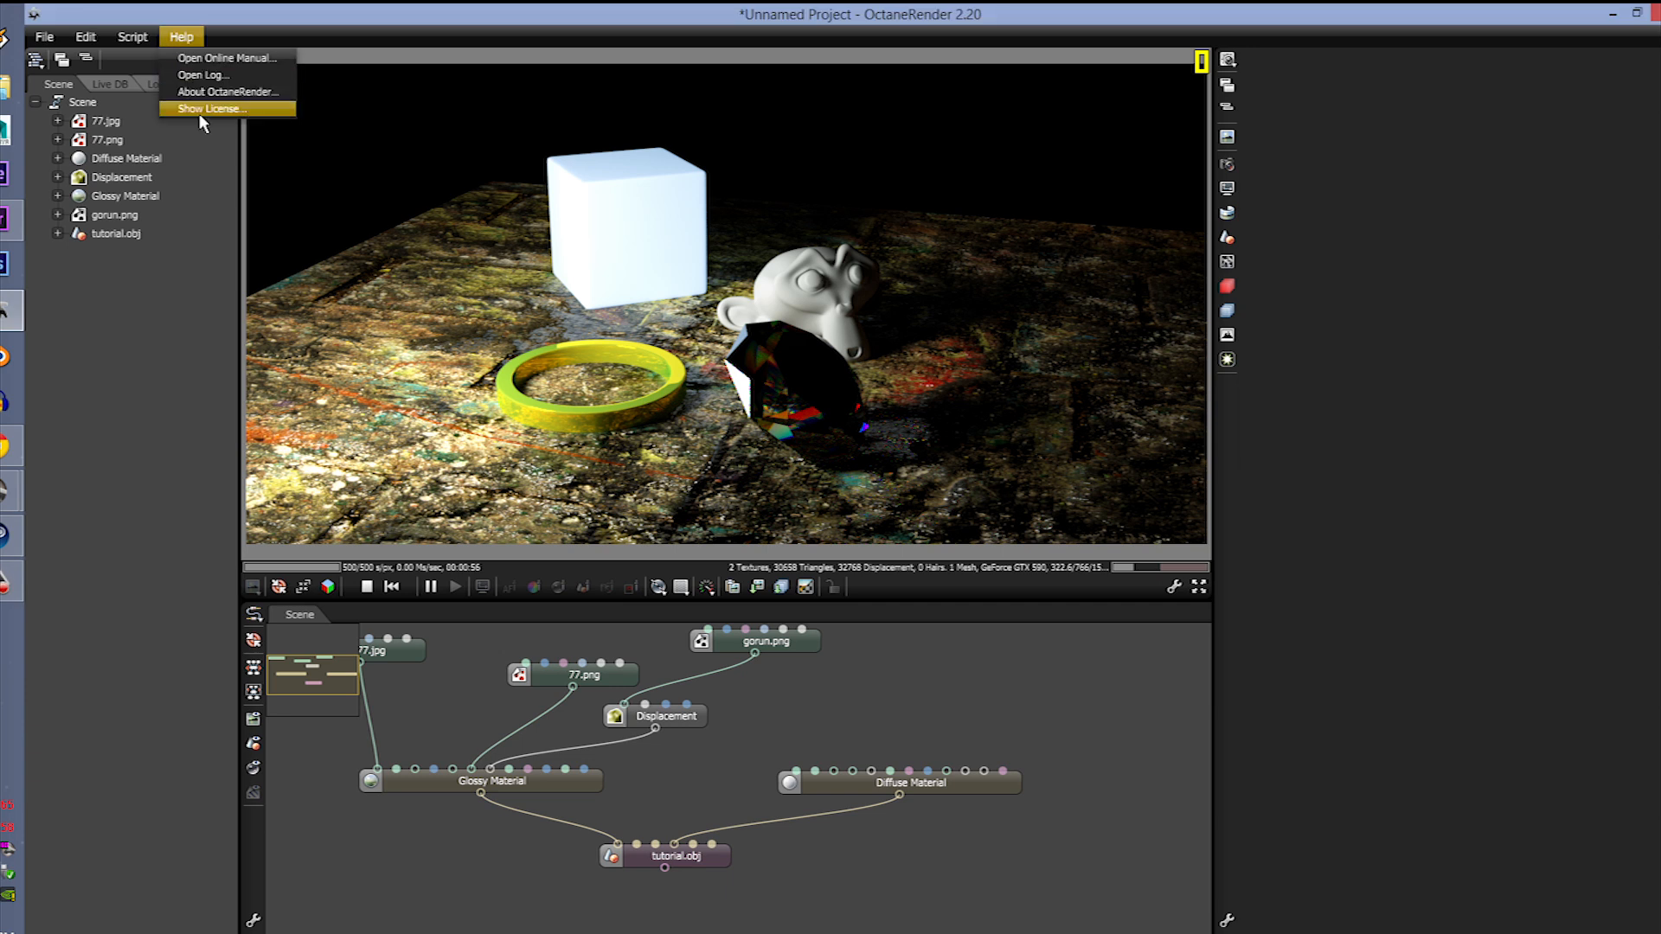
{"action": "mouse_move", "coordinate": [216, 121]}
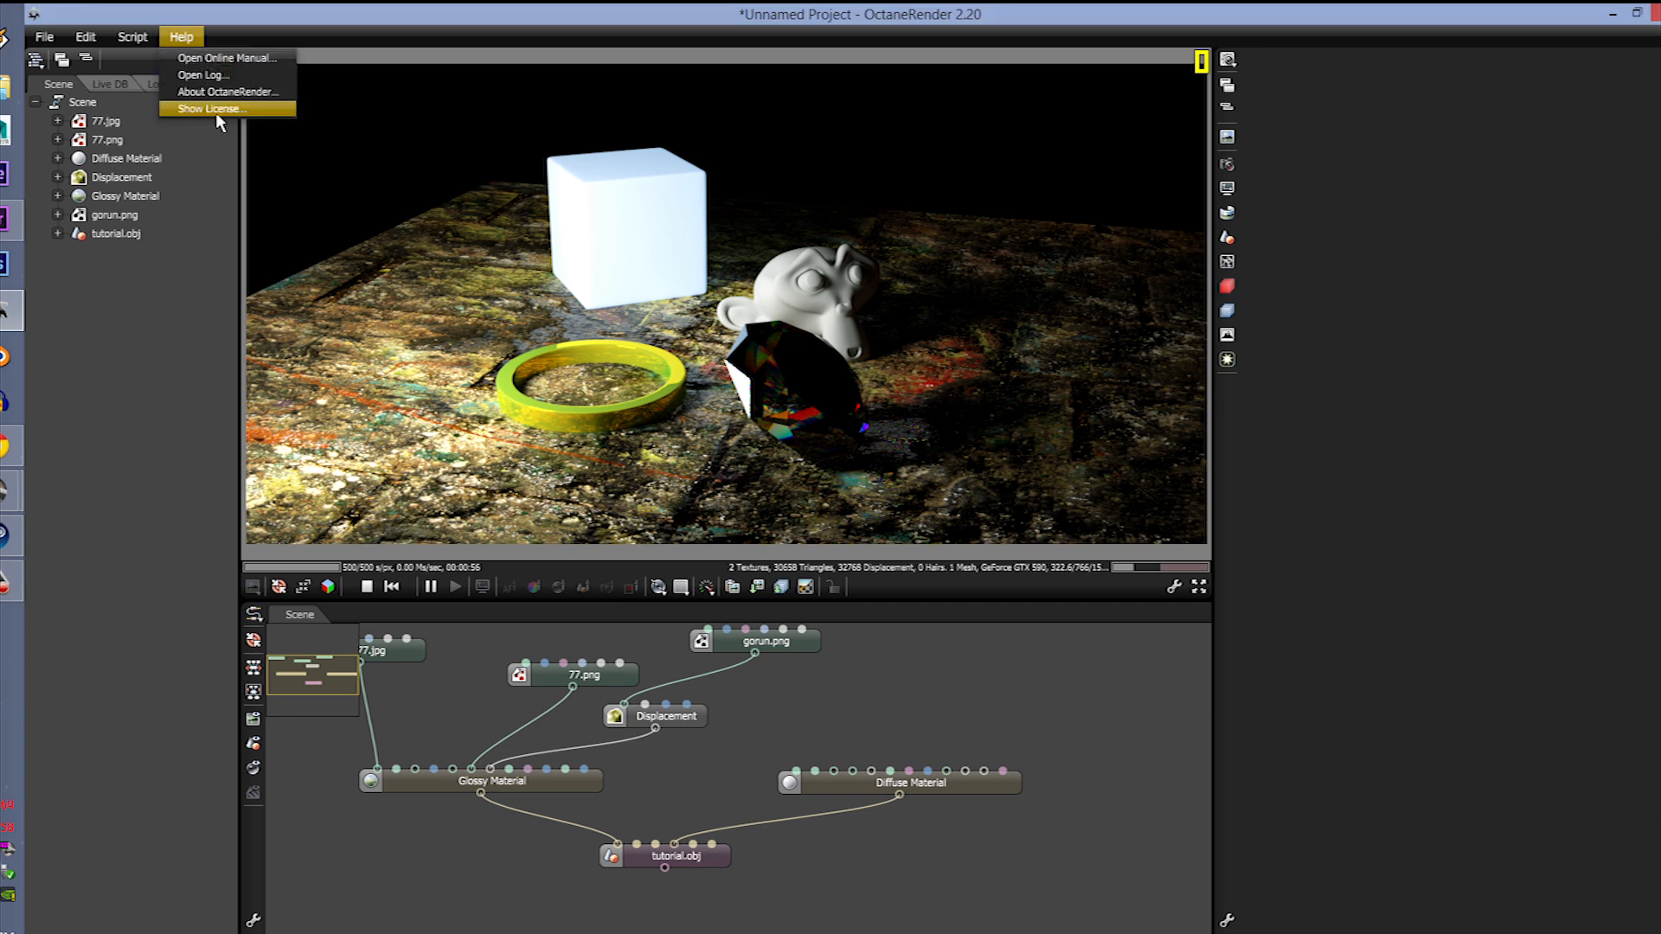
{"action": "left_click", "coordinate": [228, 91]}
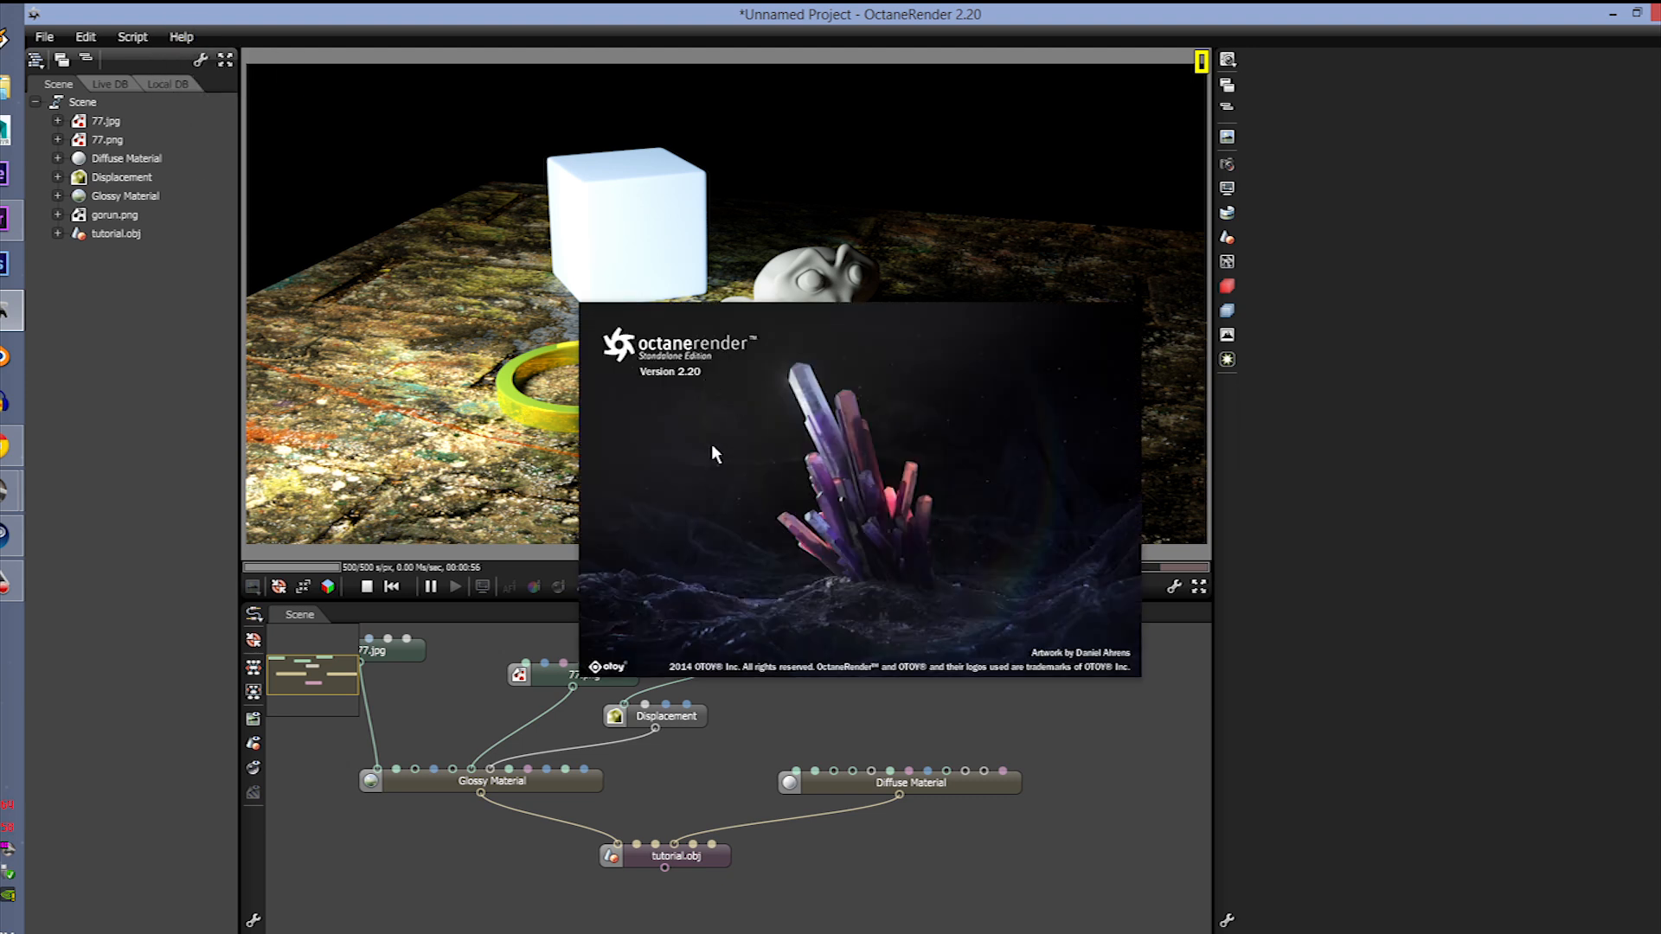
{"action": "mouse_move", "coordinate": [1141, 768]}
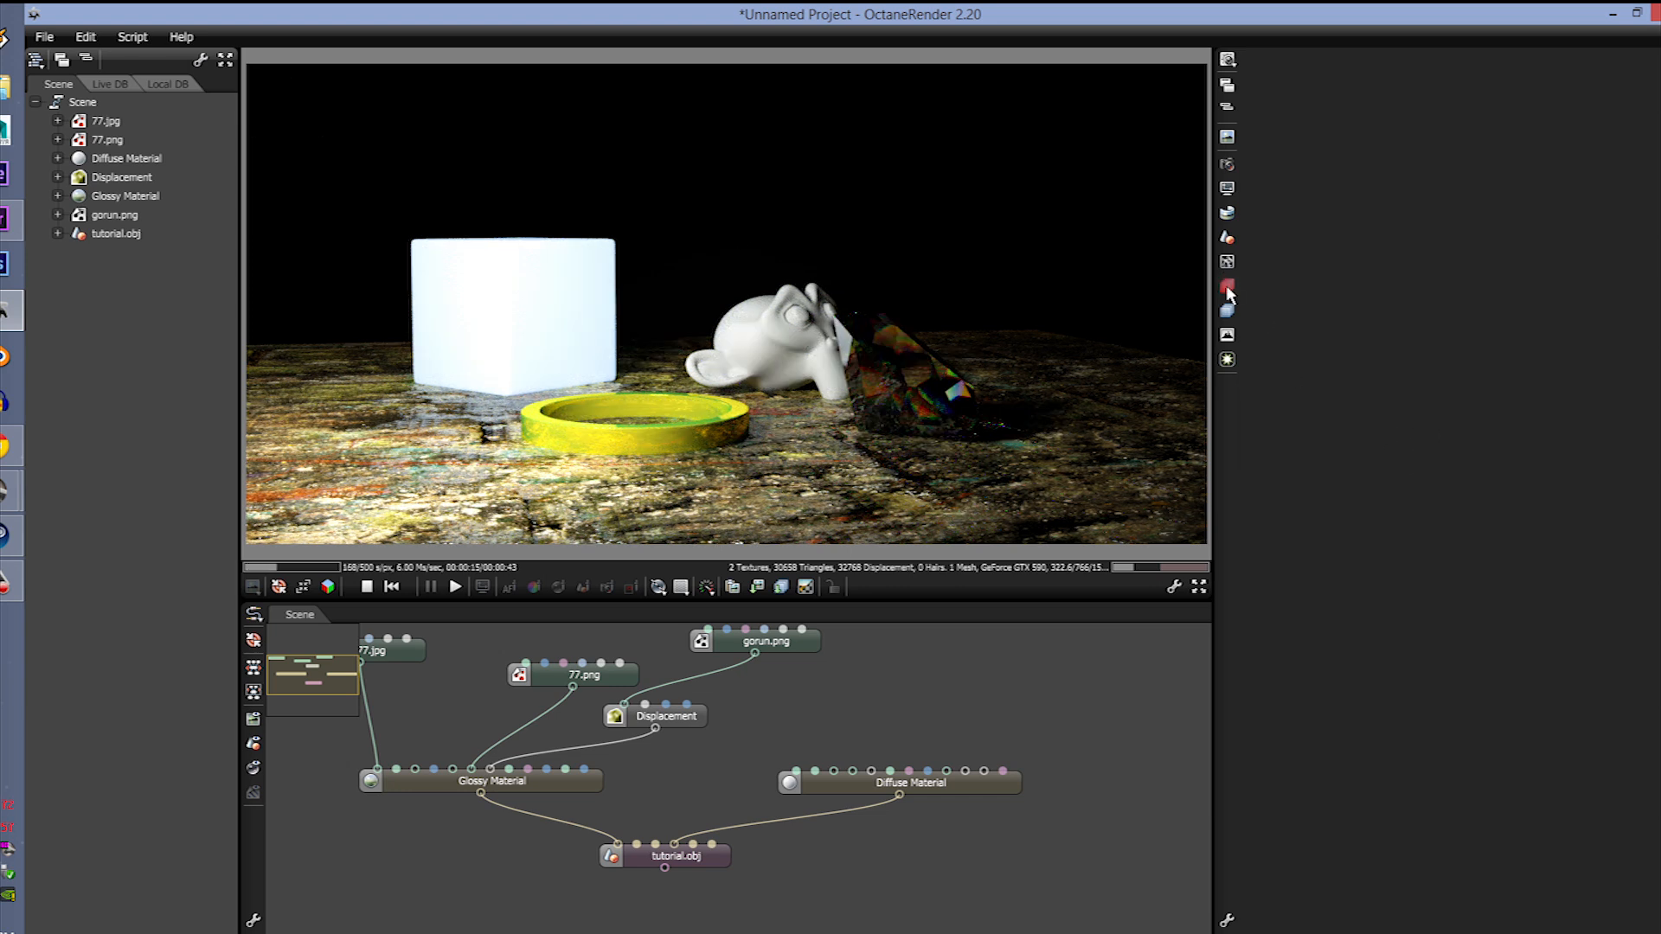
{"action": "mouse_move", "coordinate": [1226, 317]}
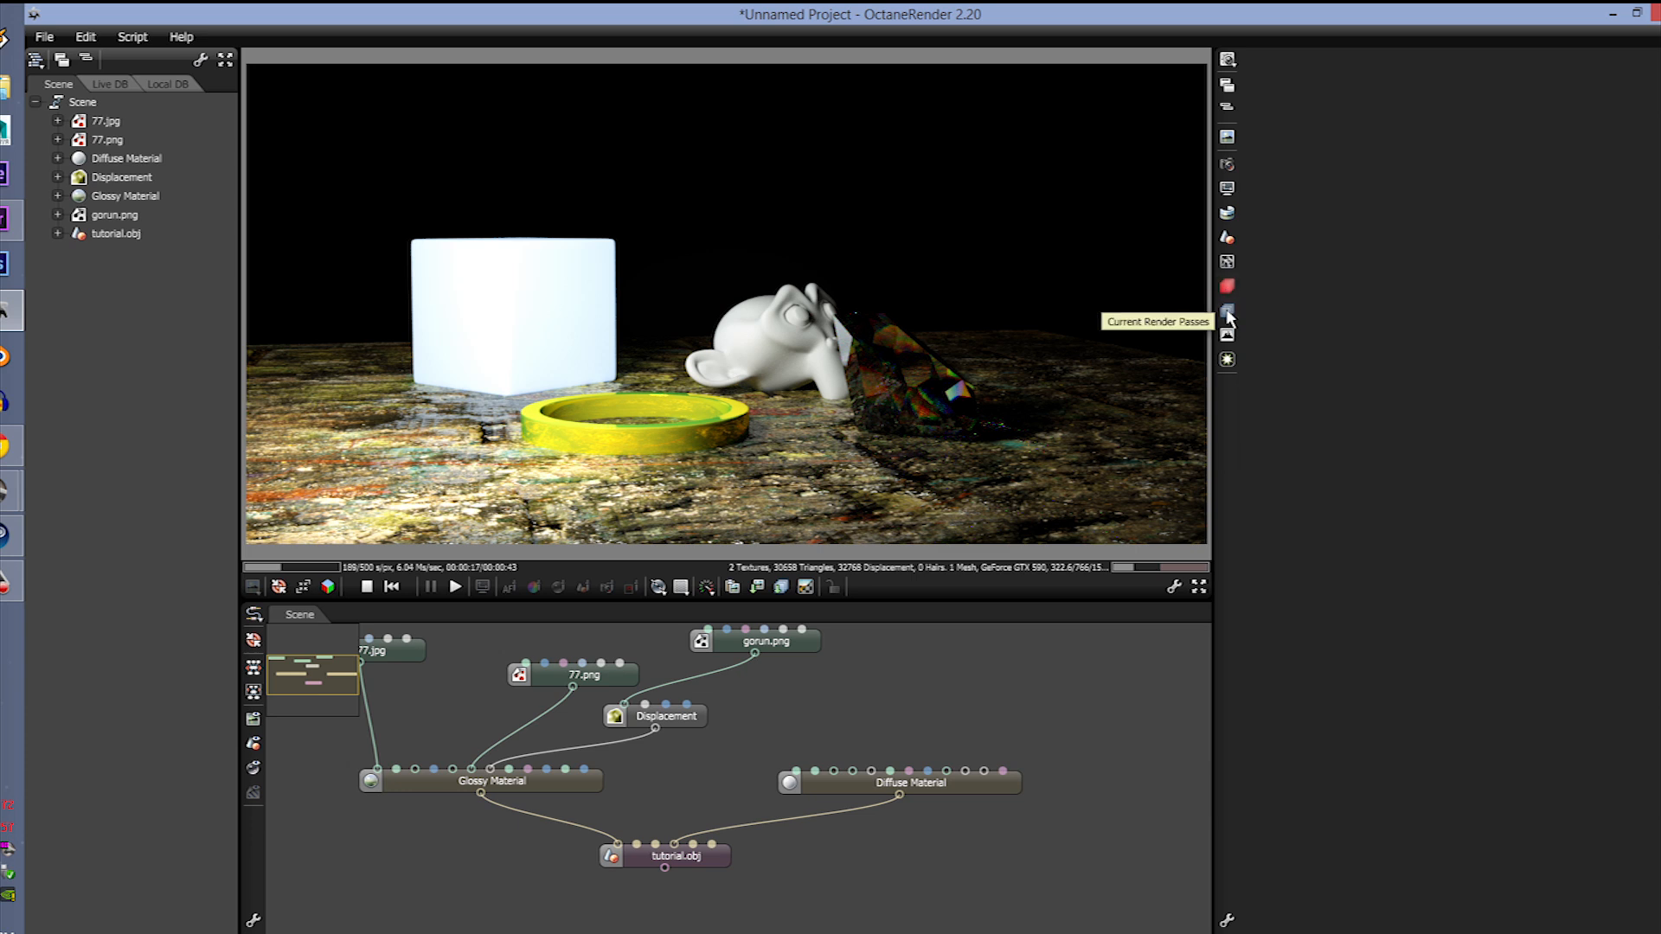
{"action": "mouse_move", "coordinate": [1237, 327]}
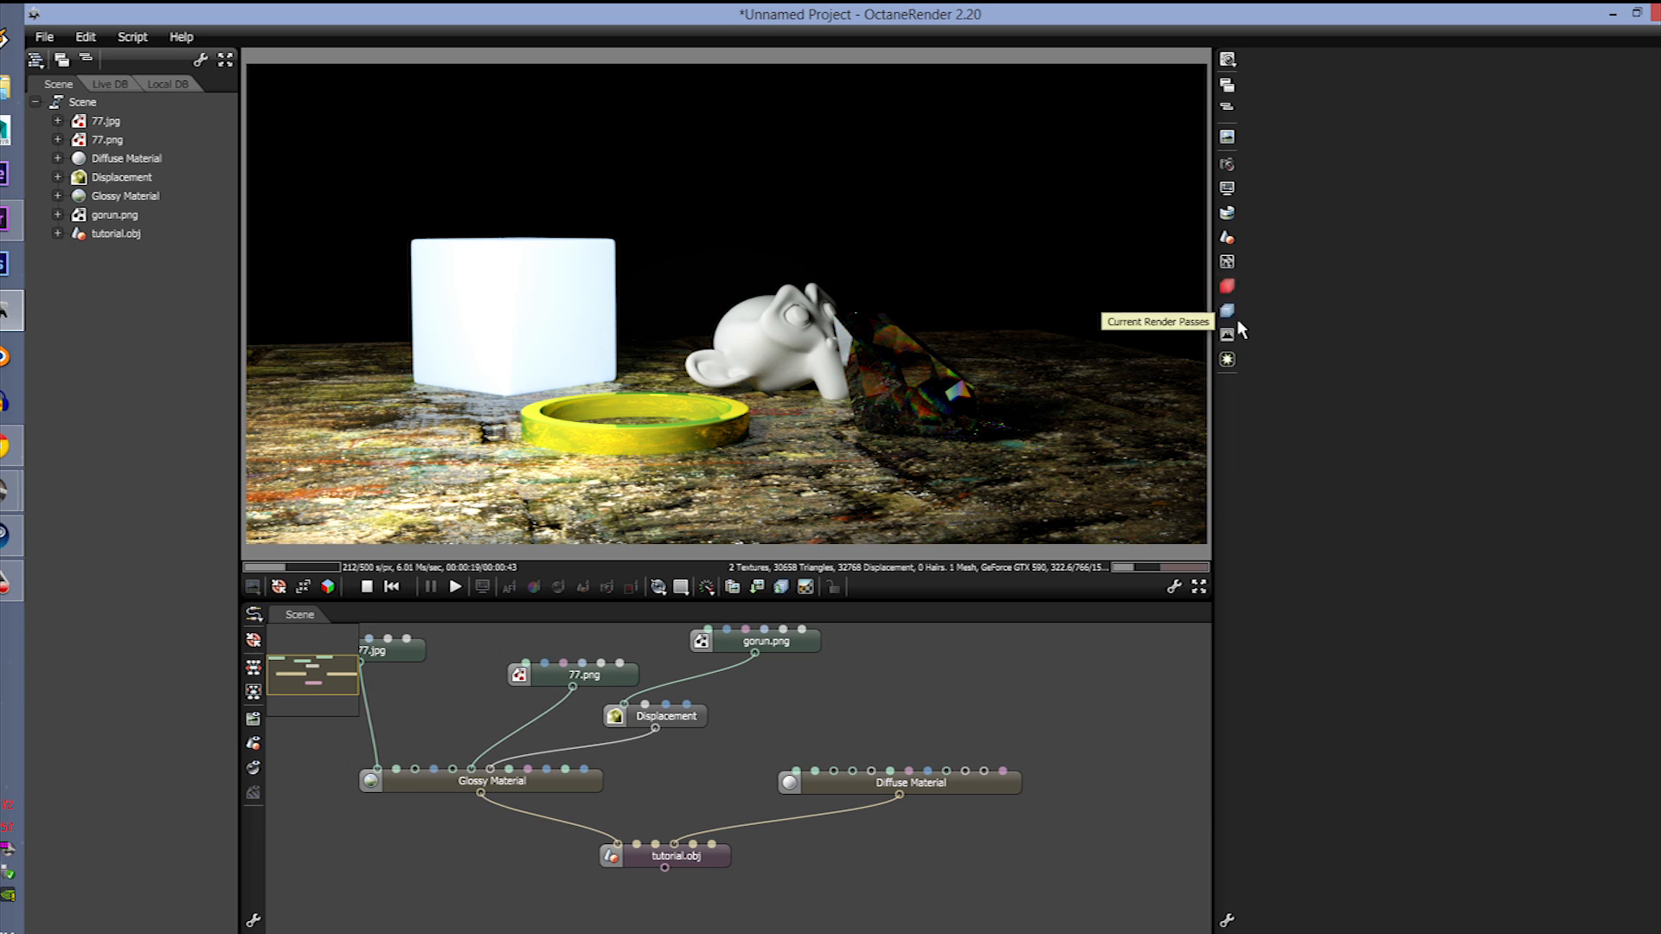
Step: Show the Render Passes panel with Beauty passes expanded and Render layer and Info groups collapsed
{"action": "left_click", "coordinate": [1226, 310]}
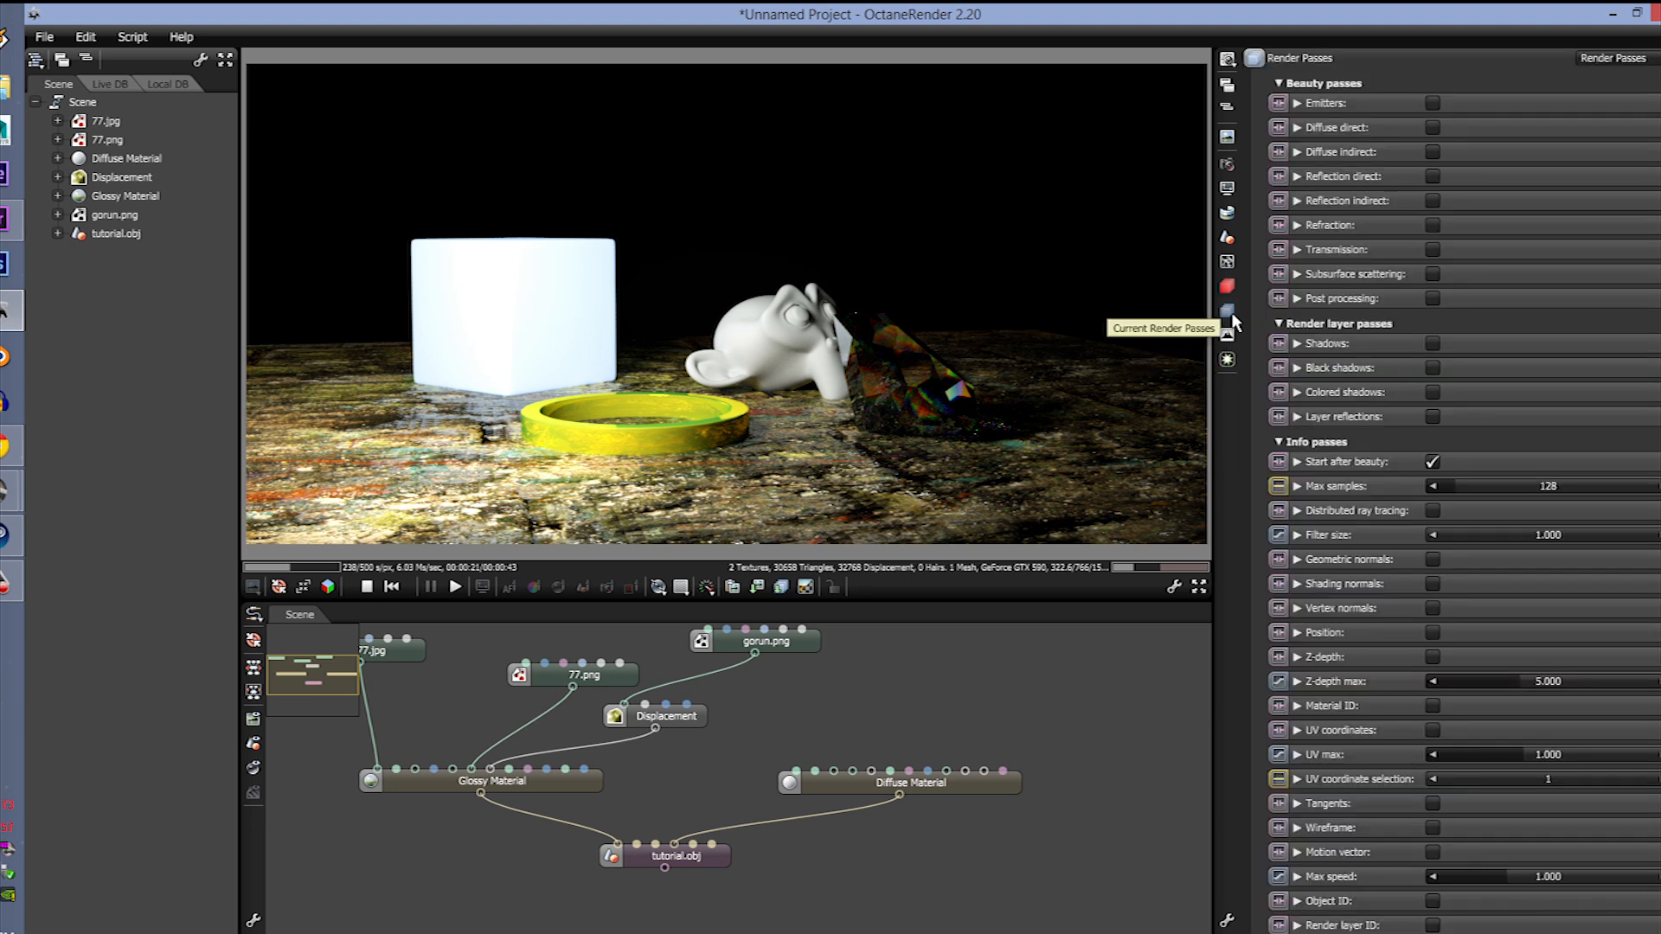
{"action": "left_click", "coordinate": [1278, 83]}
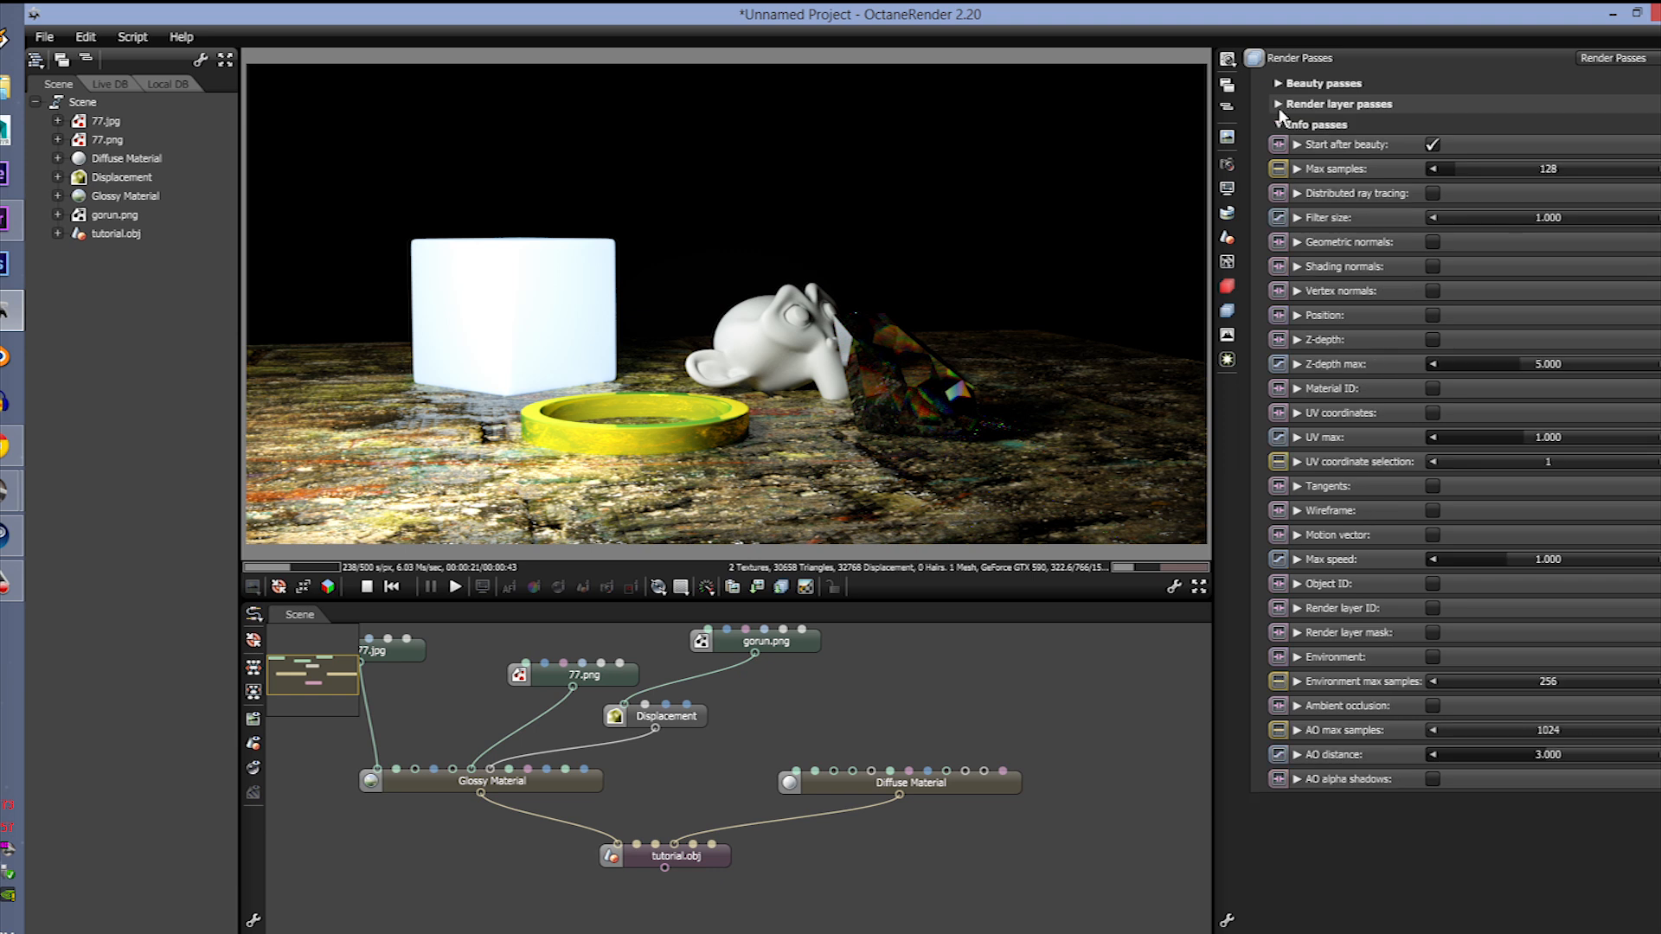
{"action": "left_click", "coordinate": [1325, 83]}
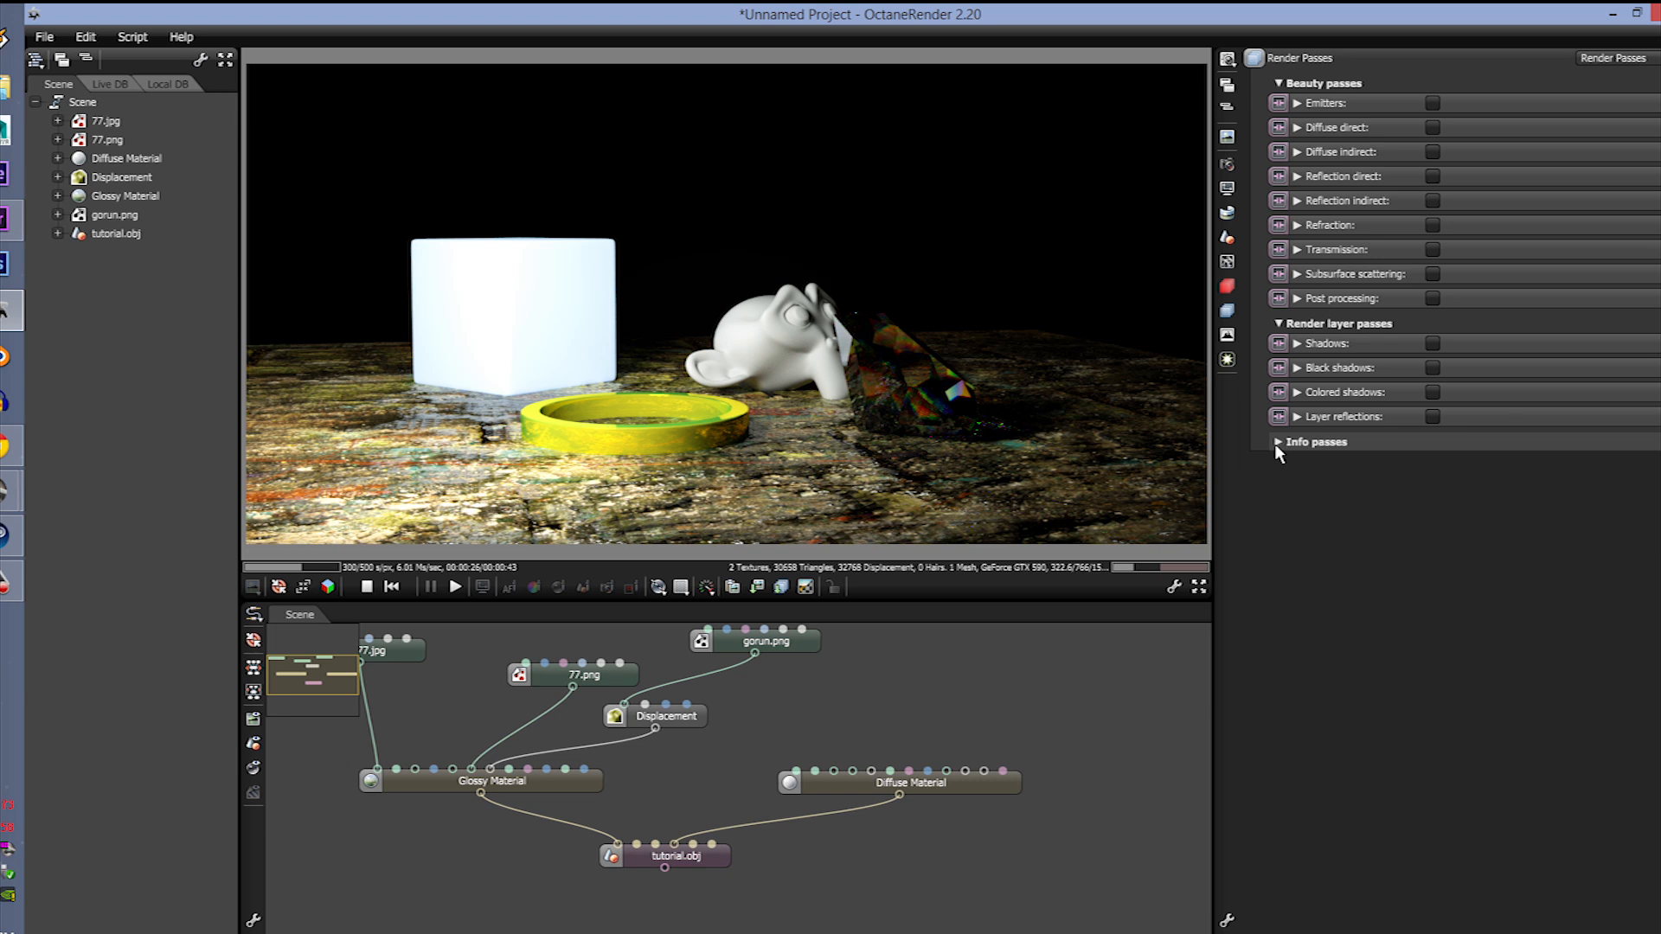
{"action": "left_click", "coordinate": [1316, 442]}
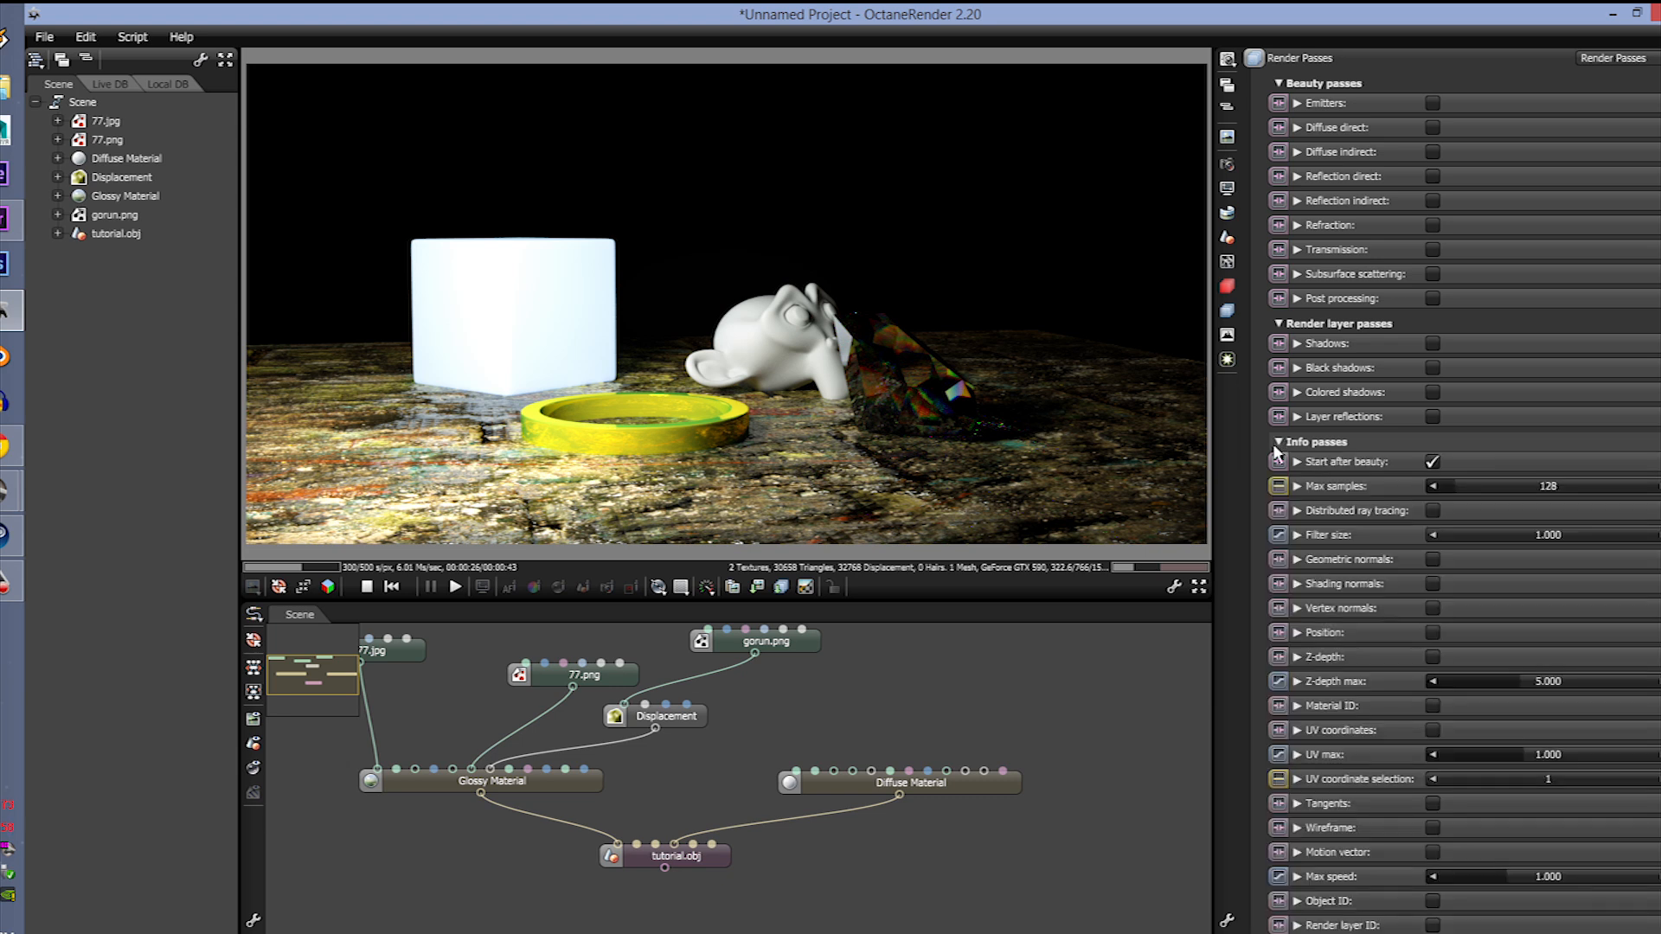
{"action": "left_click", "coordinate": [1315, 442]}
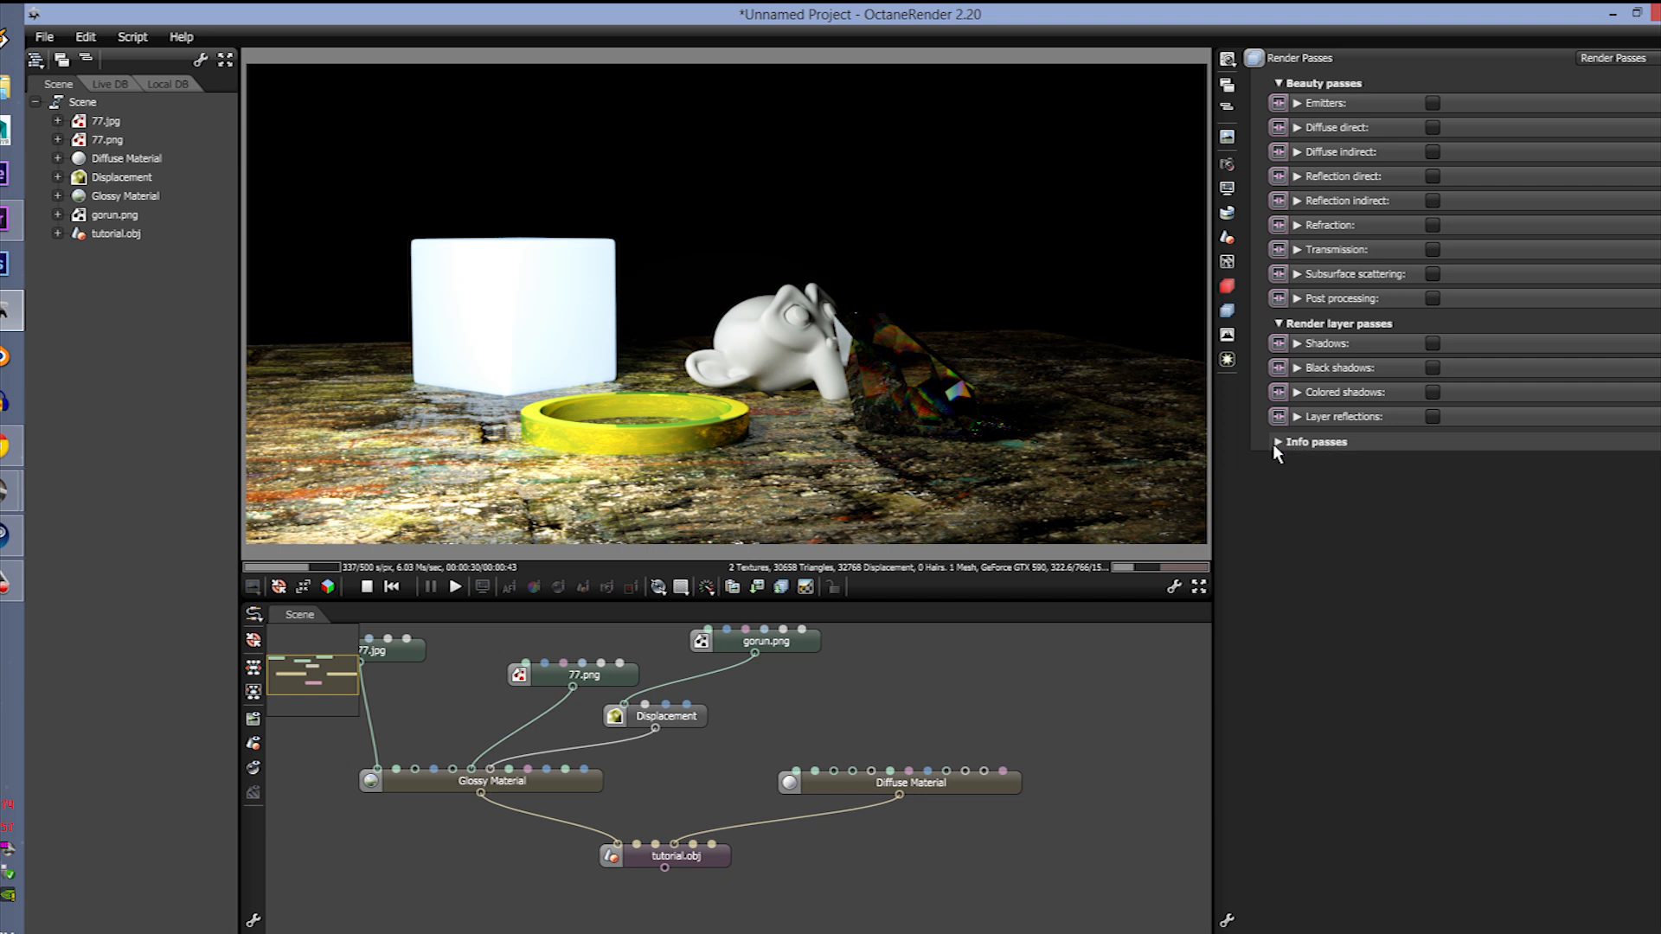
{"action": "left_click", "coordinate": [1282, 322]}
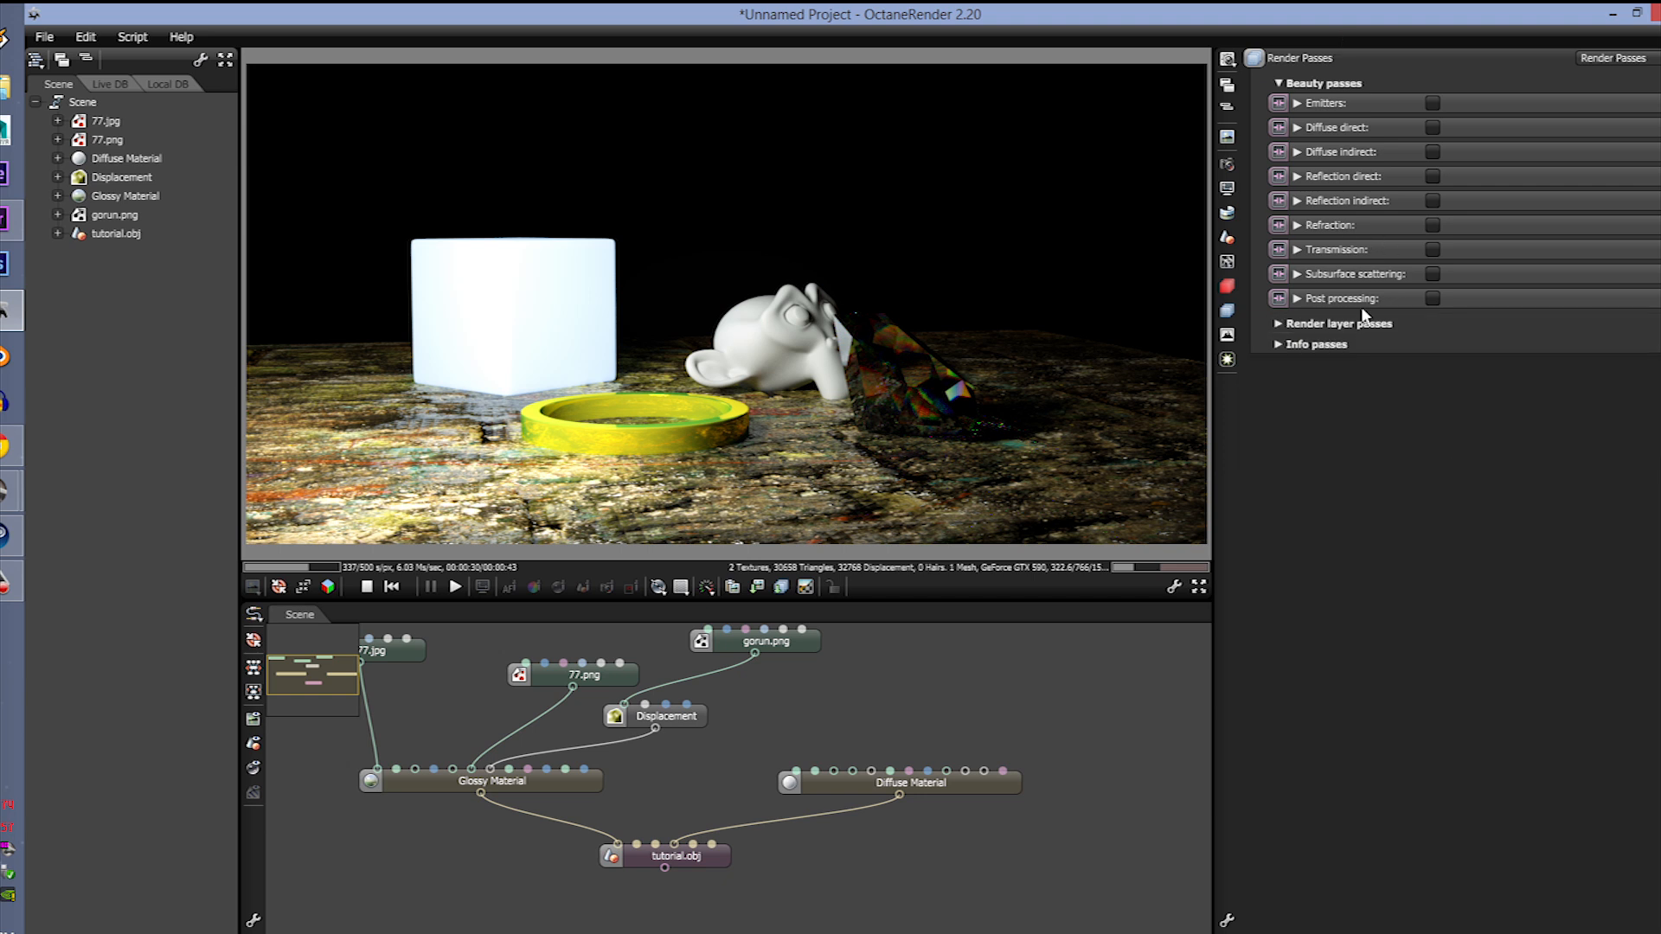
{"action": "mouse_move", "coordinate": [1340, 298]}
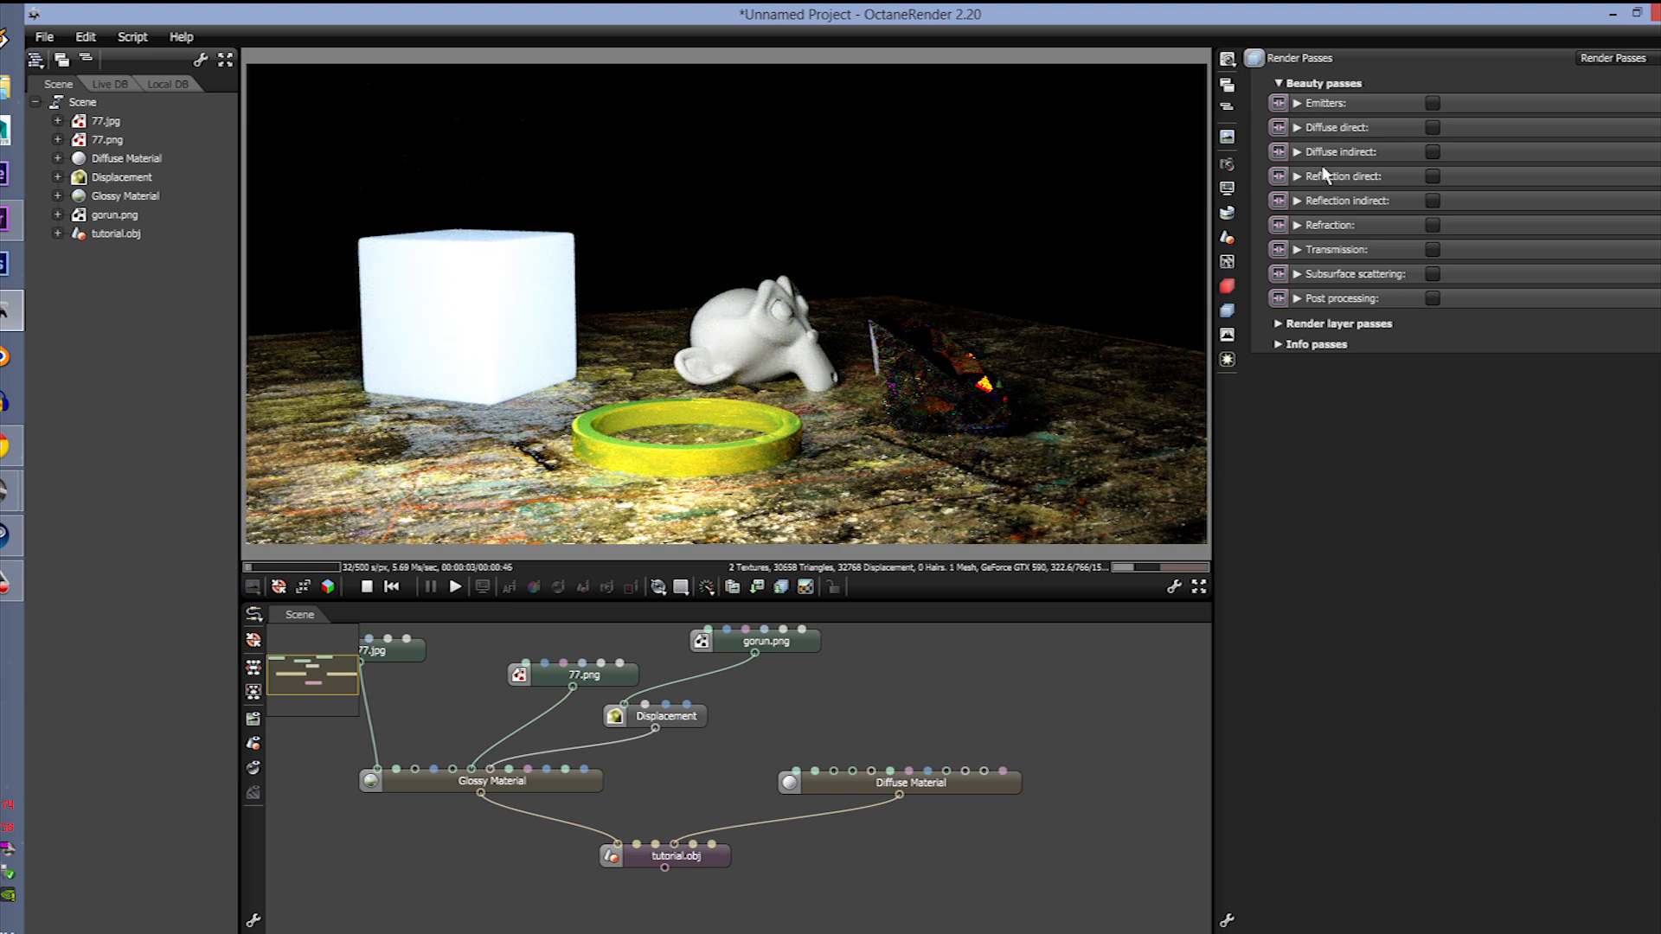
{"action": "mouse_move", "coordinate": [1338, 218]}
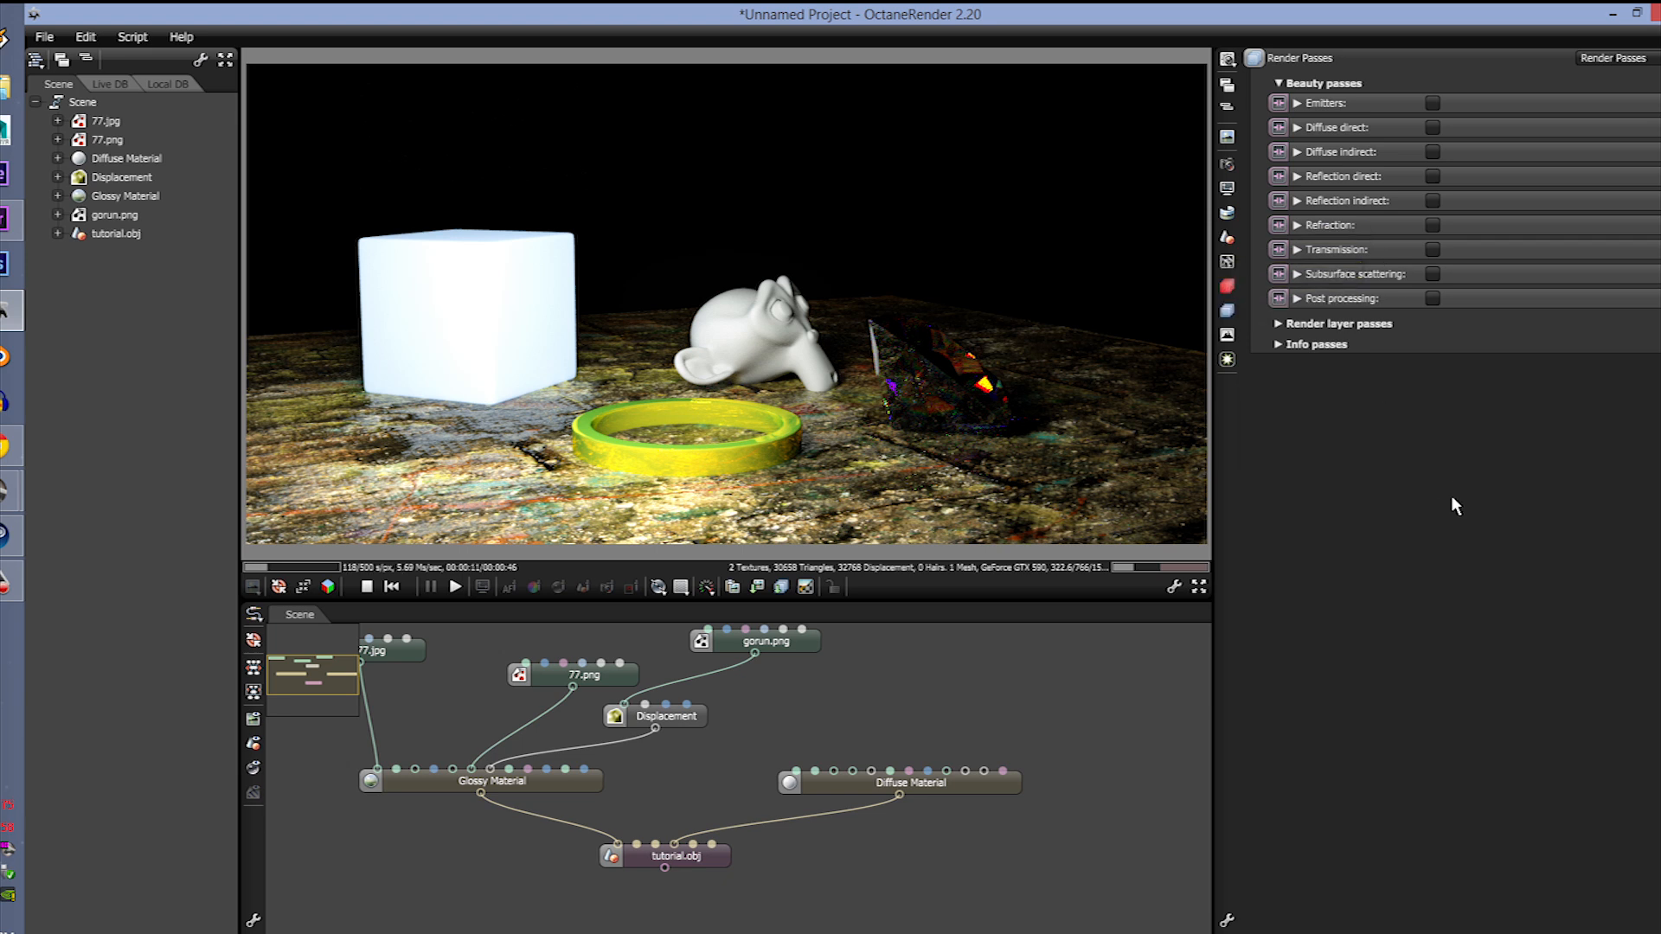
Step: Enable the Emitters, the next beauty pass and Subsurface scattering passes so the scene re-renders
{"action": "left_click", "coordinate": [1432, 102]}
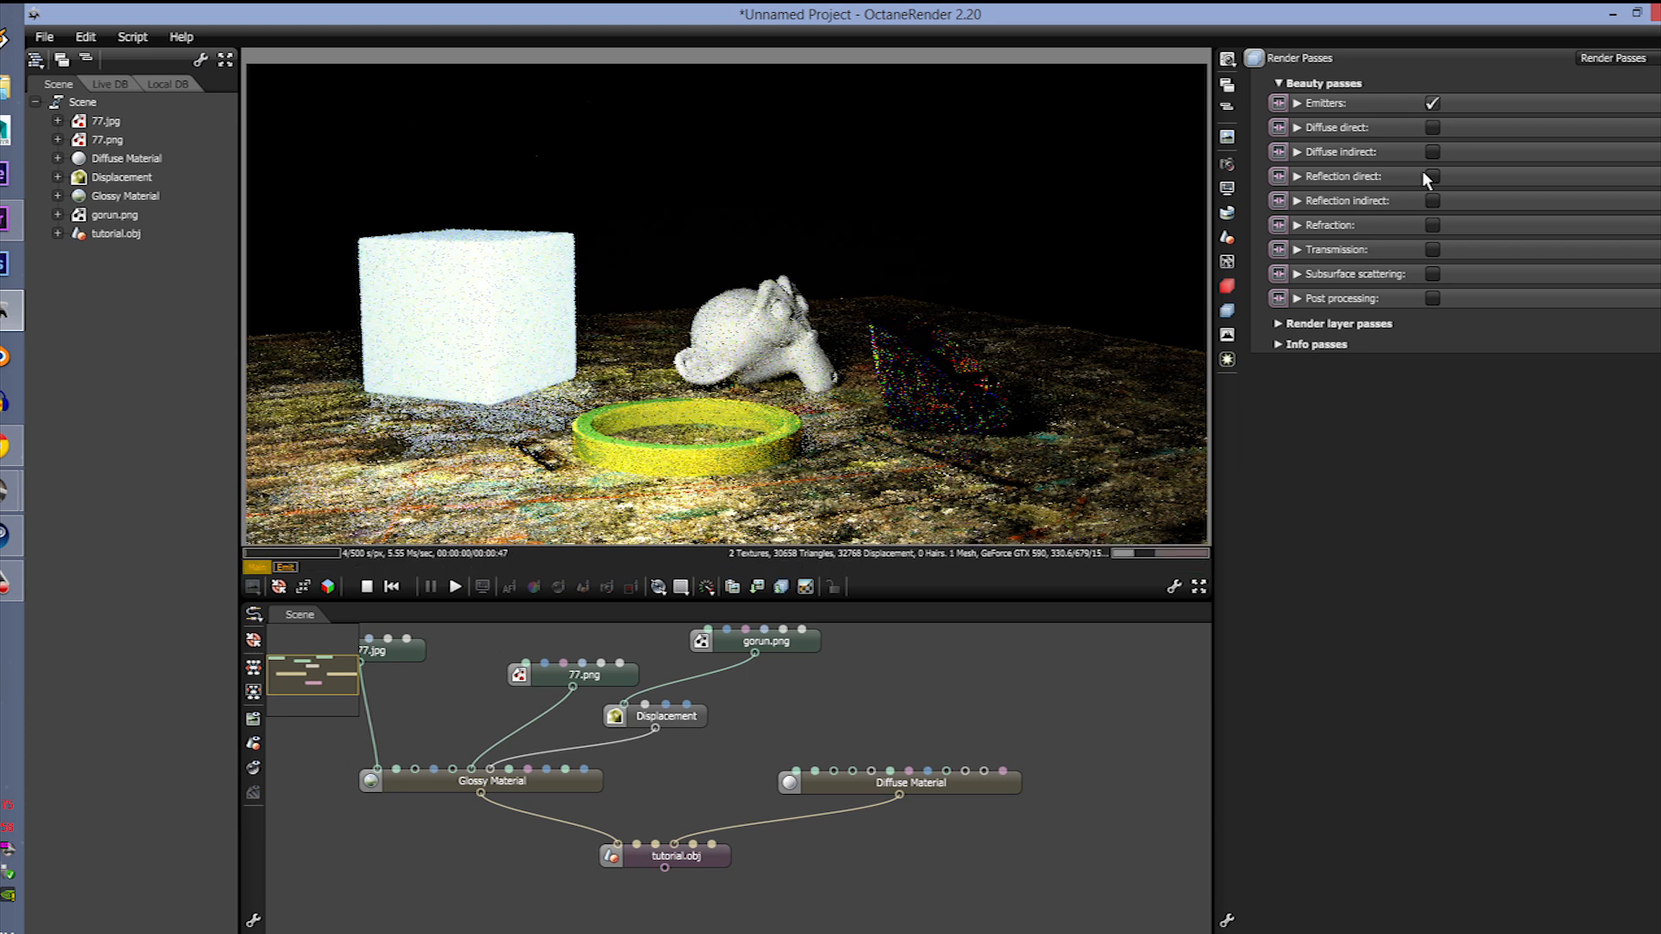
{"action": "left_click", "coordinate": [1432, 127]}
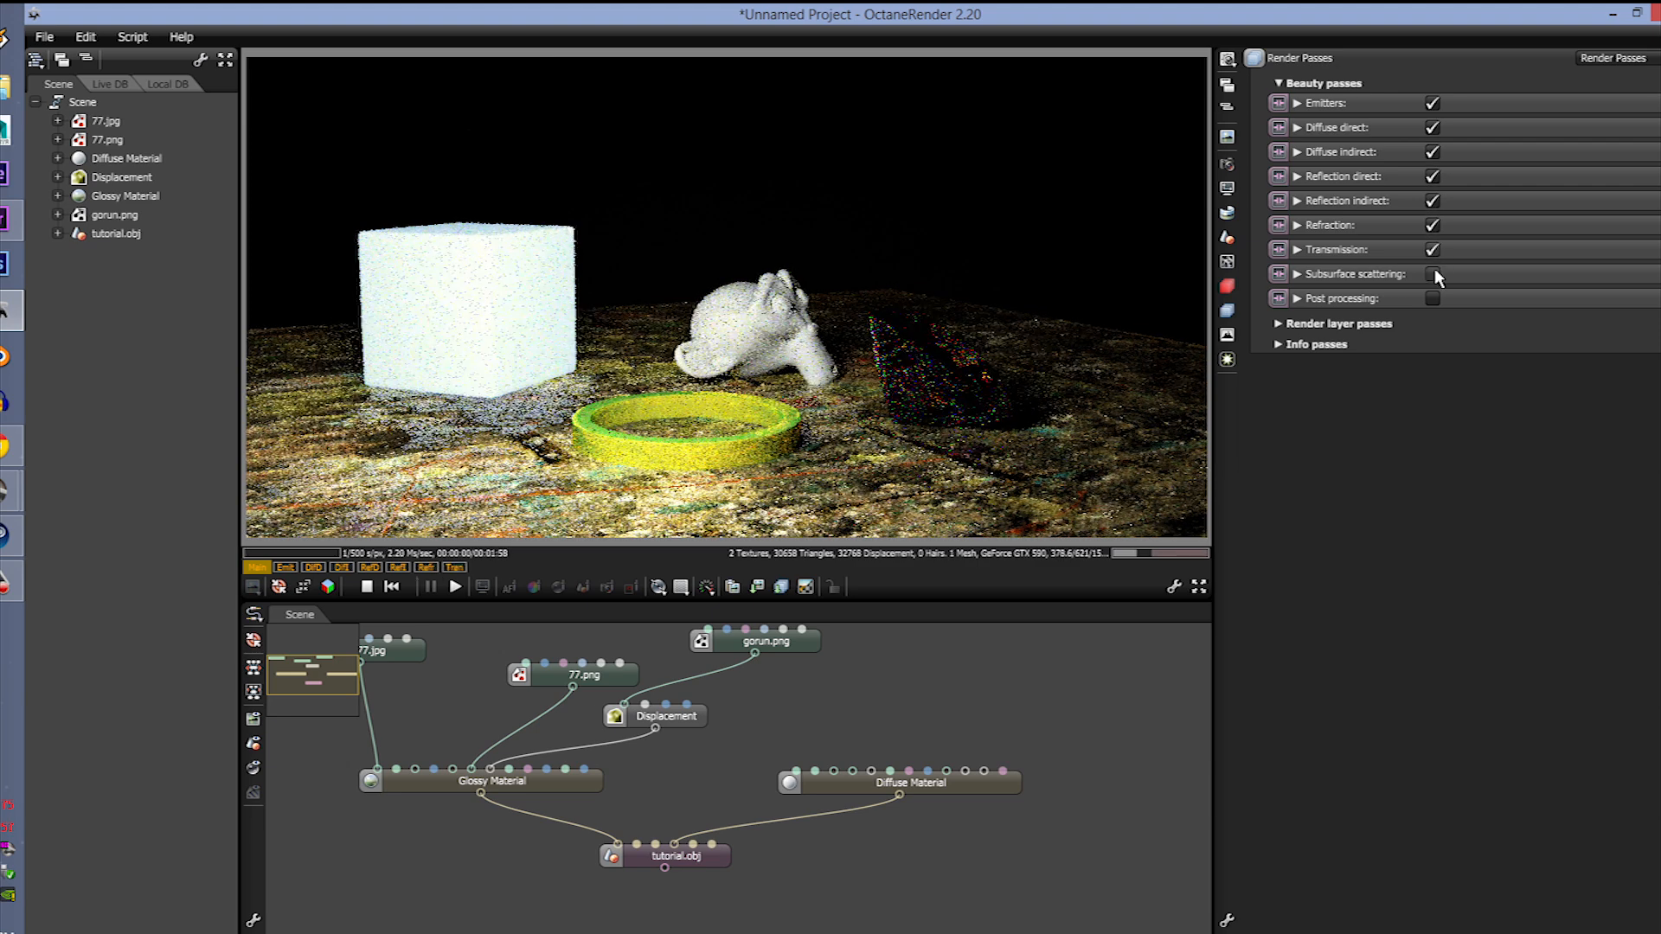
{"action": "left_click", "coordinate": [1434, 298]}
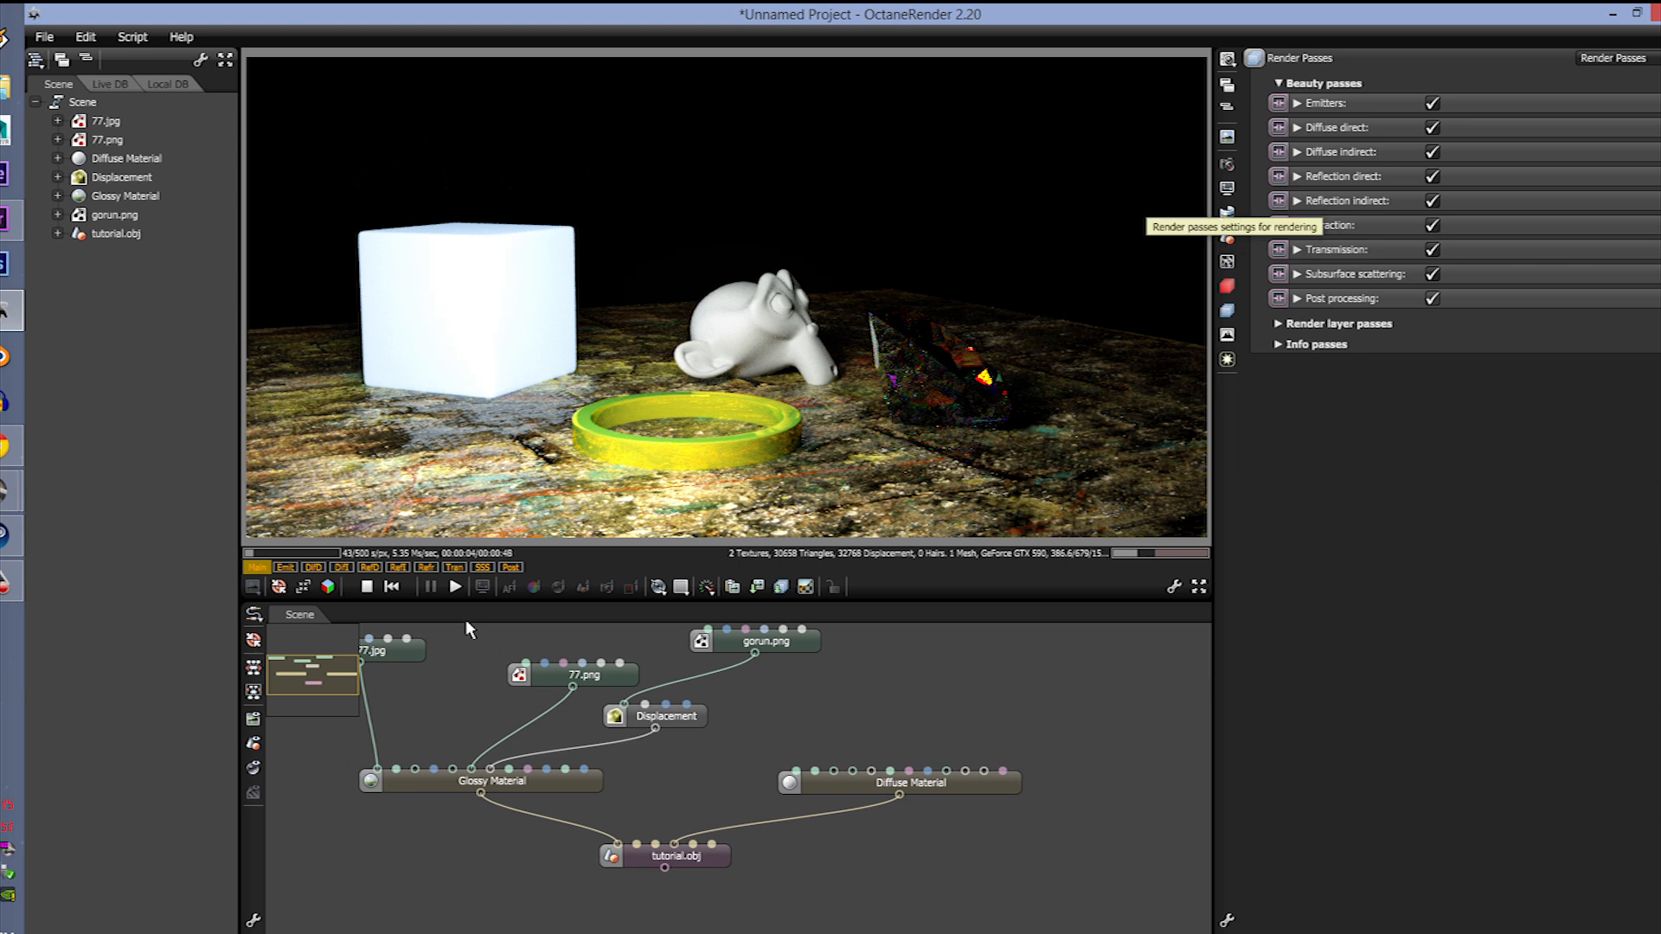
{"action": "mouse_move", "coordinate": [434, 614]}
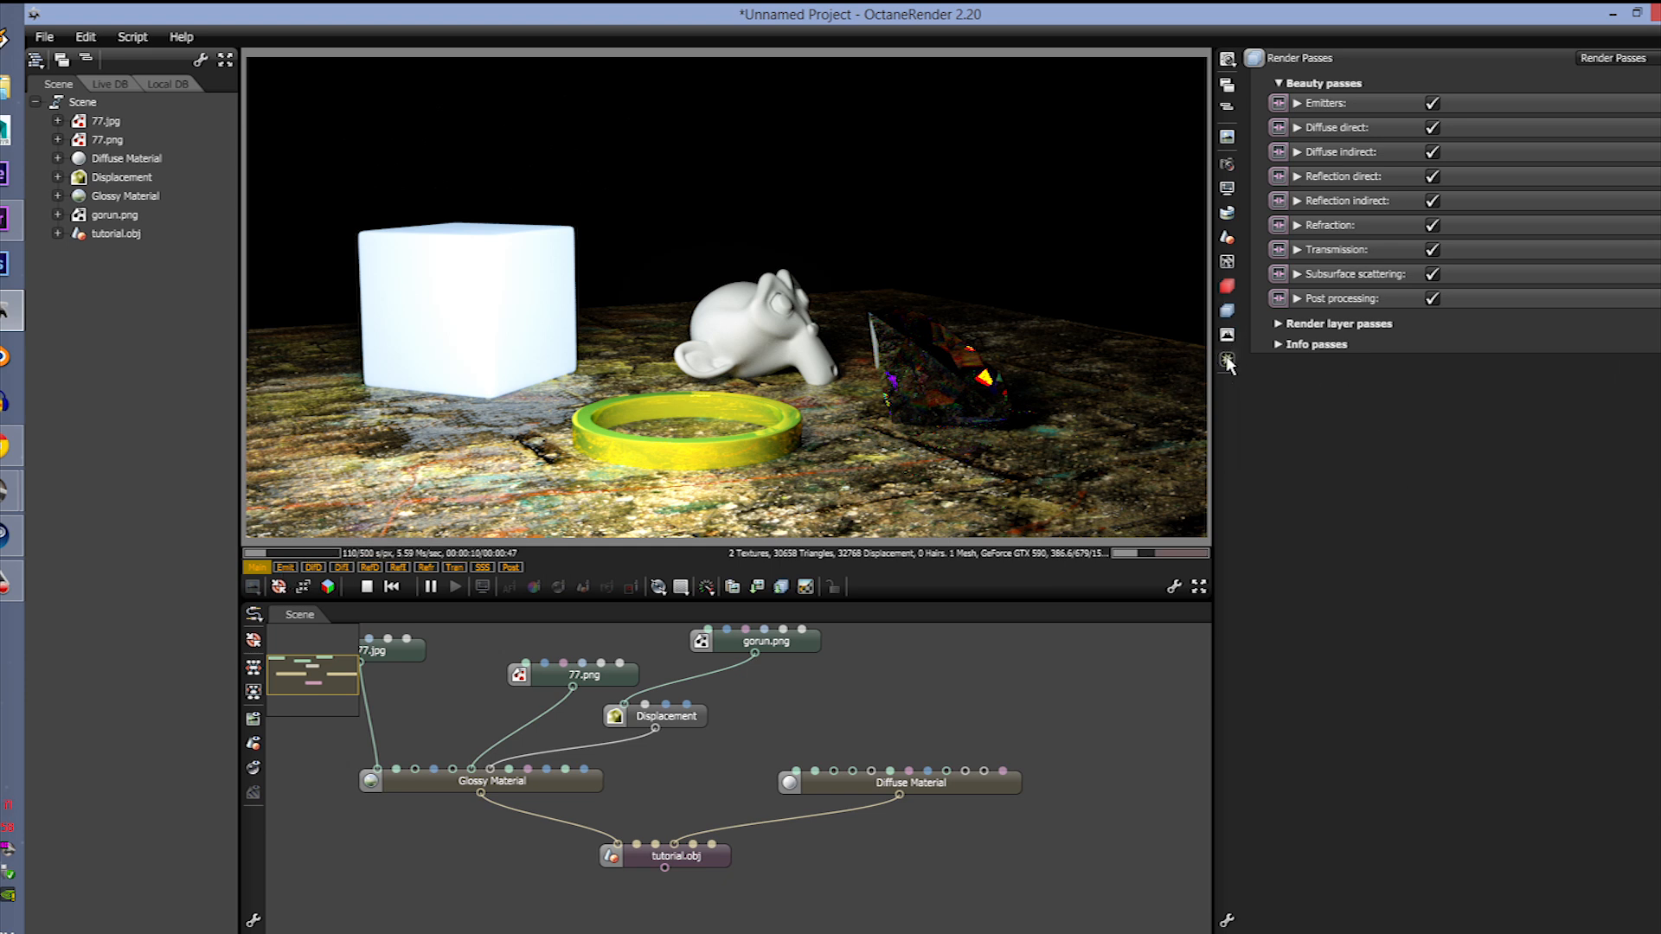
Step: Show the Post Processing settings panel with its bloom and glare values
{"action": "left_click", "coordinate": [1227, 361]}
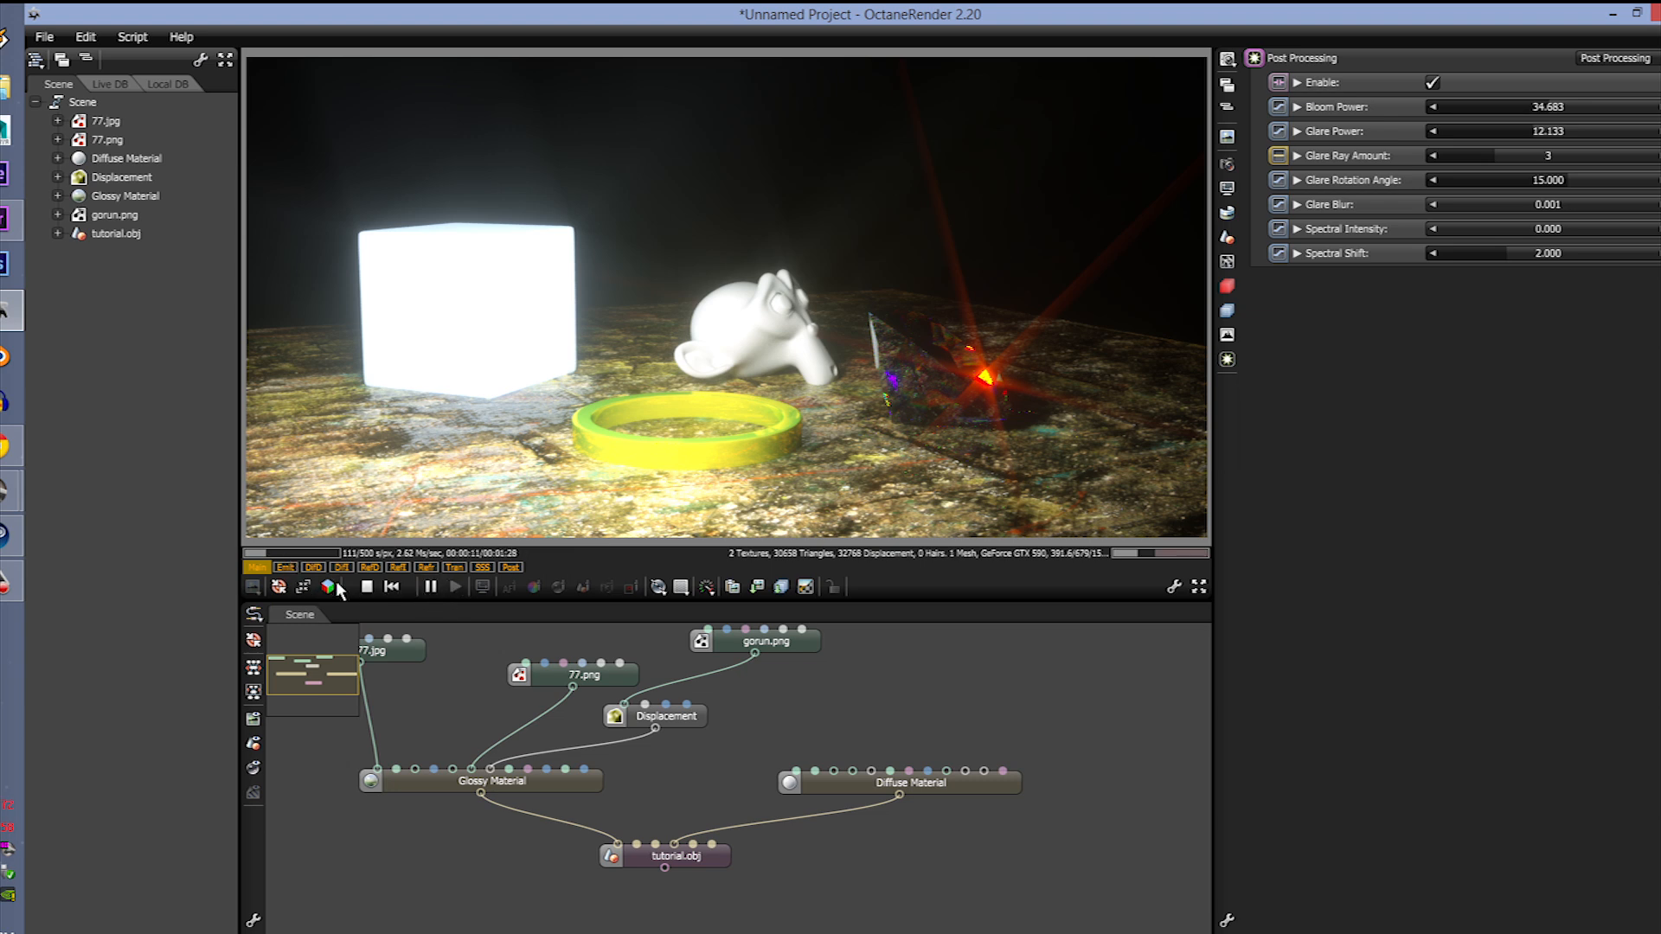
Step: Preview the Emit, DifD and DifI passes alone in the viewport, then return to the Render Passes panel
{"action": "left_click", "coordinate": [284, 566]}
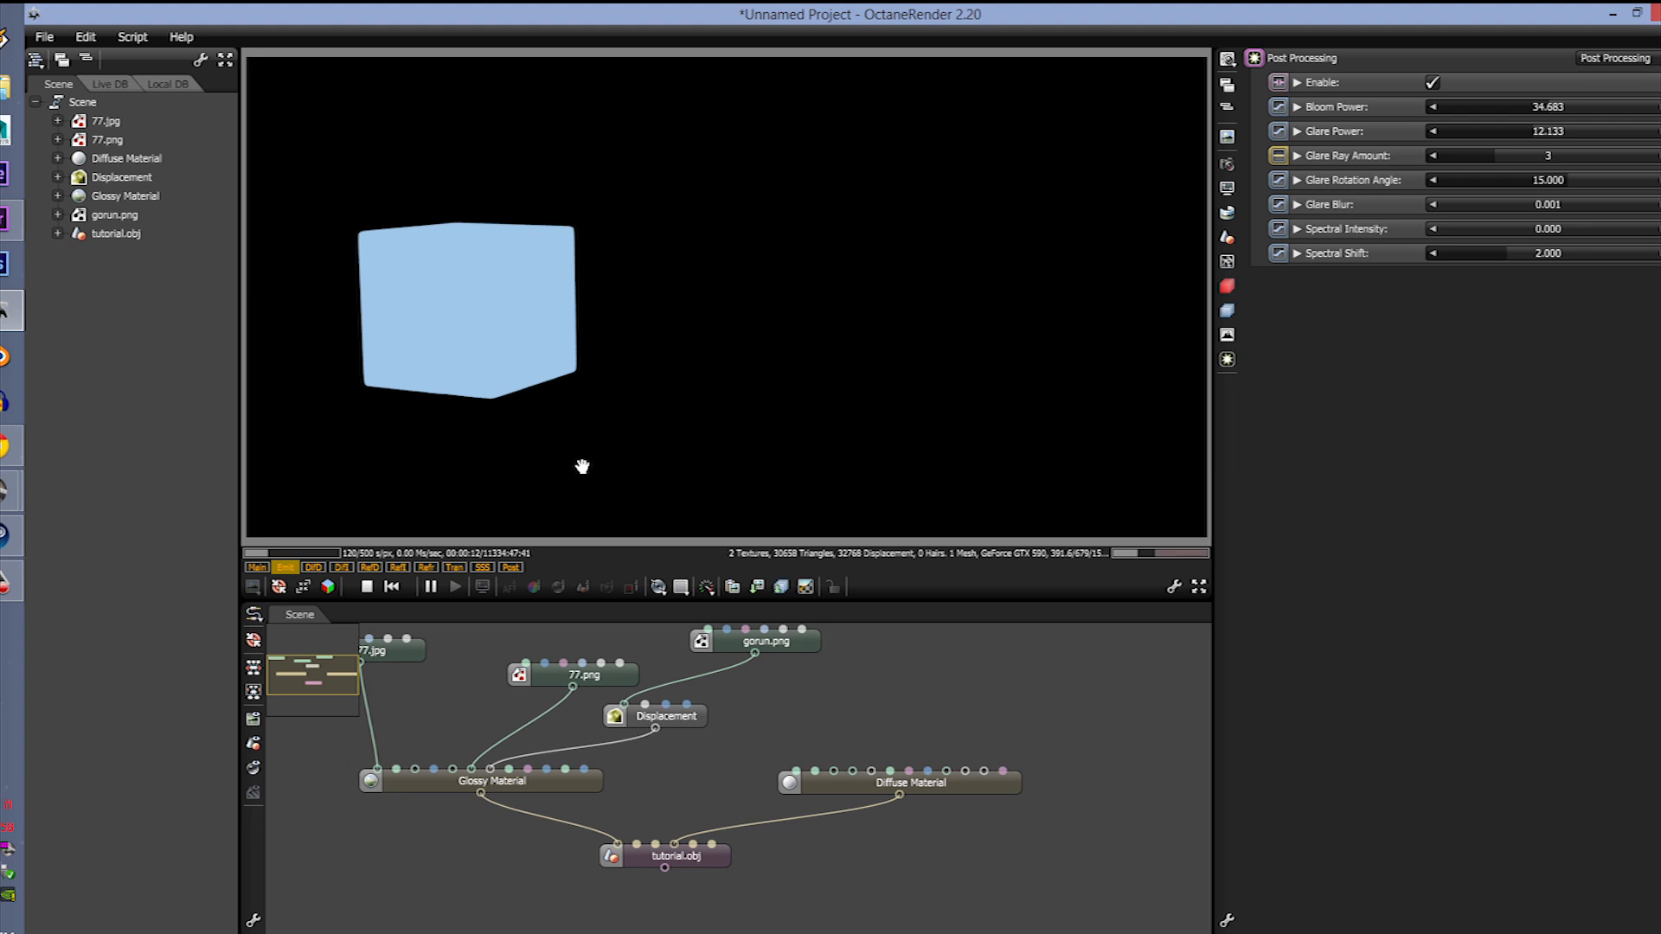
{"action": "mouse_move", "coordinate": [547, 396]}
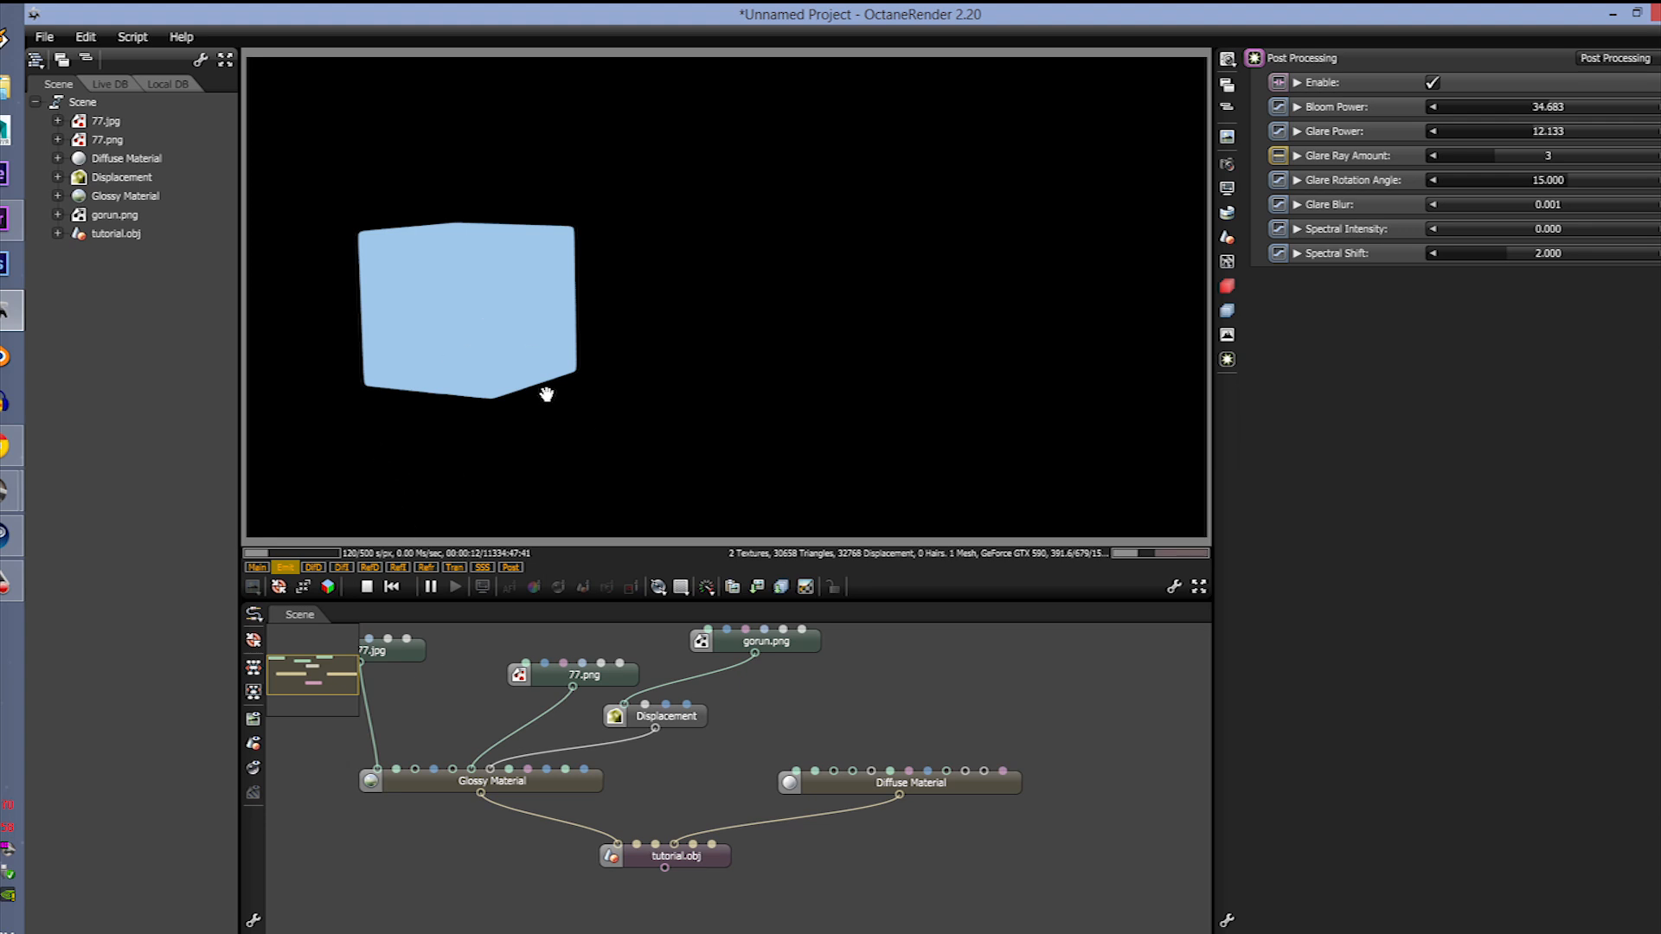
{"action": "mouse_move", "coordinate": [446, 272]}
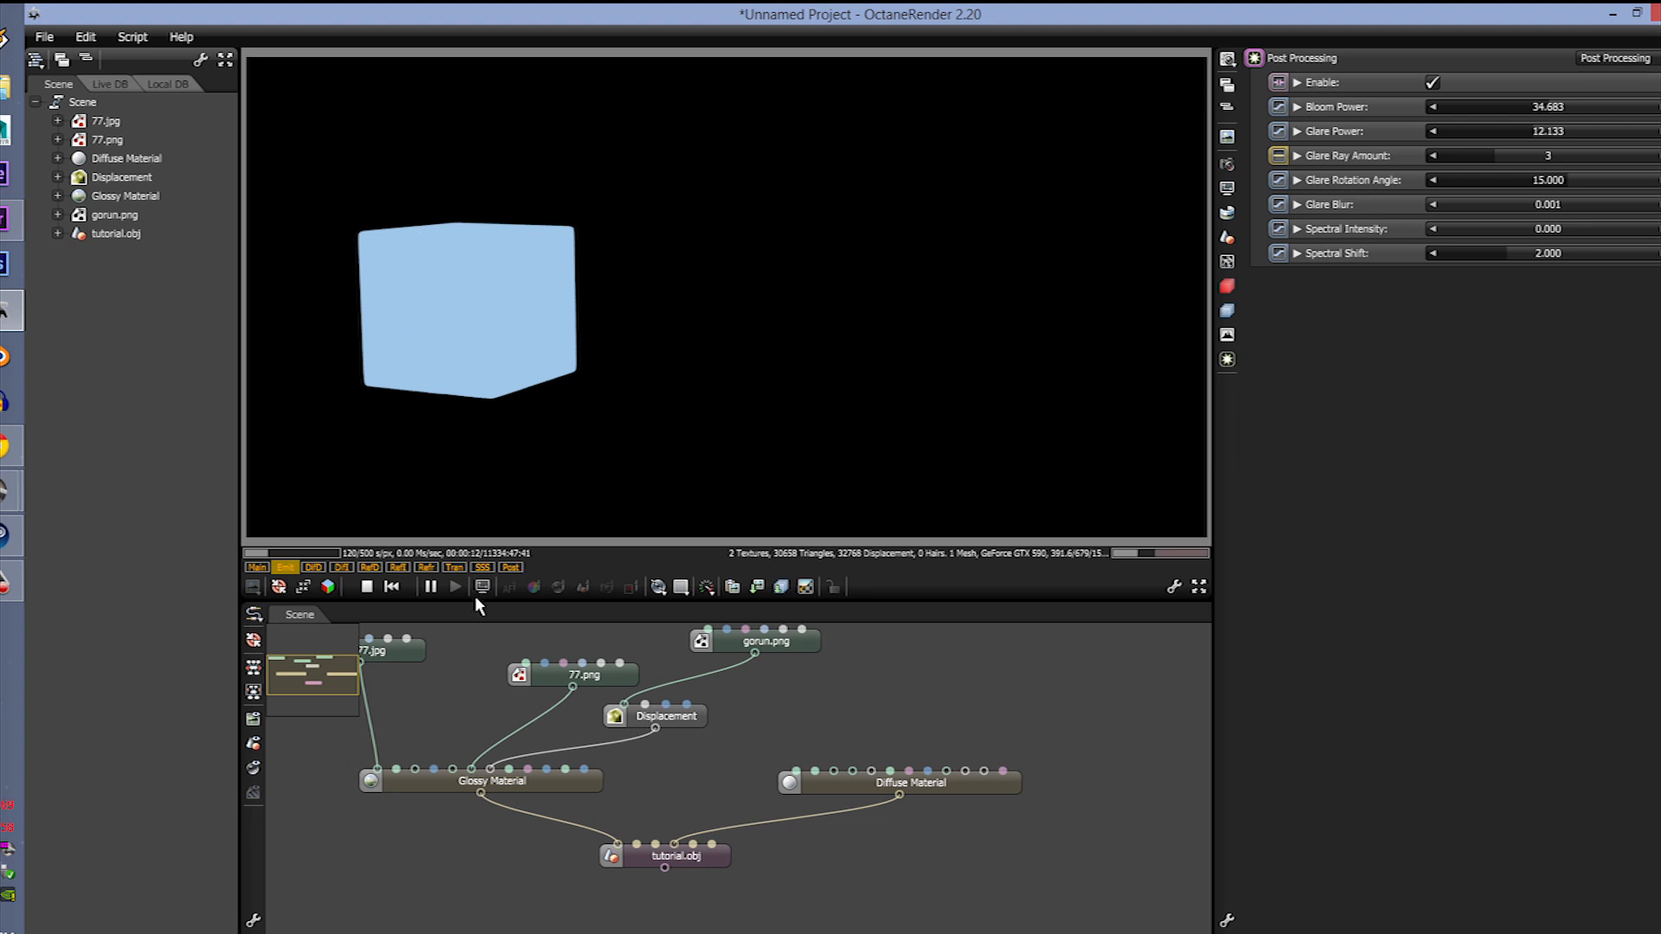
{"action": "left_click", "coordinate": [480, 586]}
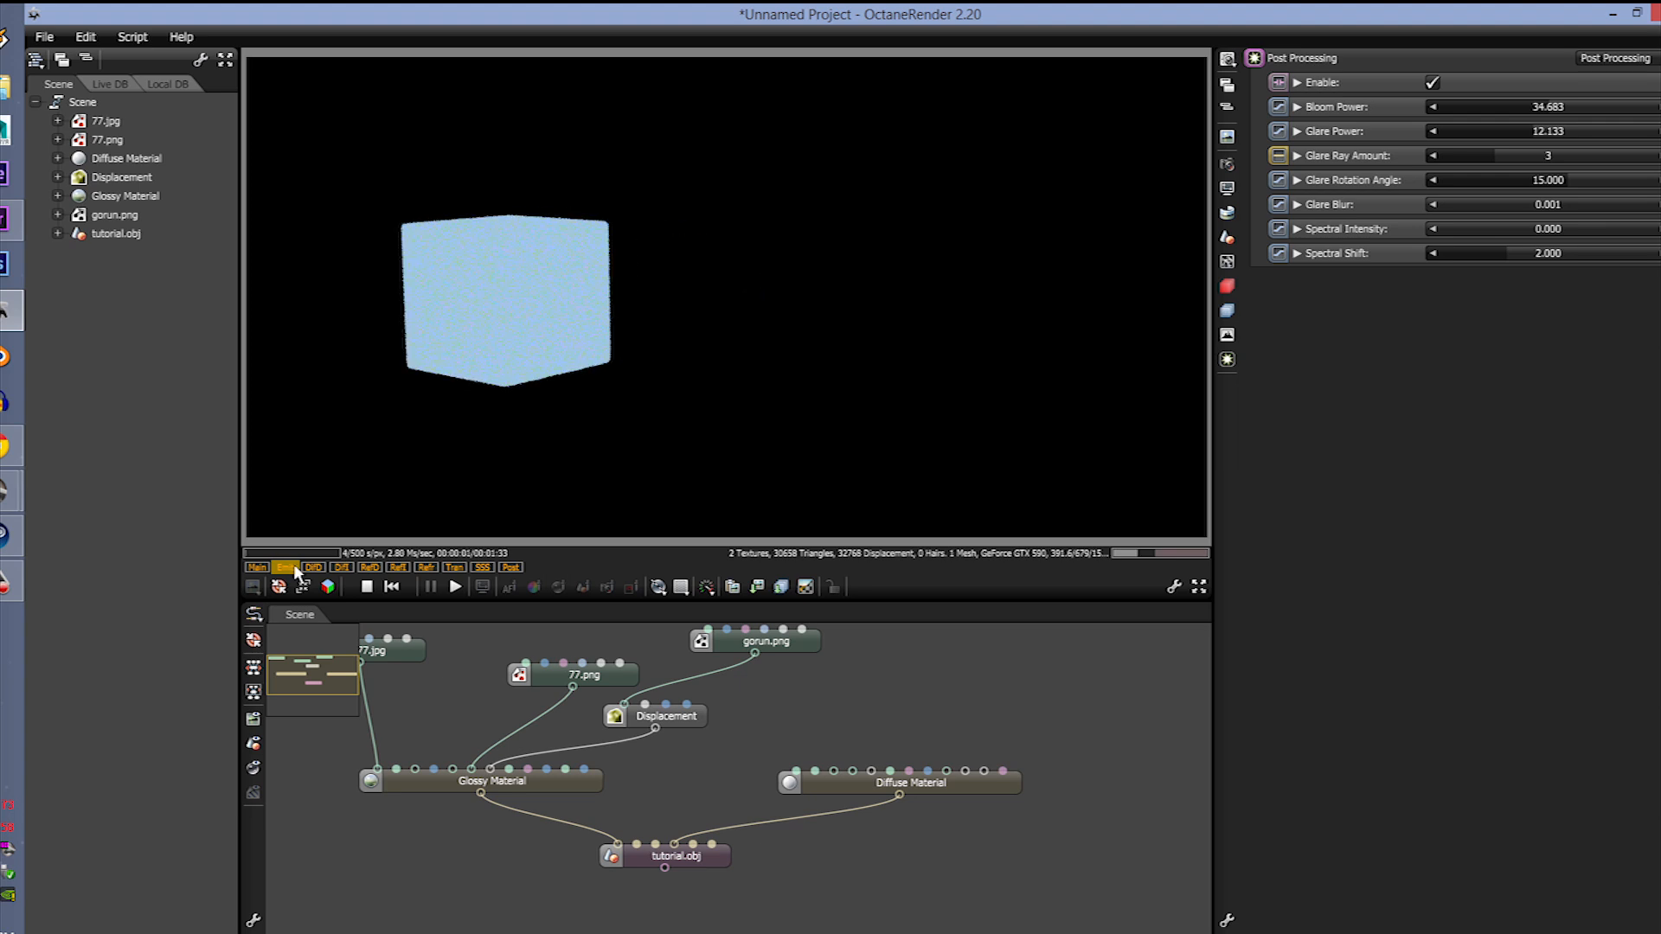
{"action": "left_click", "coordinate": [314, 568]}
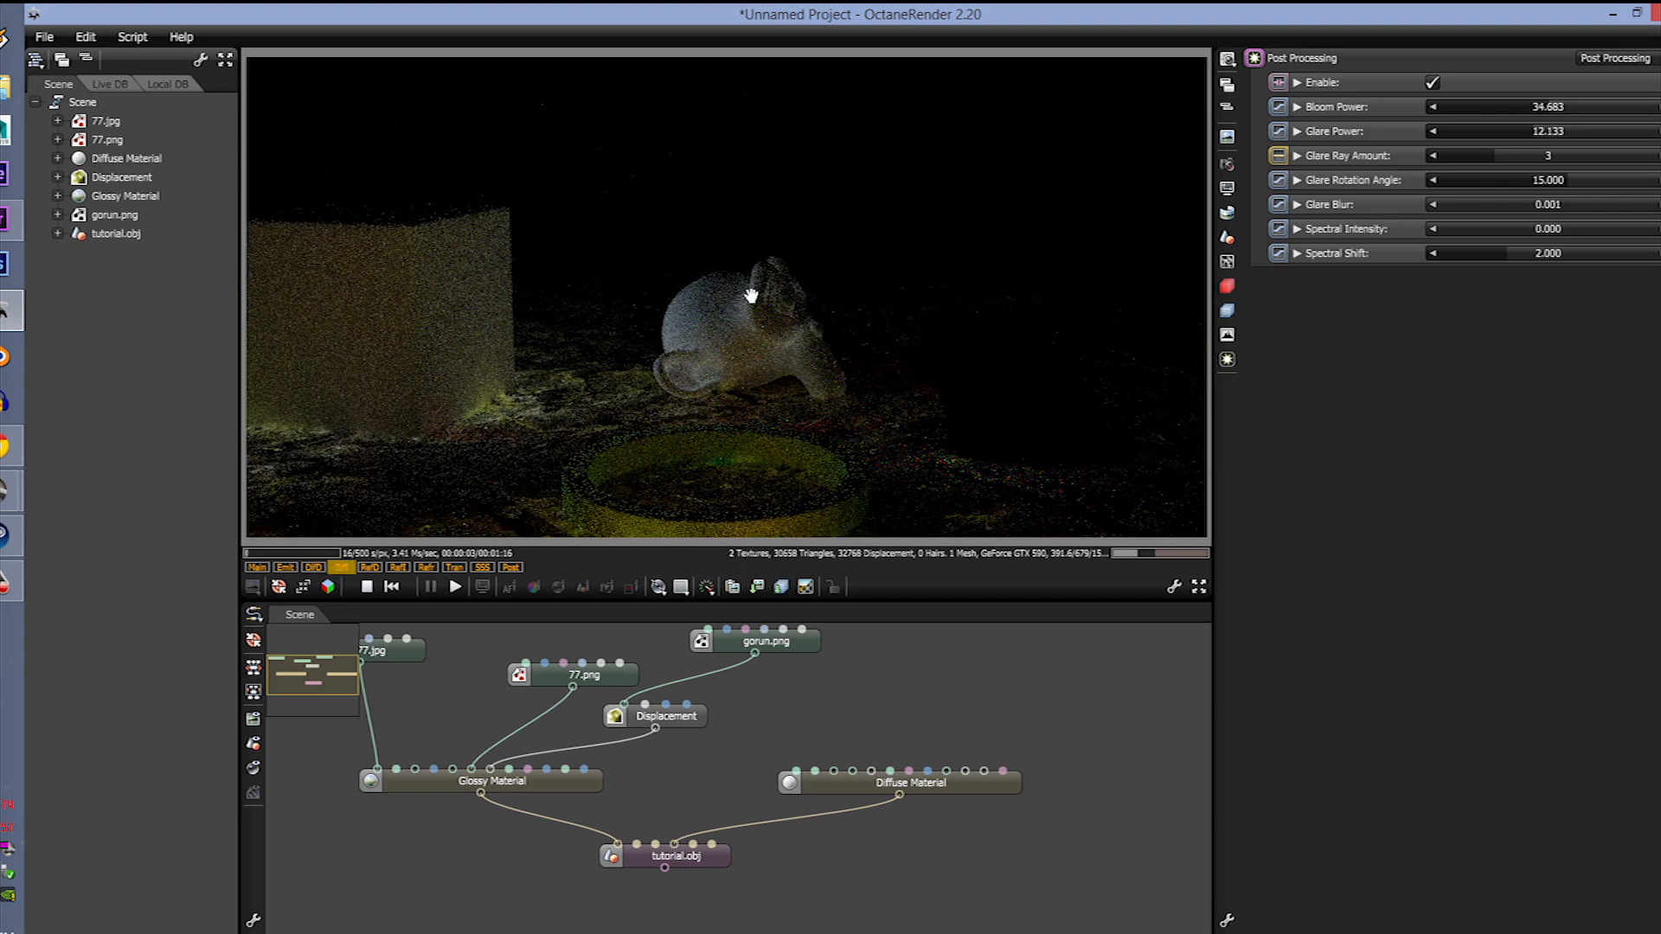
{"action": "left_click", "coordinate": [312, 567]}
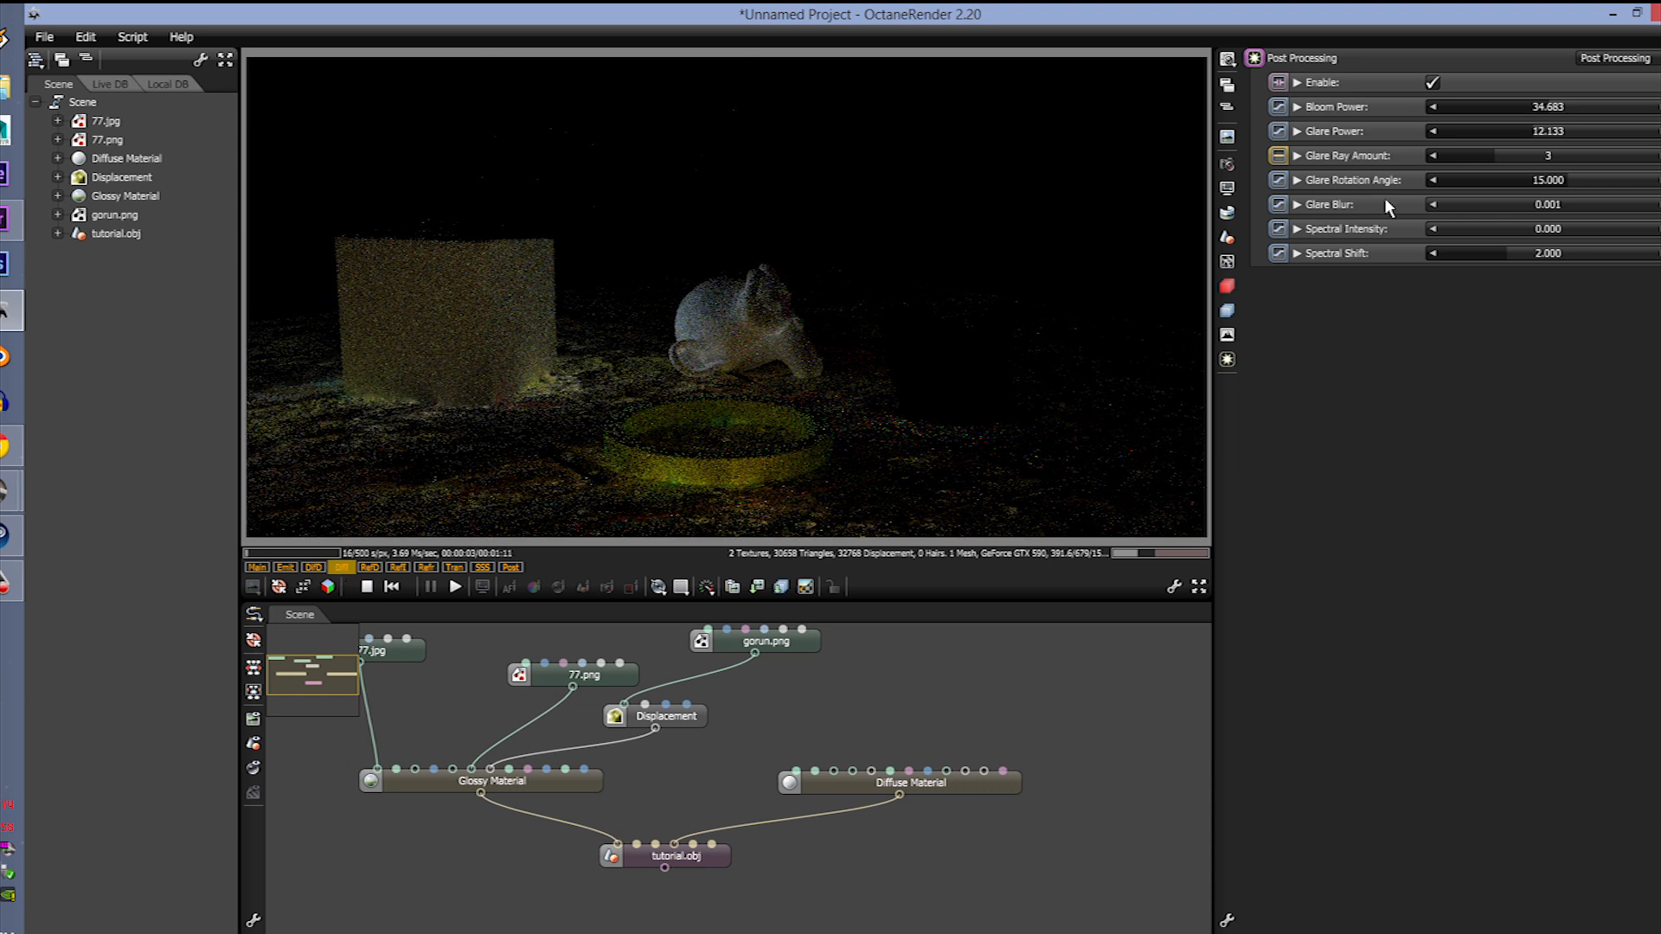
{"action": "left_click", "coordinate": [1227, 310]}
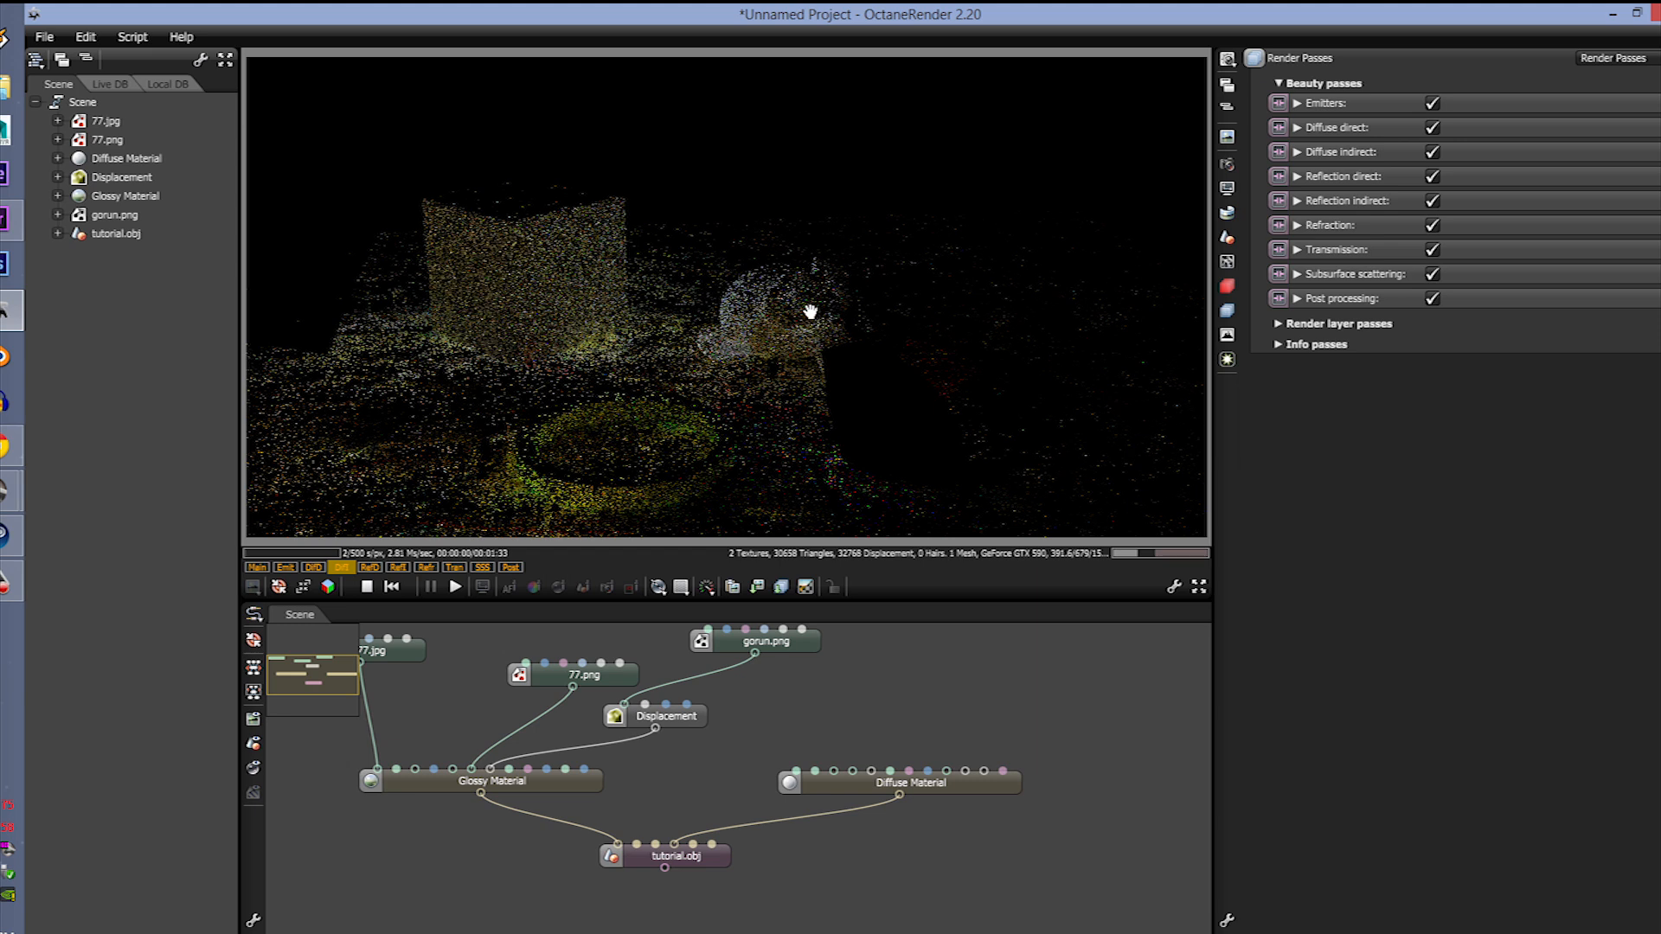
Step: Preview the RefD and RefI reflection passes on their own under the viewport
{"action": "left_click", "coordinate": [368, 569]}
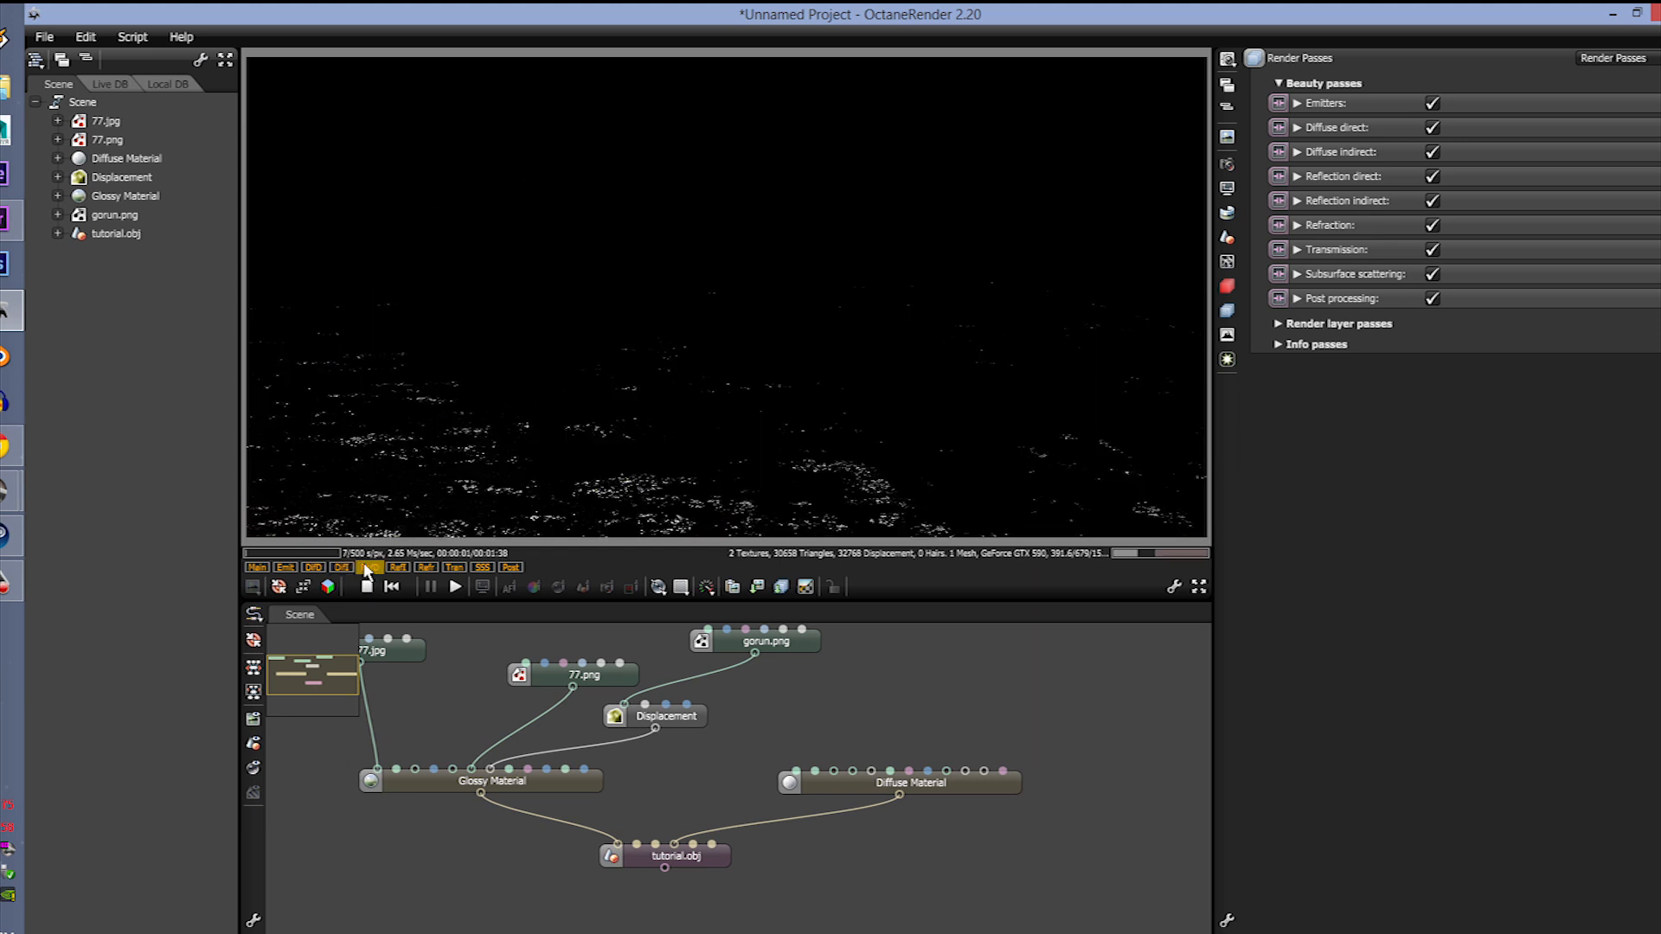
{"action": "left_click", "coordinate": [369, 567]}
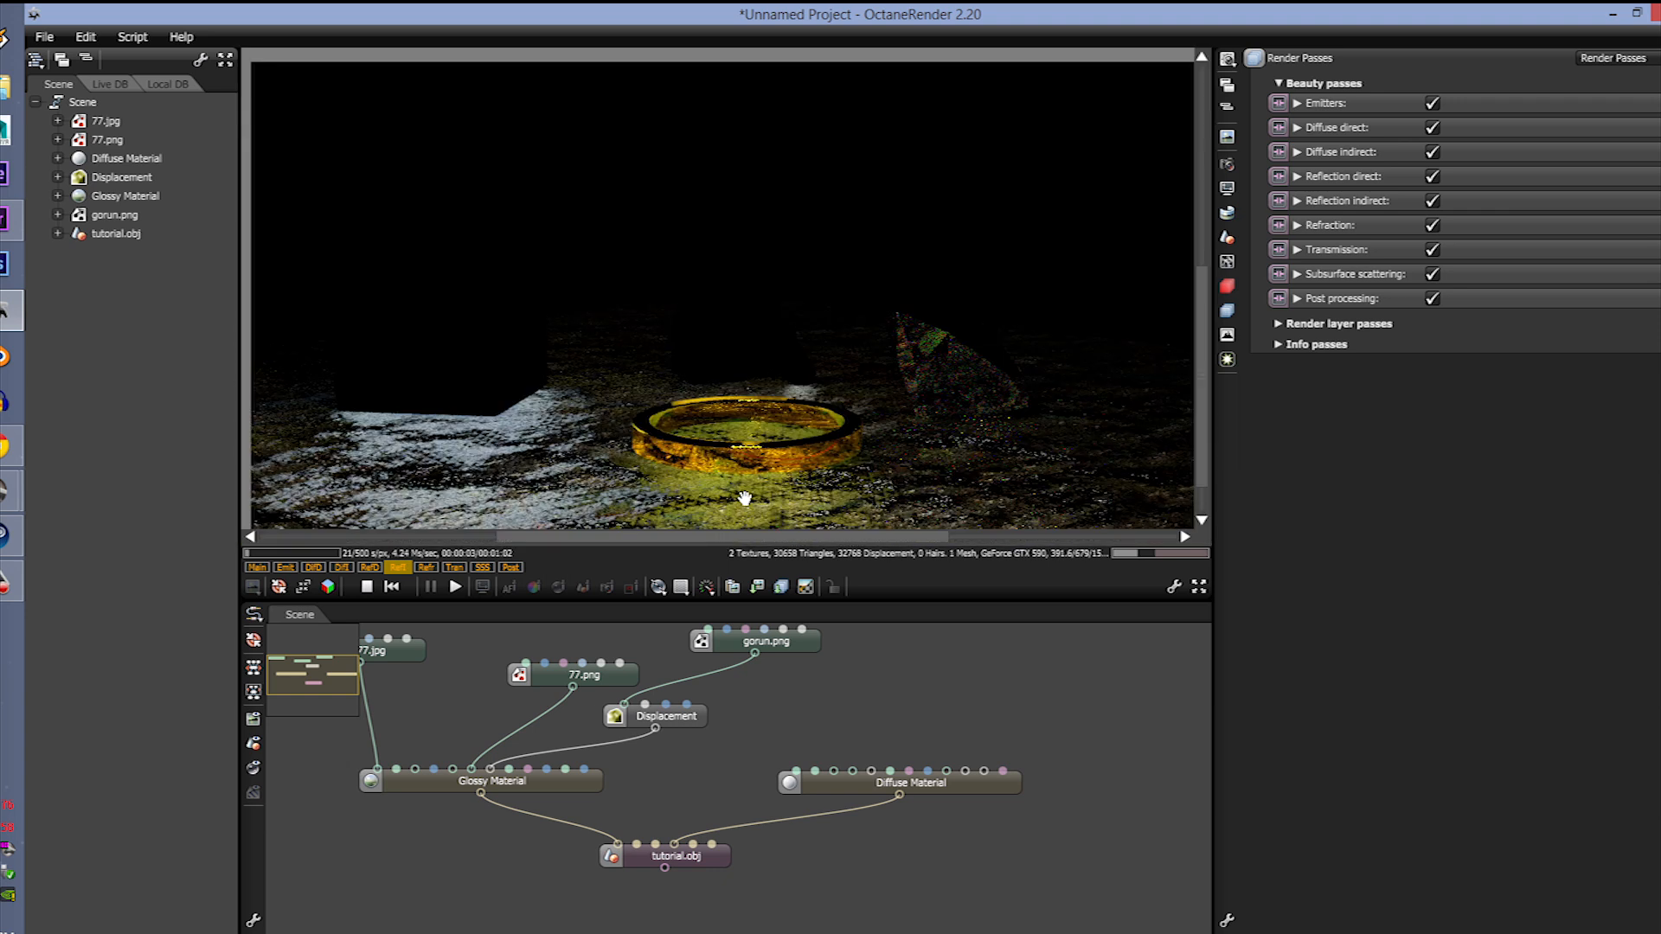
{"action": "left_click", "coordinate": [425, 566]}
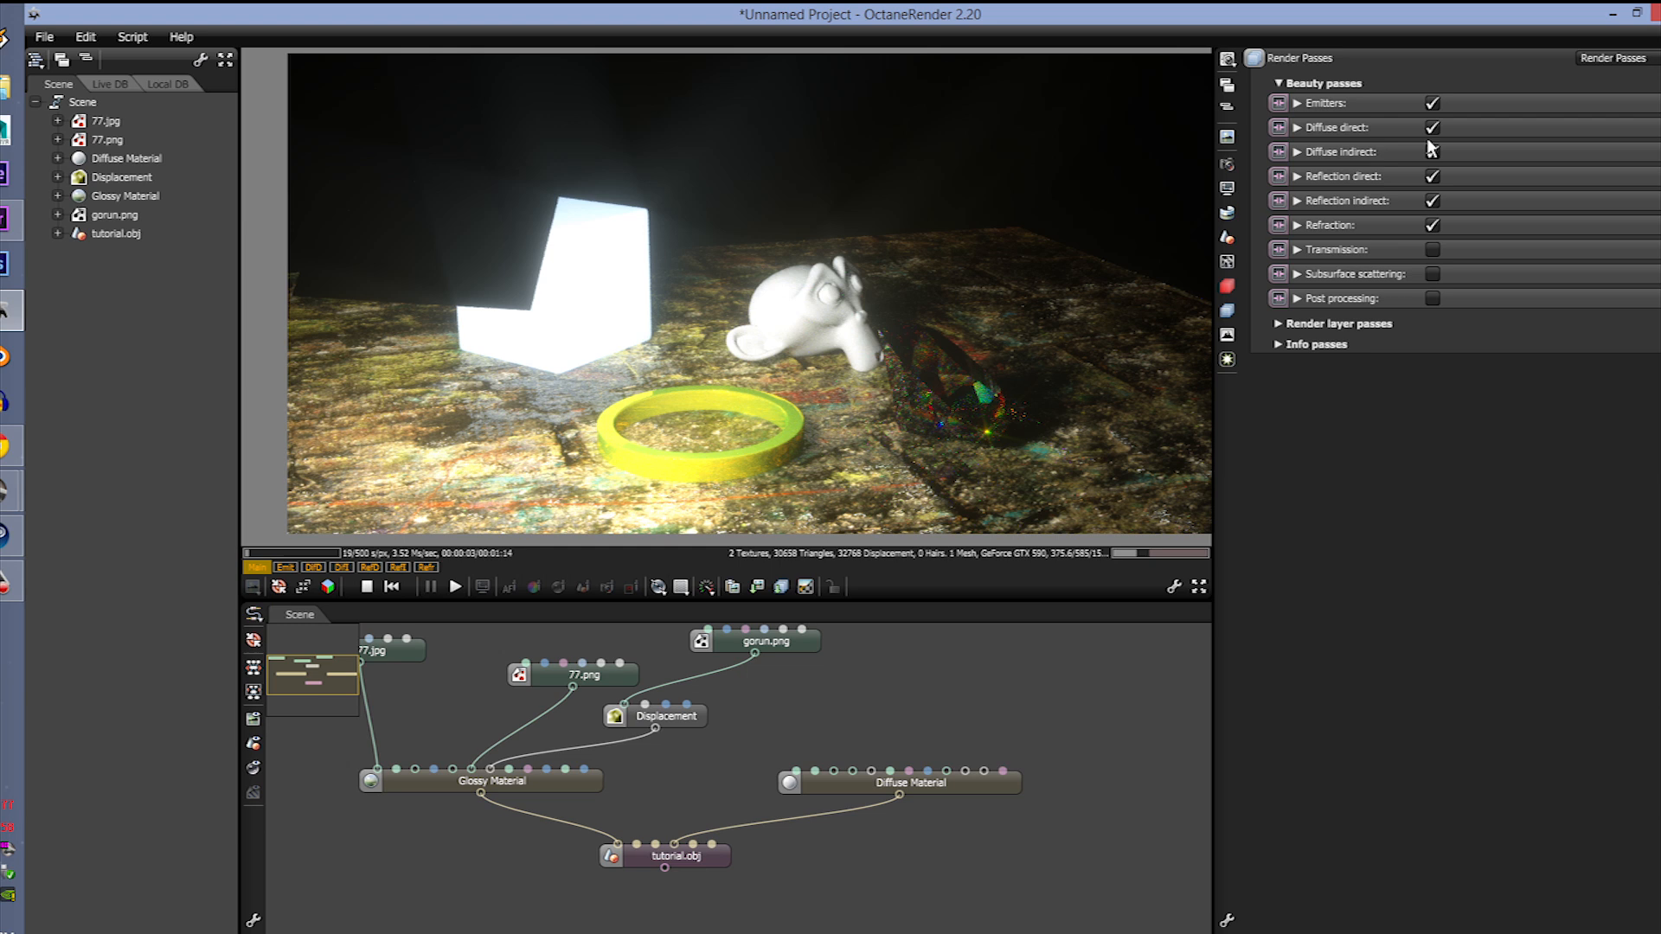
{"action": "mouse_move", "coordinate": [1432, 249]}
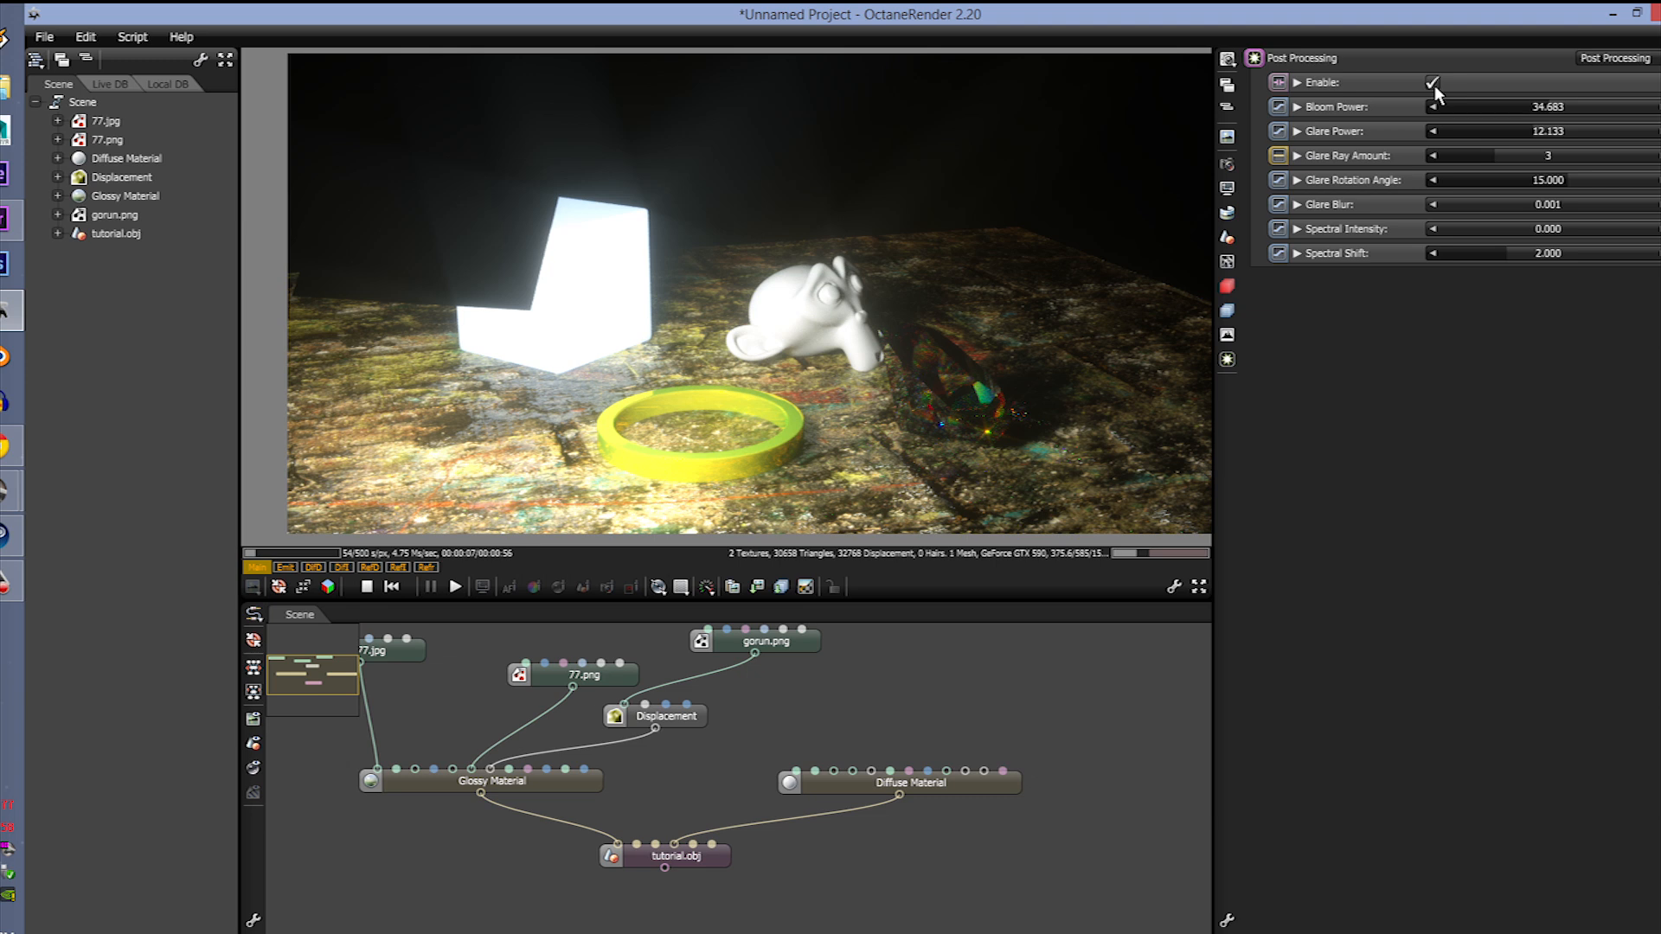
Step: Untick Enable in Post Processing so the render runs without post-processing
{"action": "left_click", "coordinate": [1432, 83]}
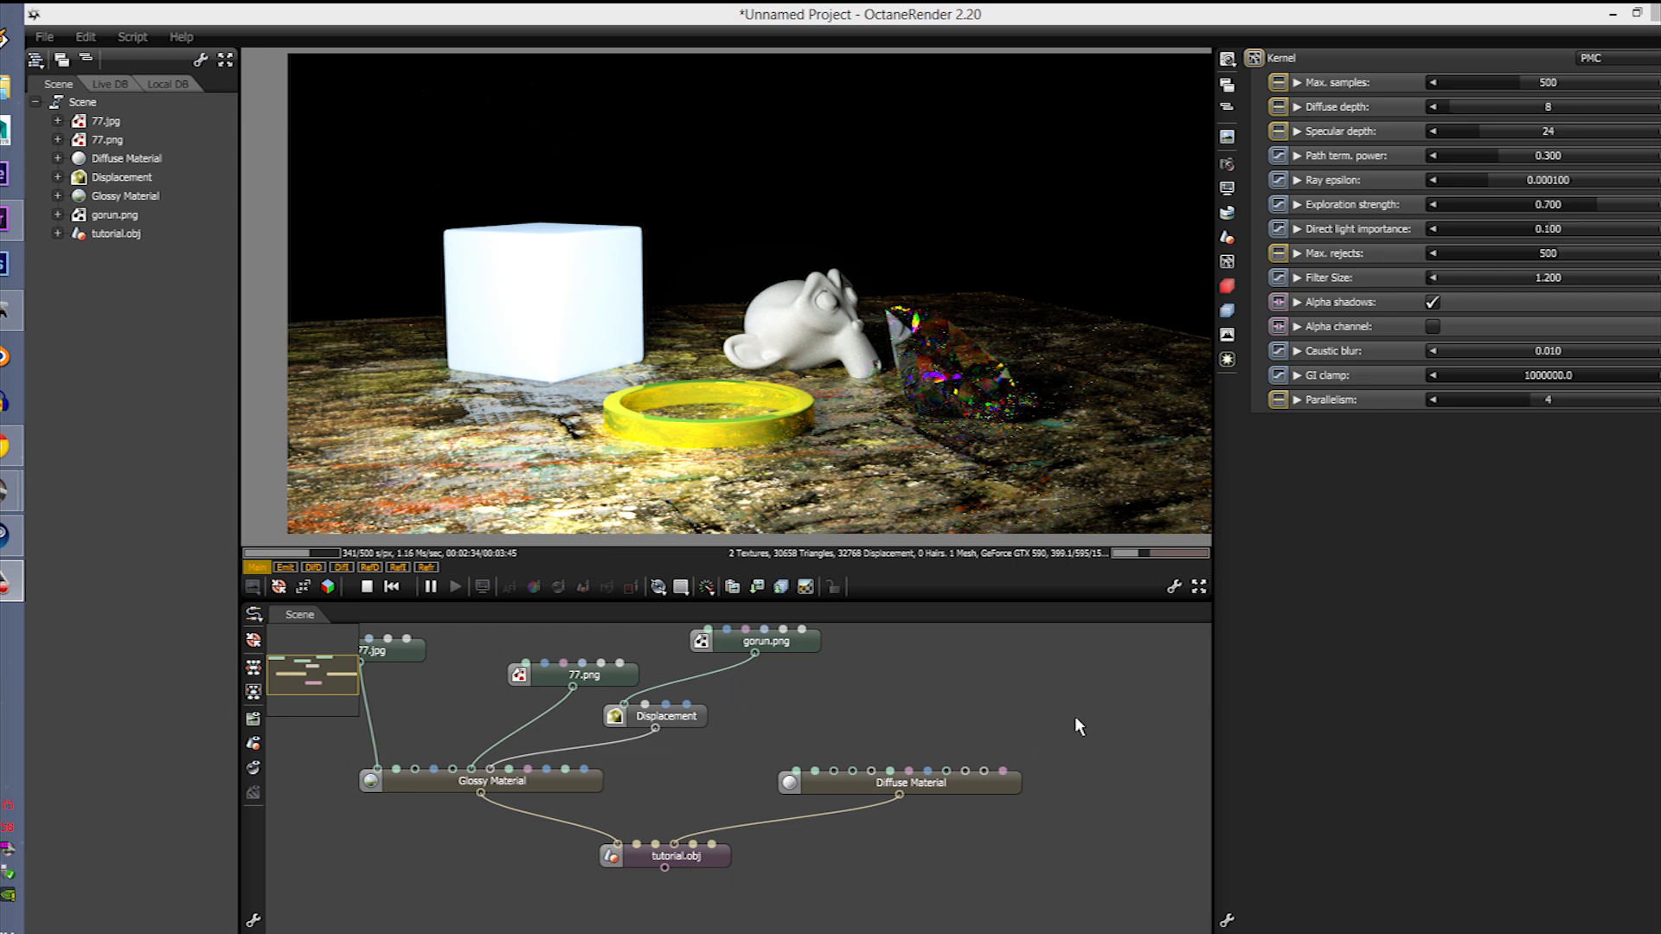
{"action": "mouse_move", "coordinate": [778, 585]}
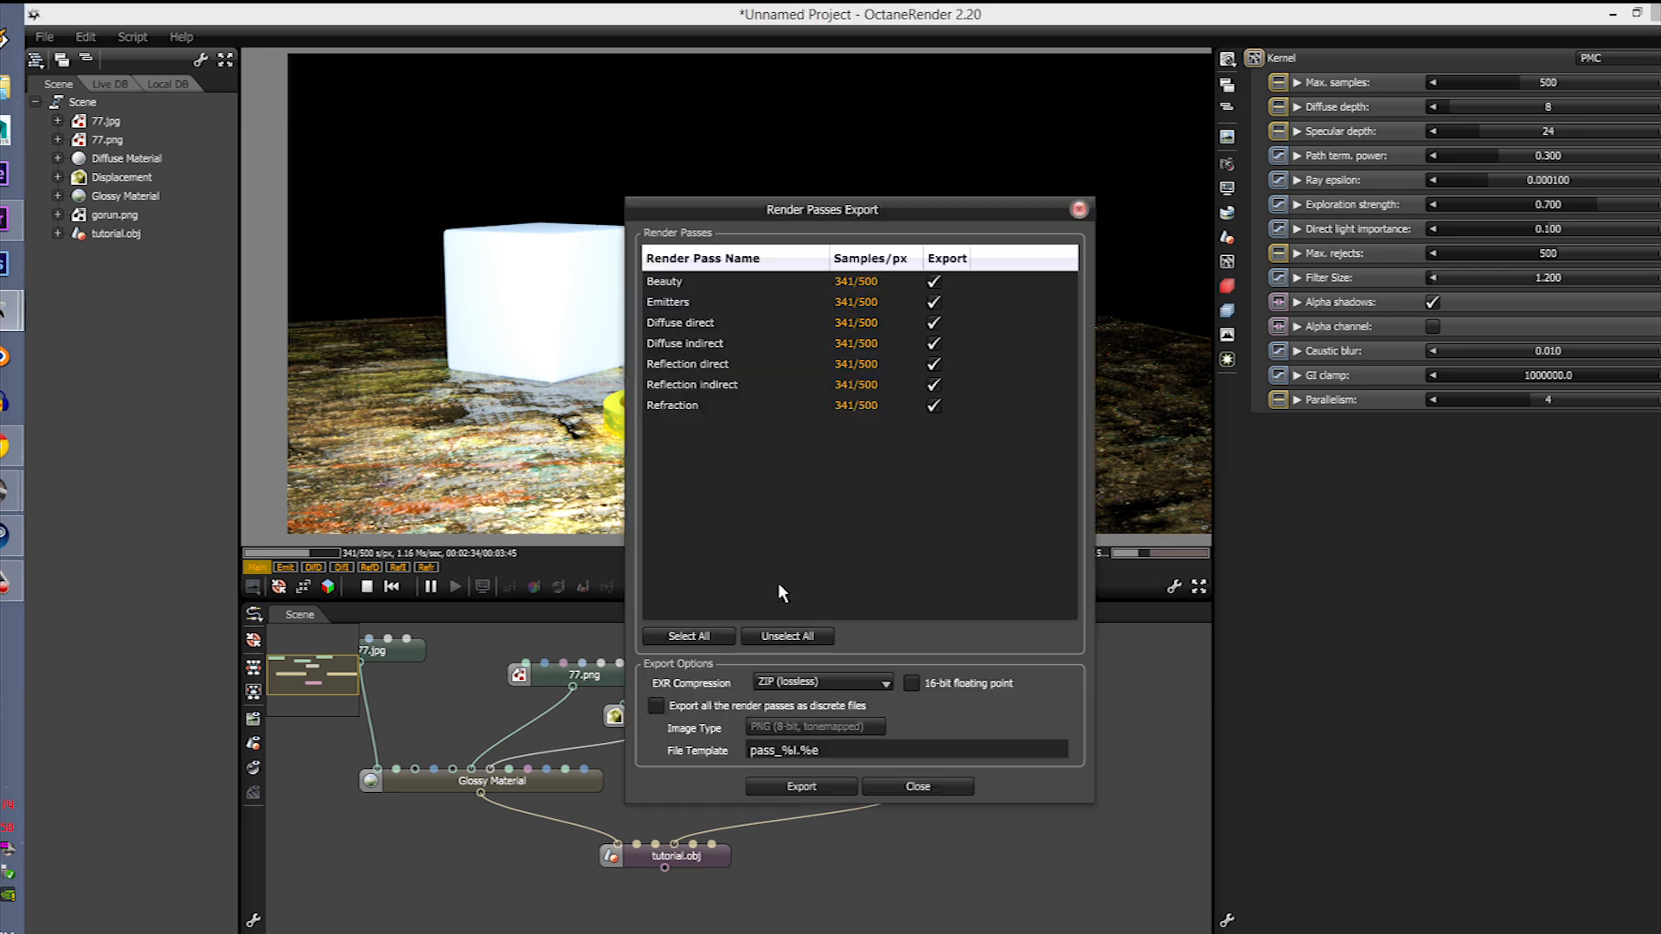
{"action": "left_click", "coordinate": [916, 786]}
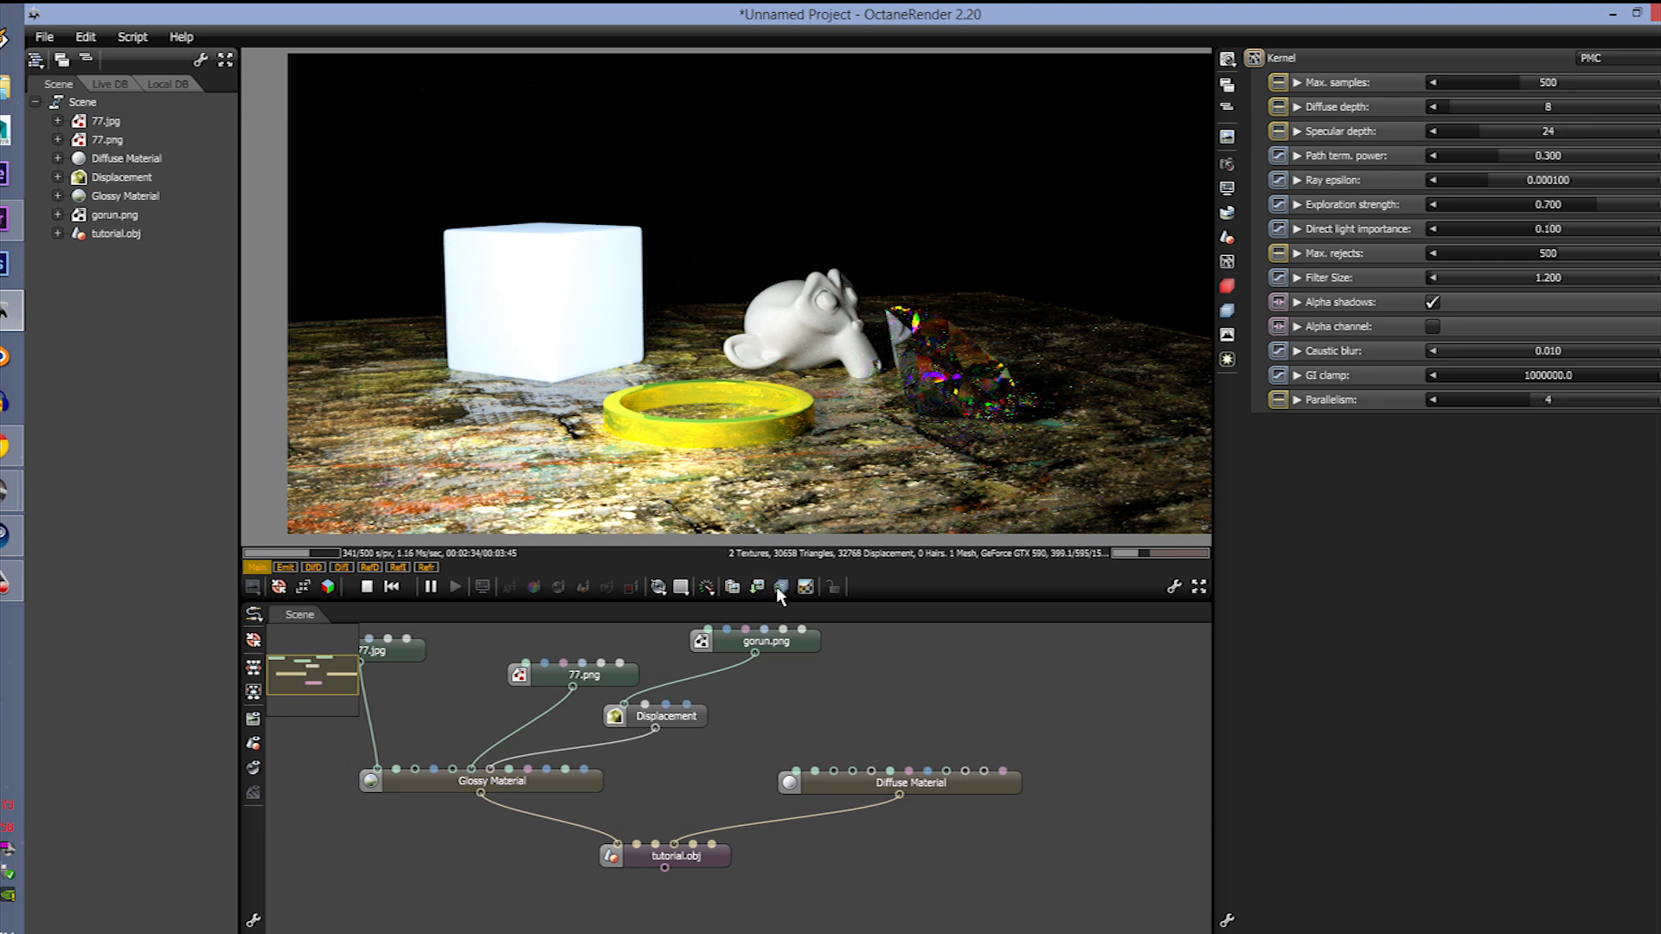
{"action": "left_click", "coordinate": [781, 586]}
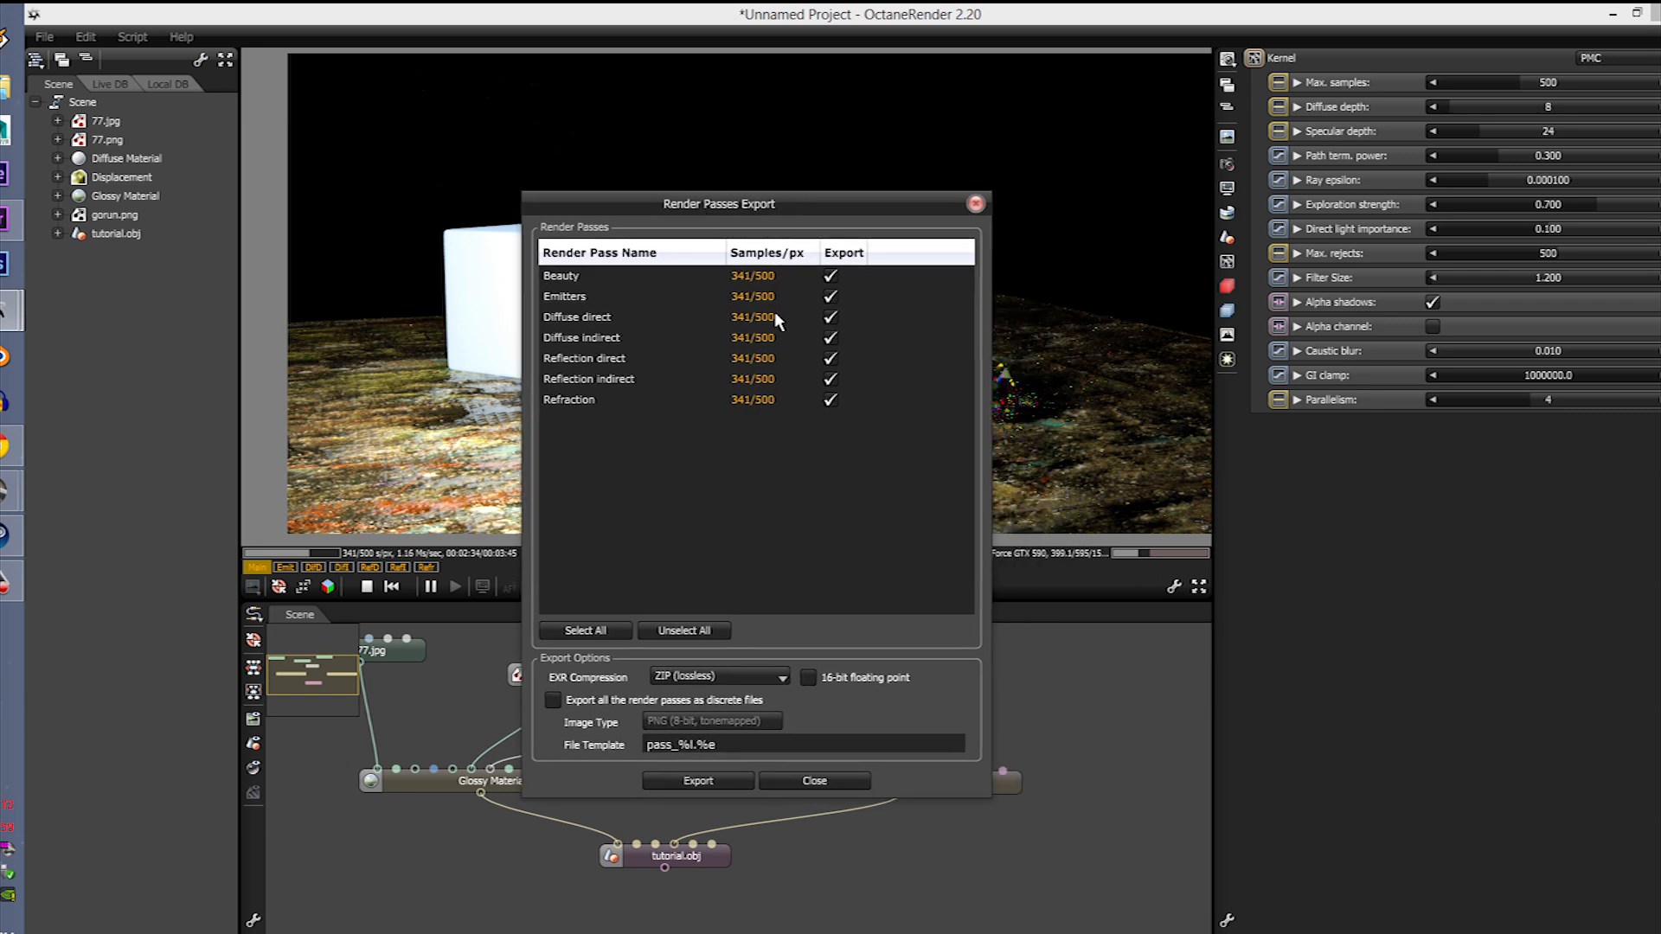
{"action": "mouse_move", "coordinate": [593, 354]}
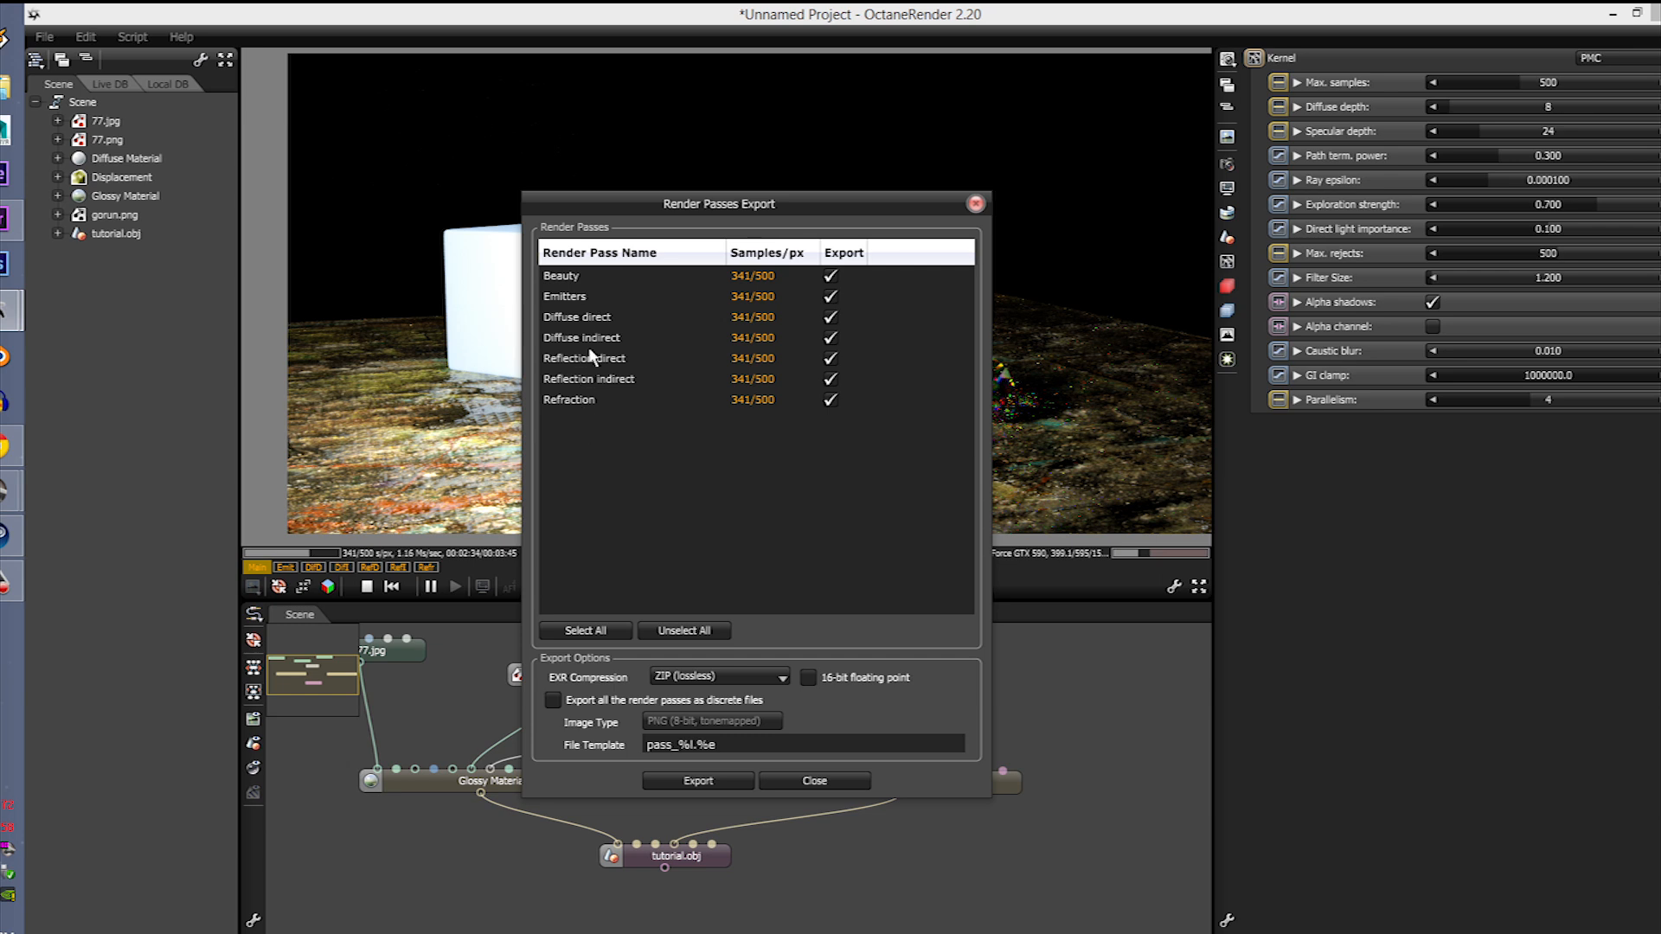
{"action": "mouse_move", "coordinate": [753, 337]}
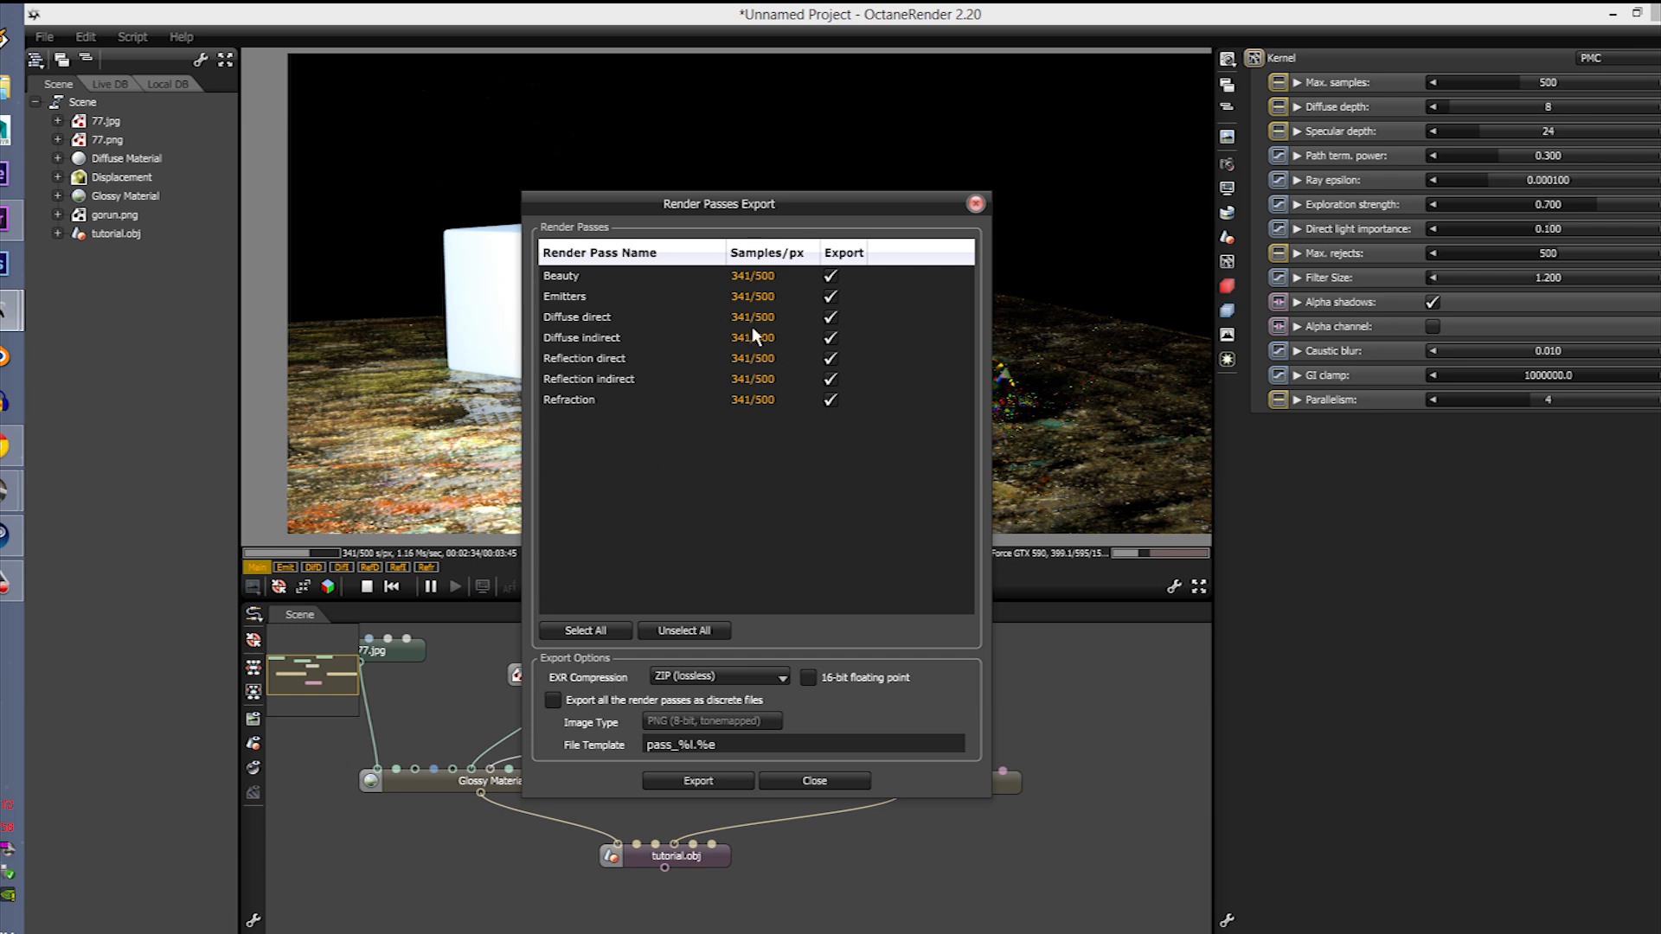
{"action": "mouse_move", "coordinate": [738, 300]}
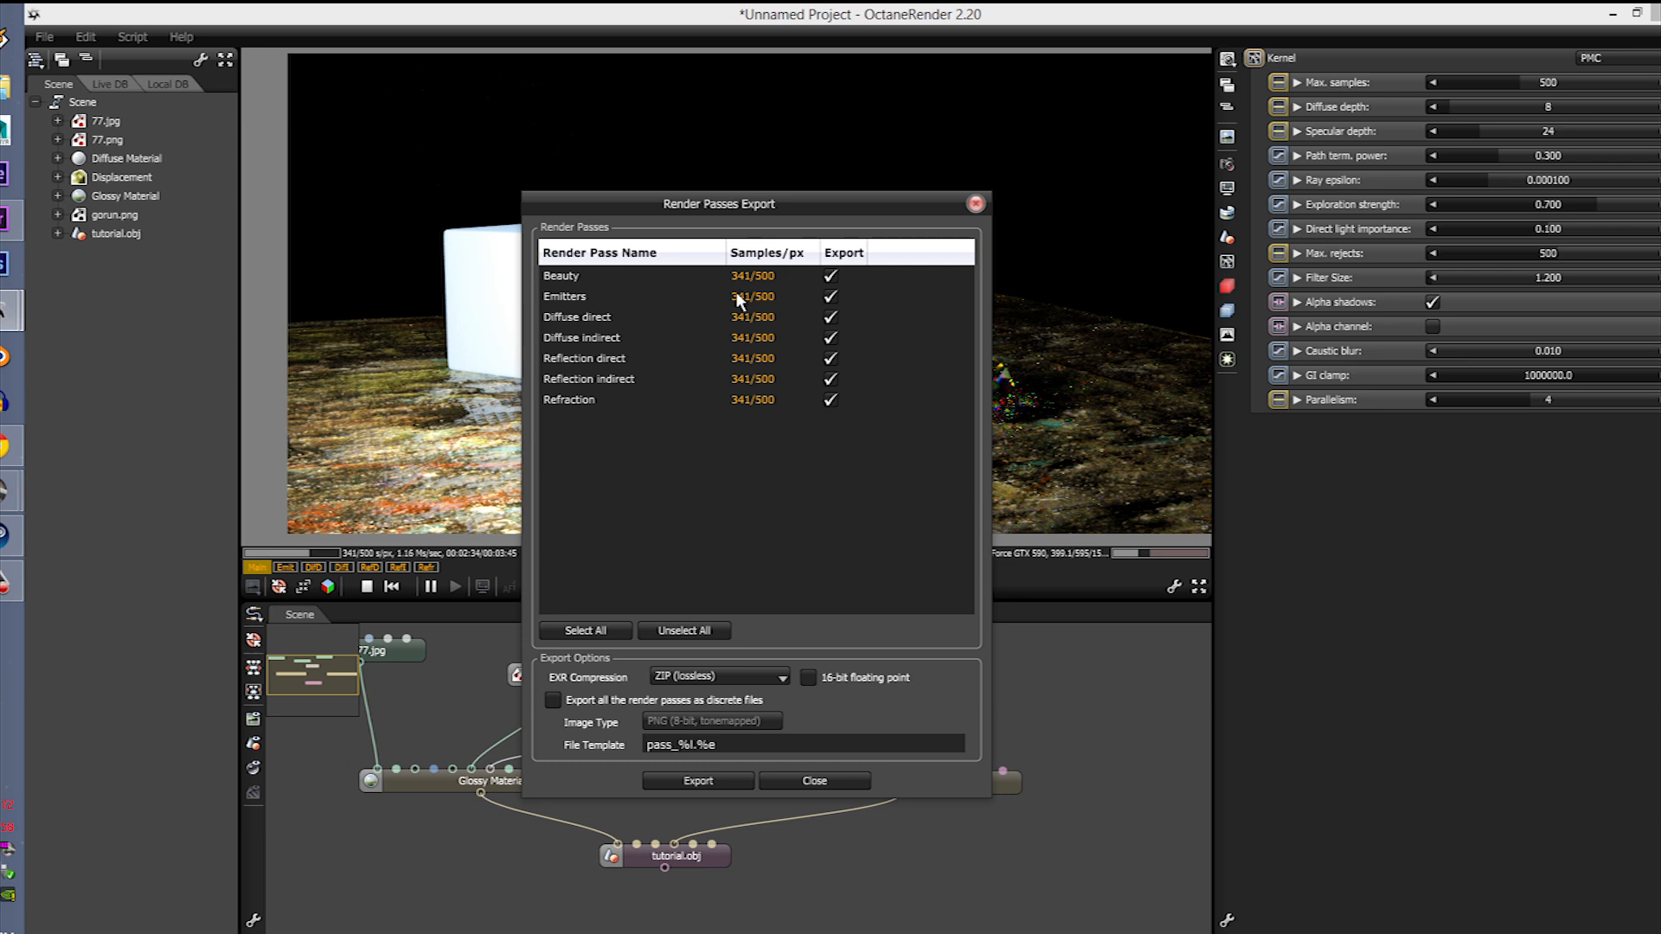
{"action": "mouse_move", "coordinate": [753, 341]}
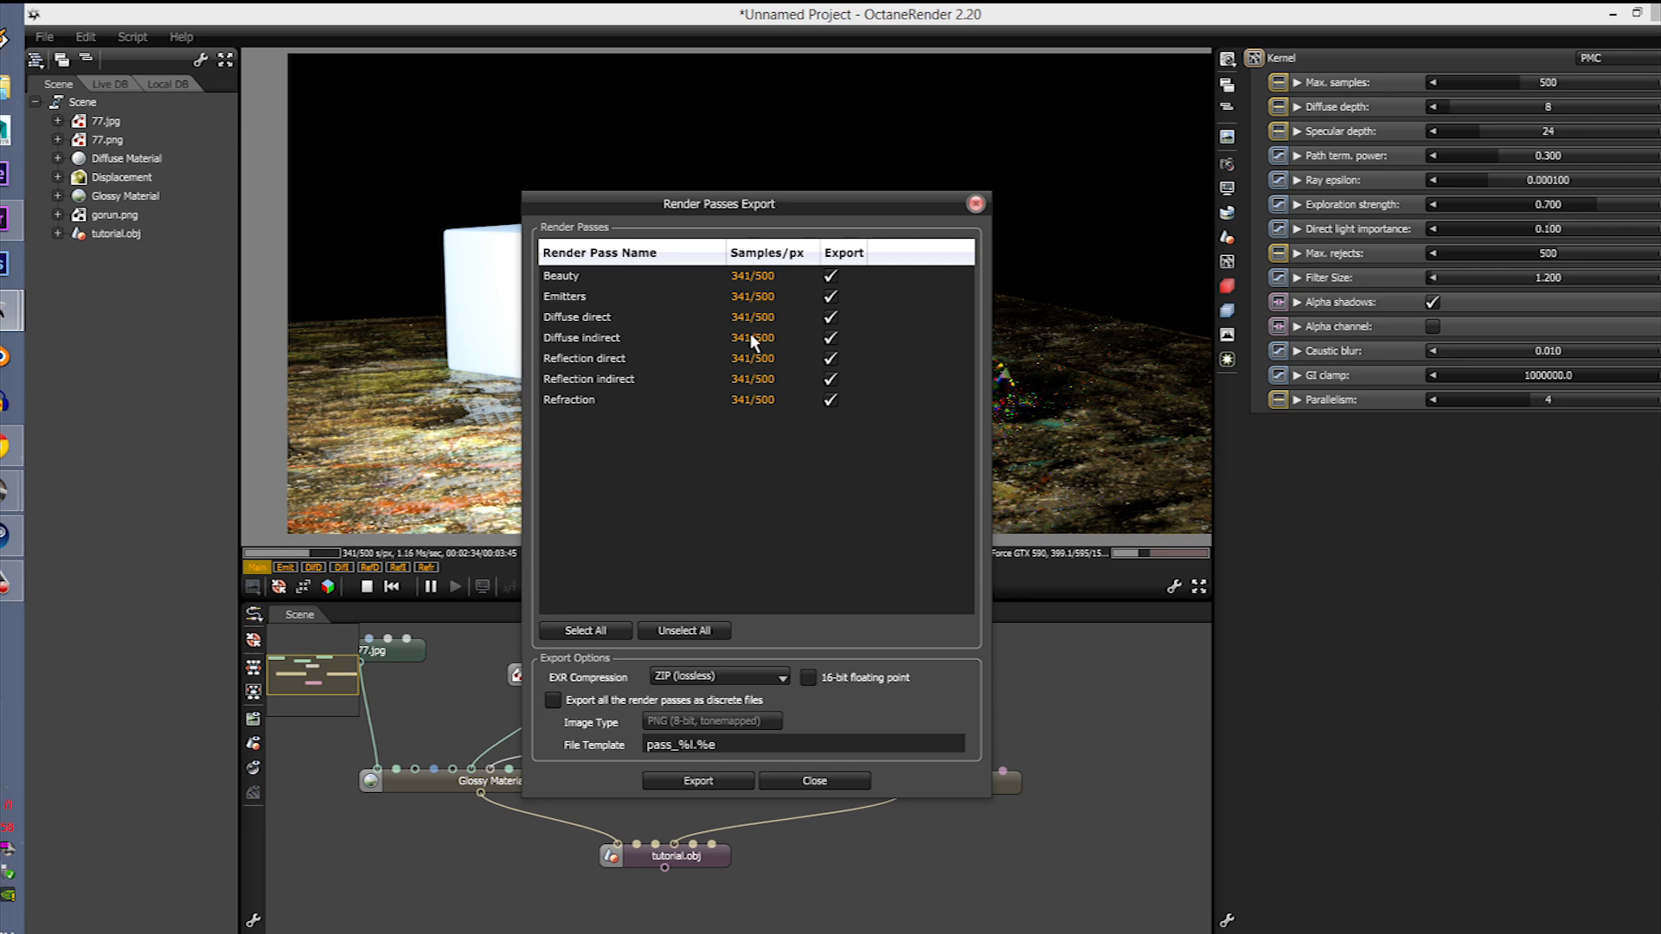
{"action": "mouse_move", "coordinate": [619, 630]}
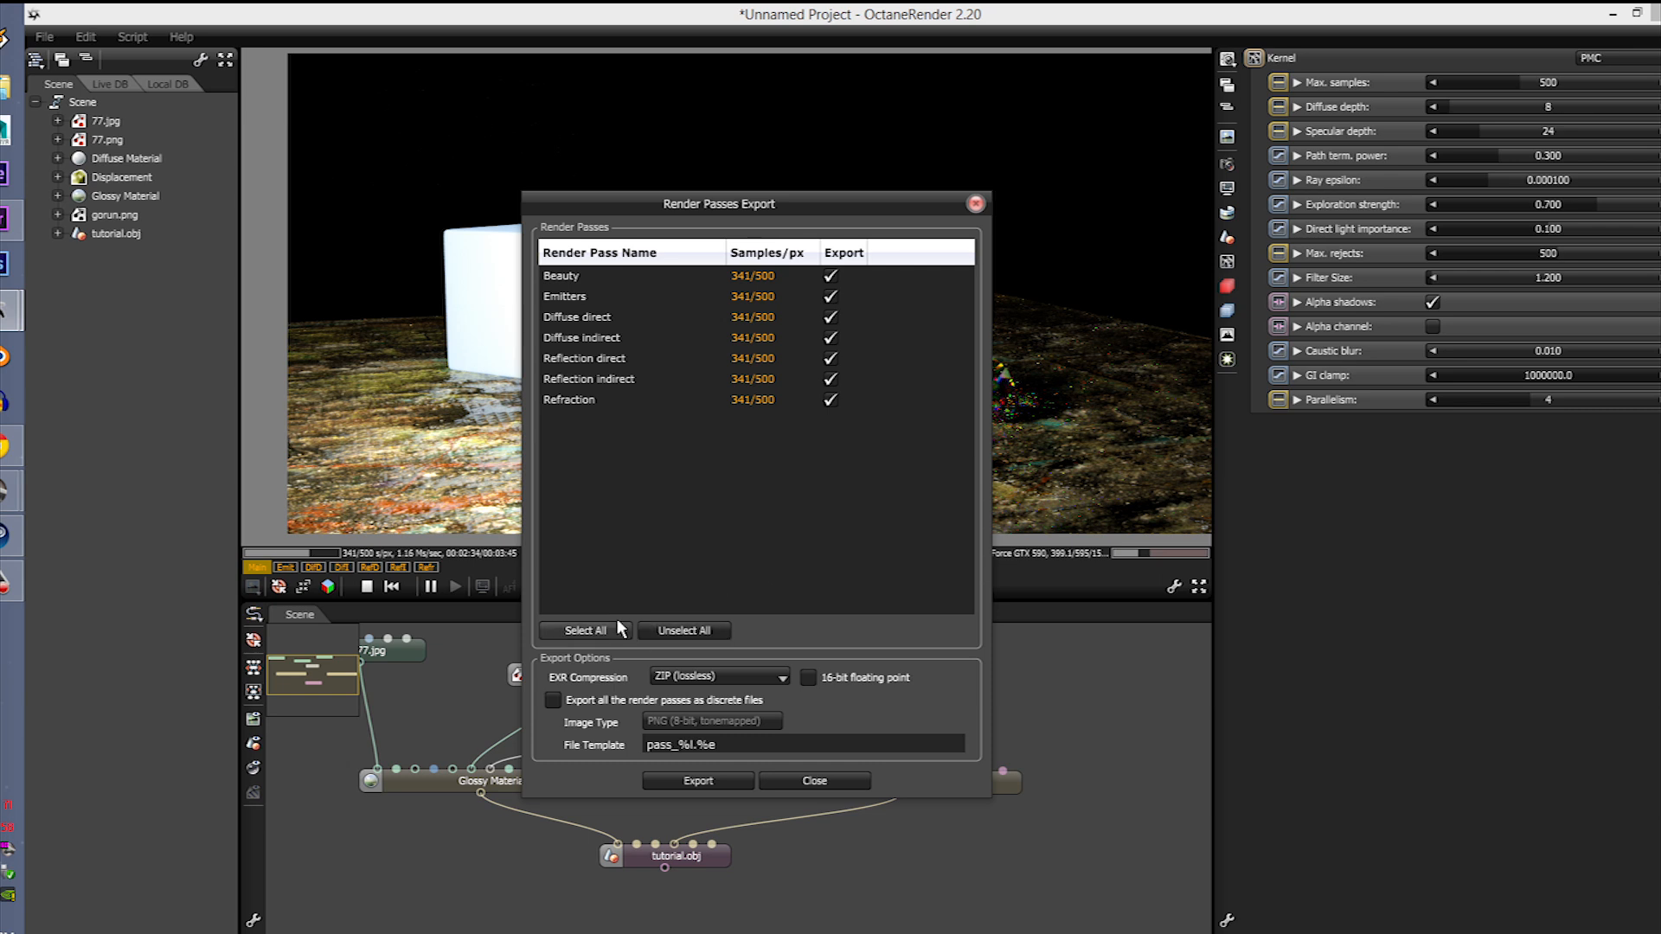
{"action": "mouse_move", "coordinate": [821, 322]}
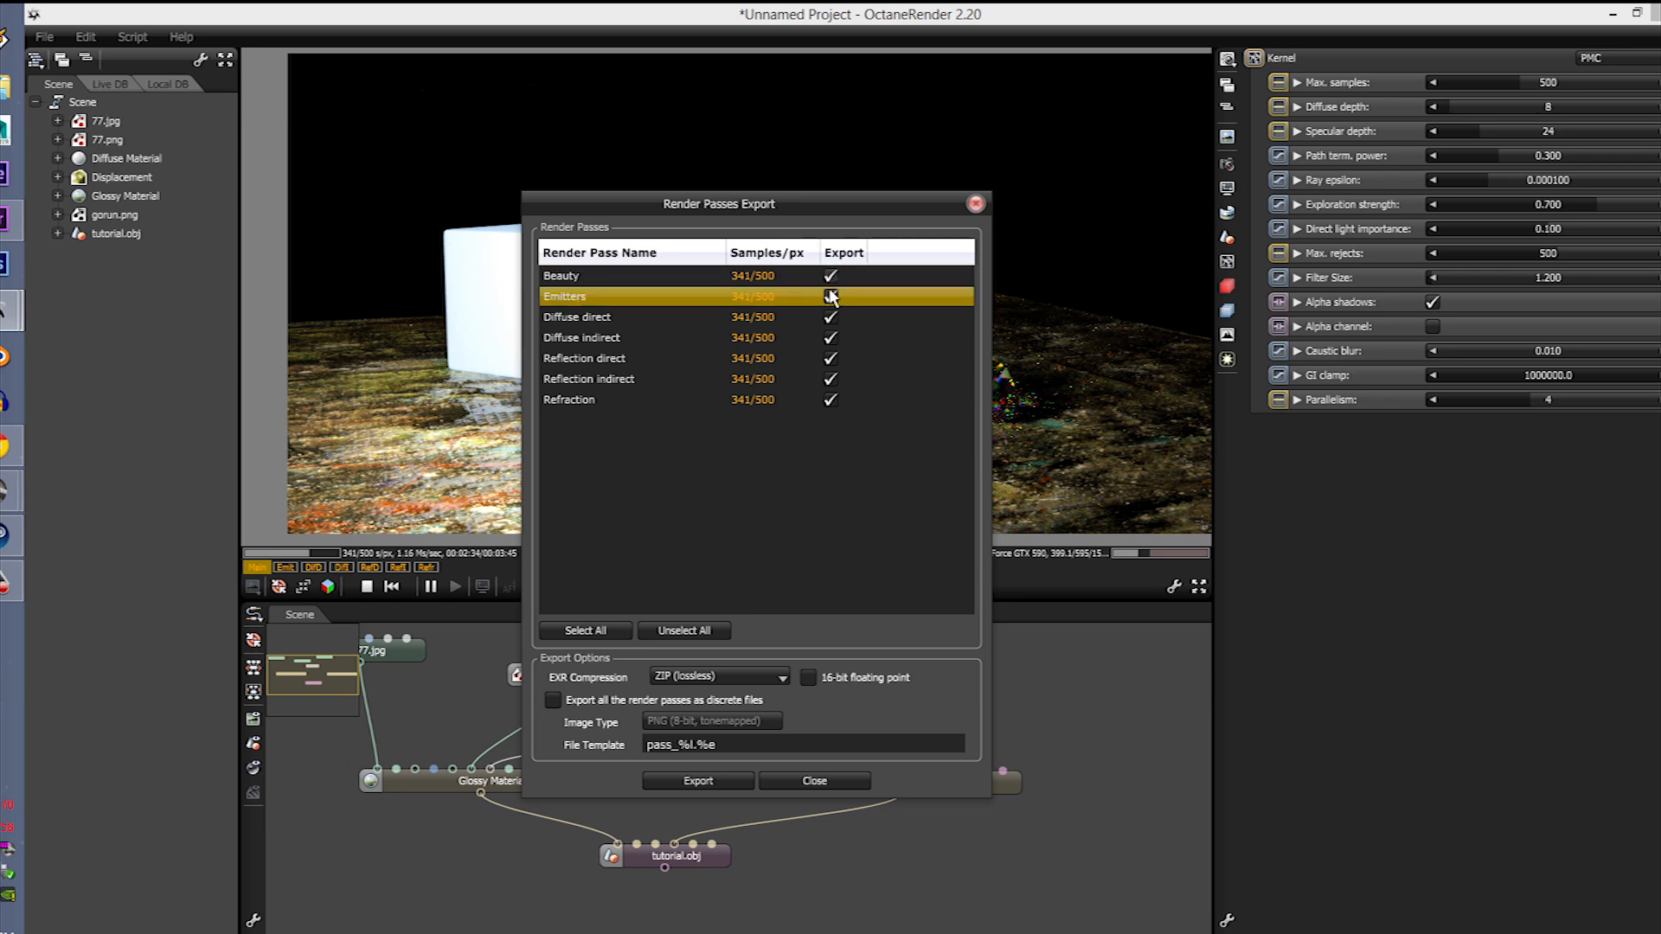
Step: Export all passes as 16-bit floating point EXR with ZIP (lossless) compression
{"action": "left_click", "coordinate": [830, 297]}
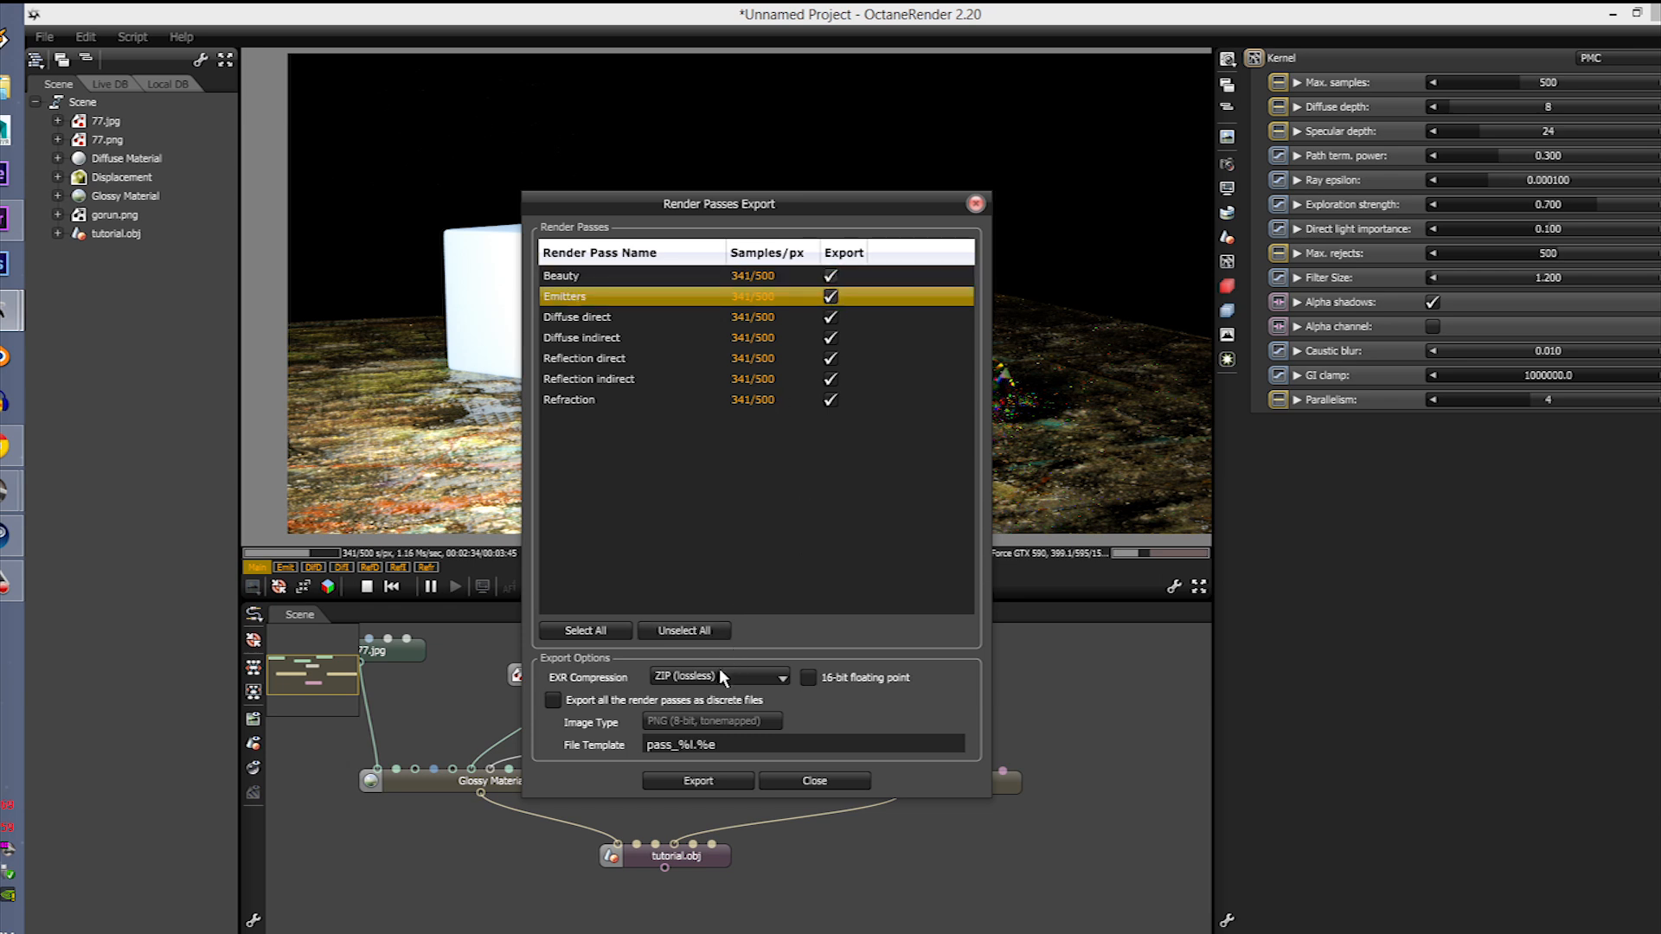
{"action": "left_click", "coordinate": [718, 676]}
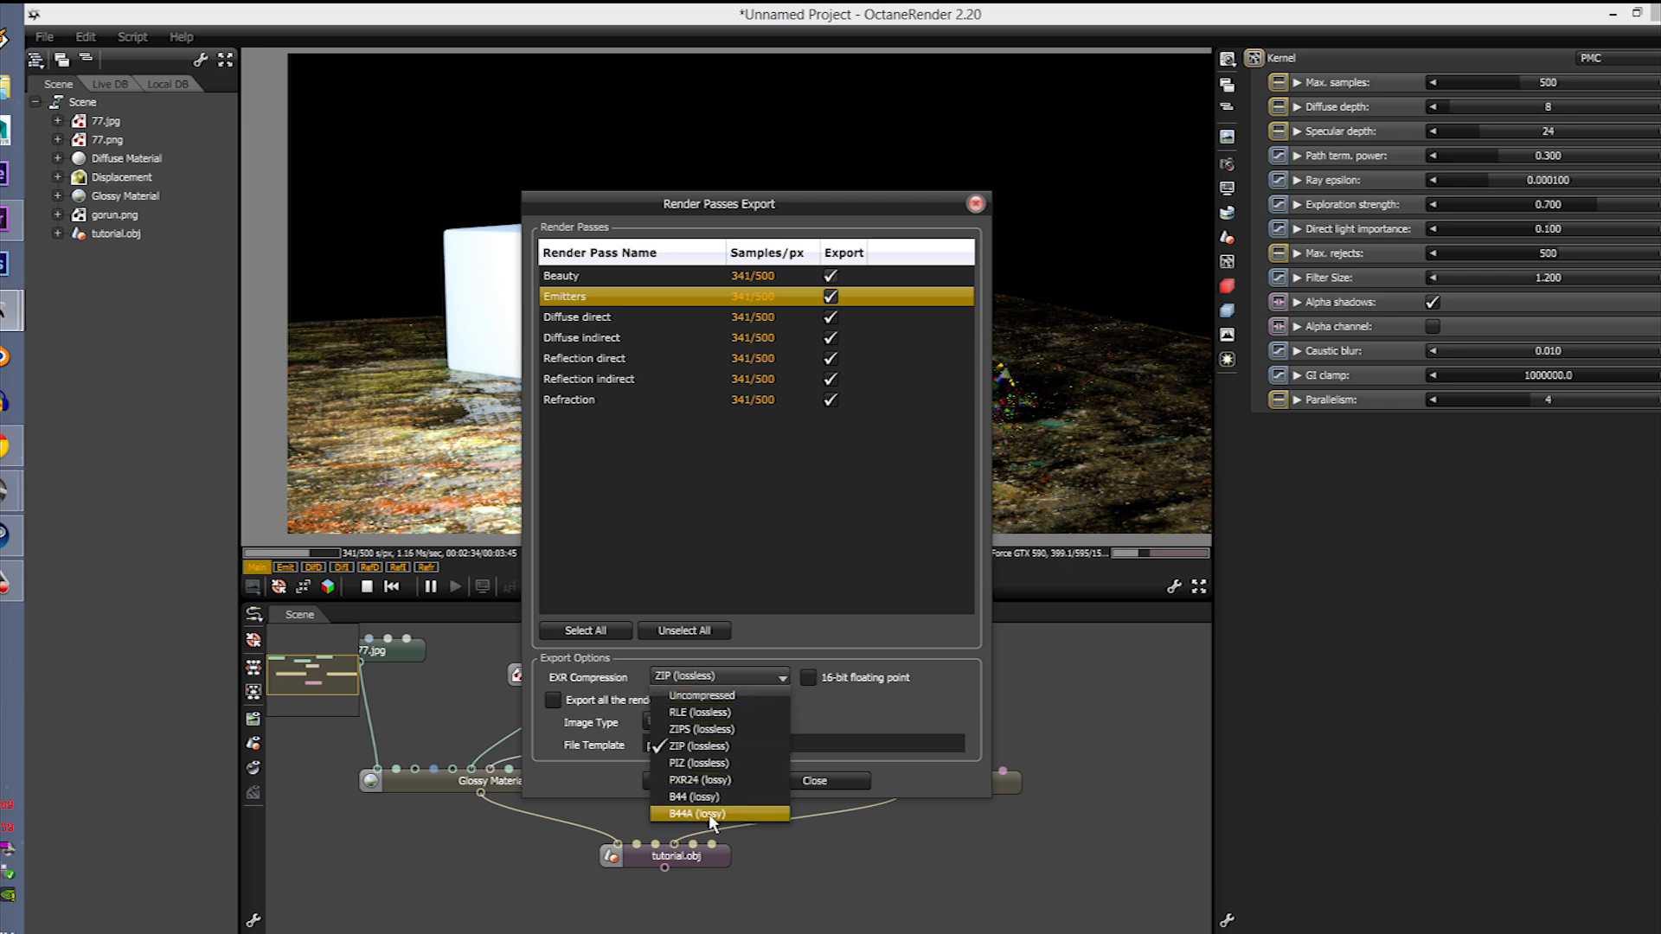
{"action": "mouse_move", "coordinate": [738, 746]}
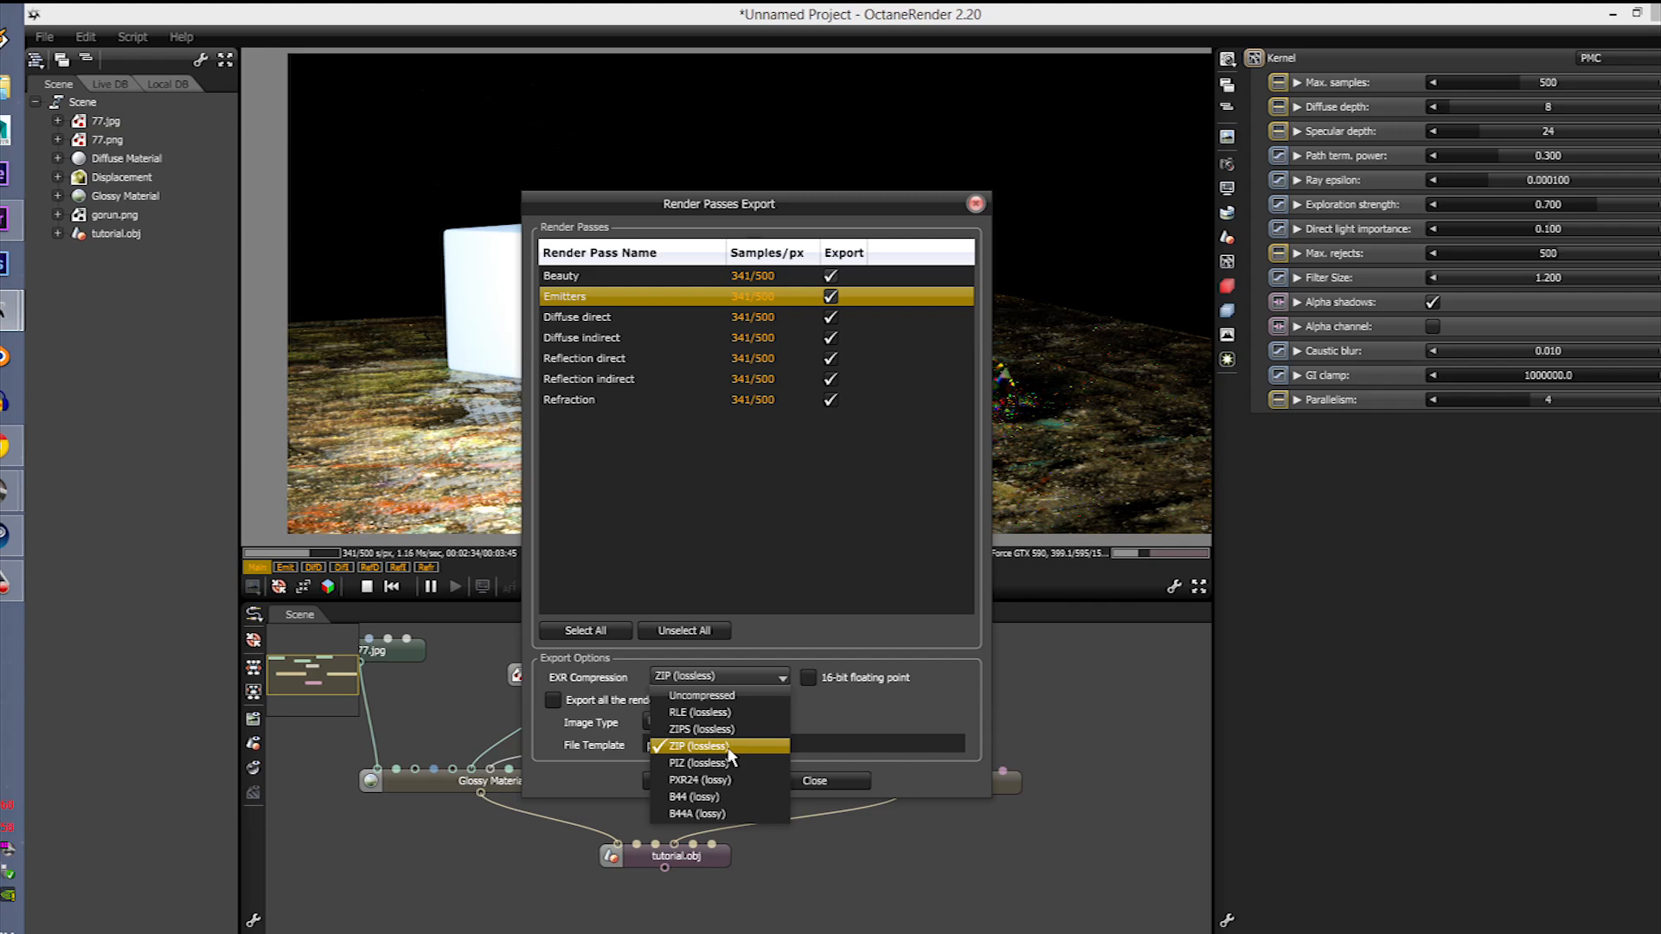
{"action": "left_click", "coordinate": [697, 746]}
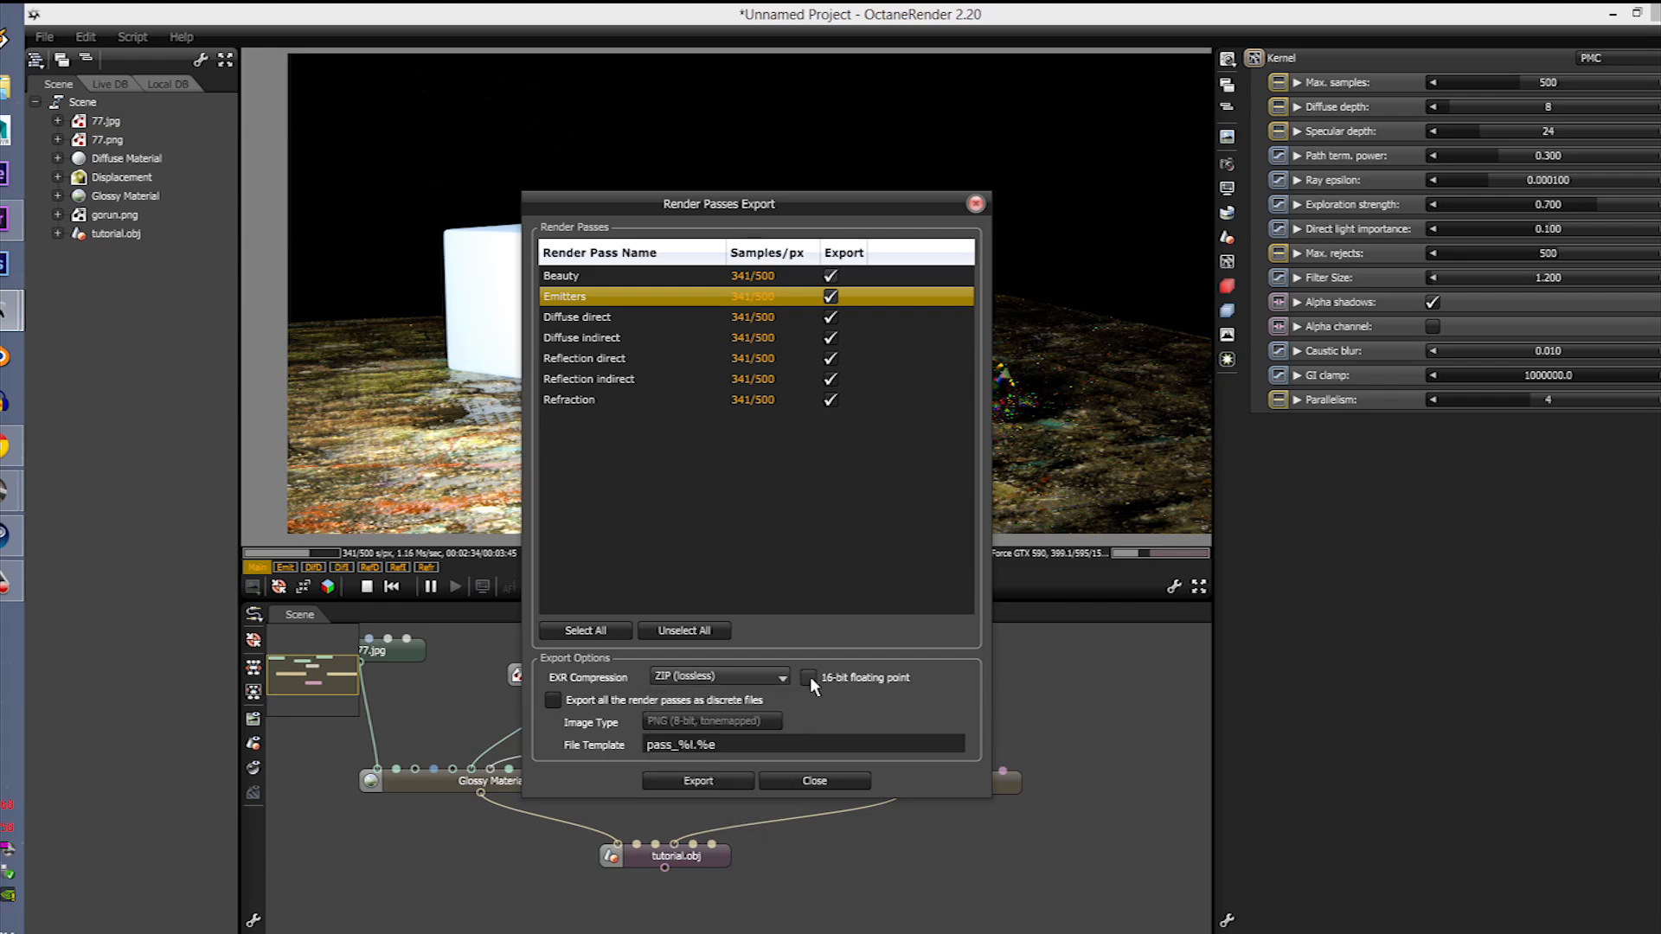
{"action": "left_click", "coordinate": [807, 677]}
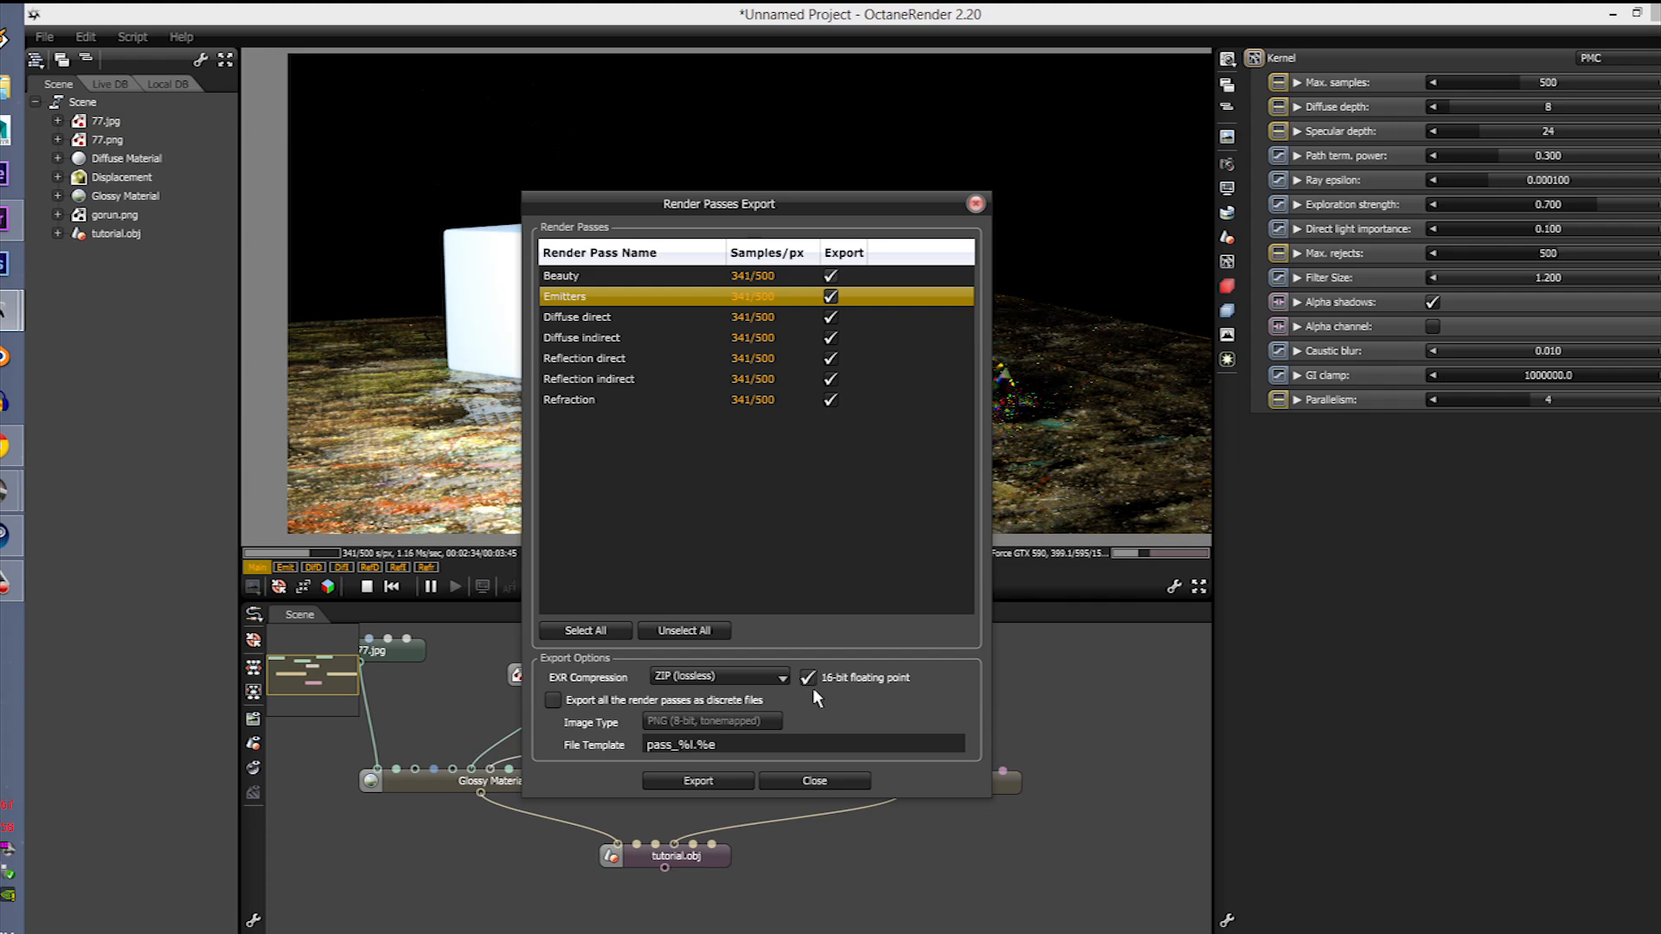
{"action": "mouse_move", "coordinate": [832, 698]}
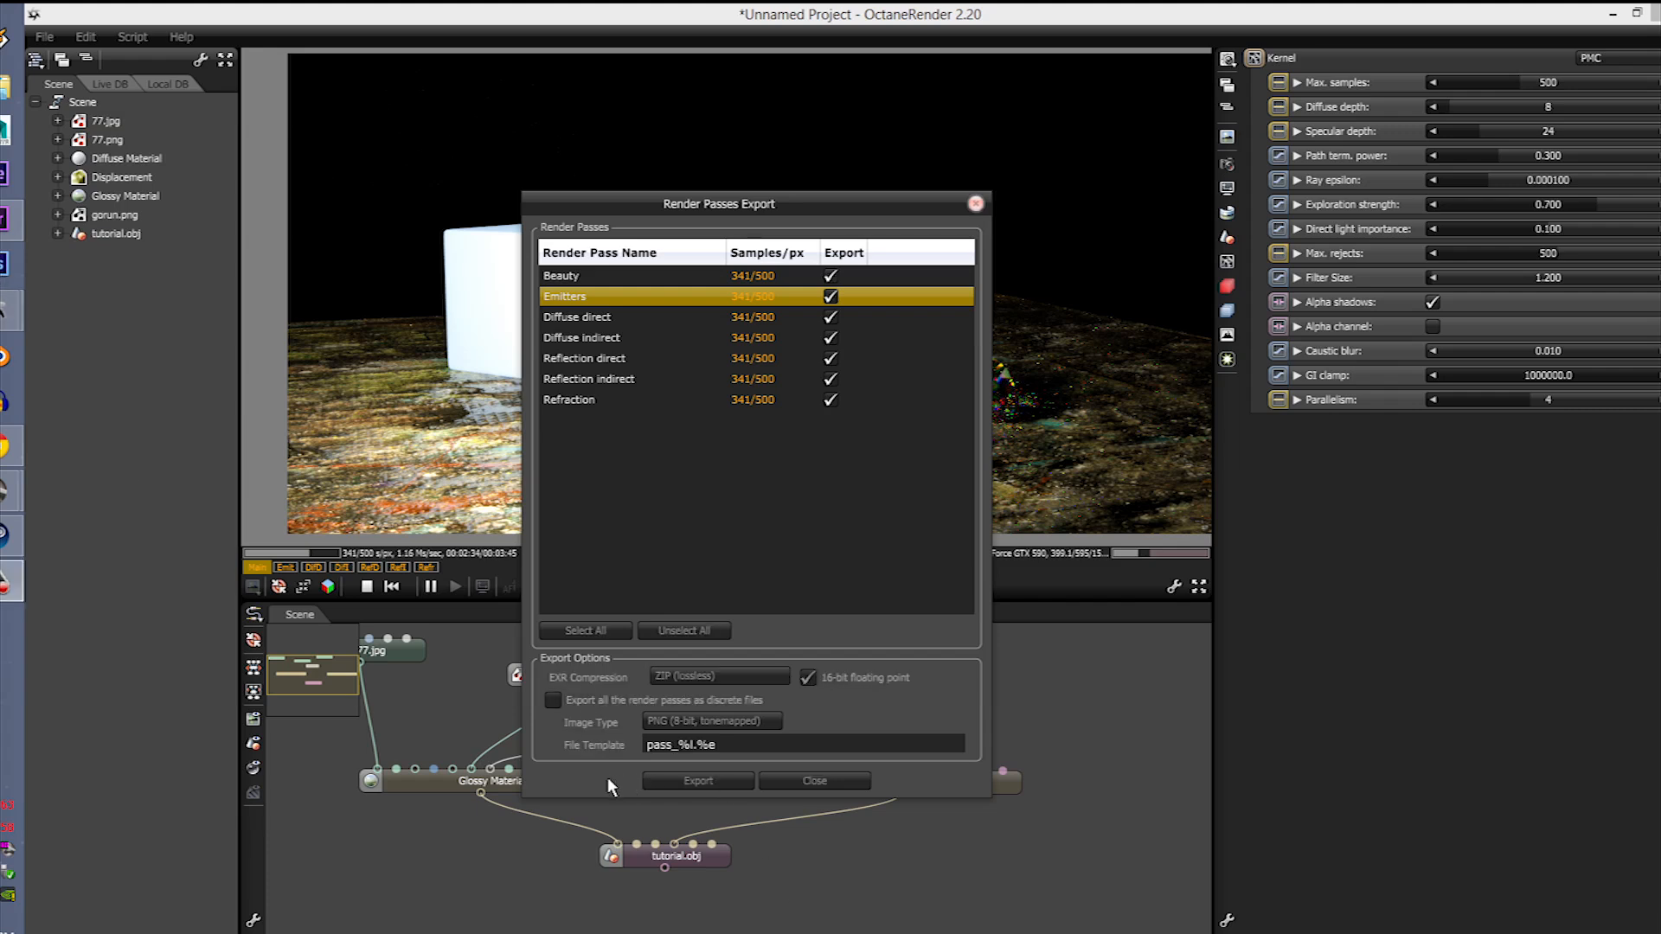
{"action": "left_click", "coordinate": [697, 780]}
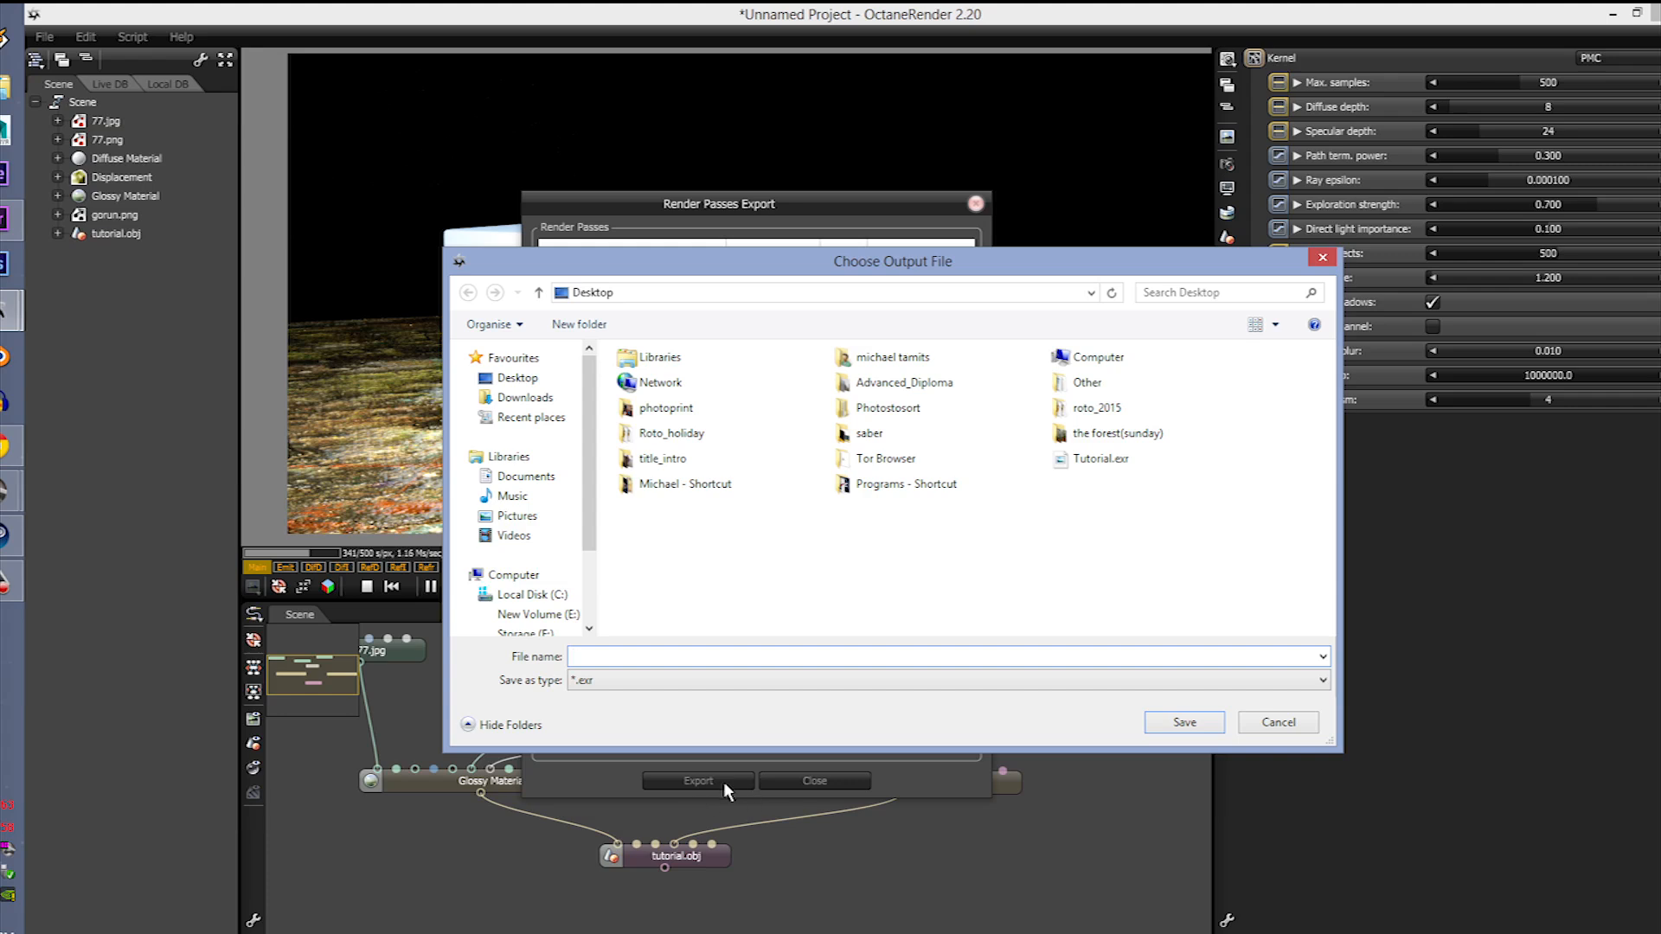
{"action": "mouse_move", "coordinate": [956, 533]}
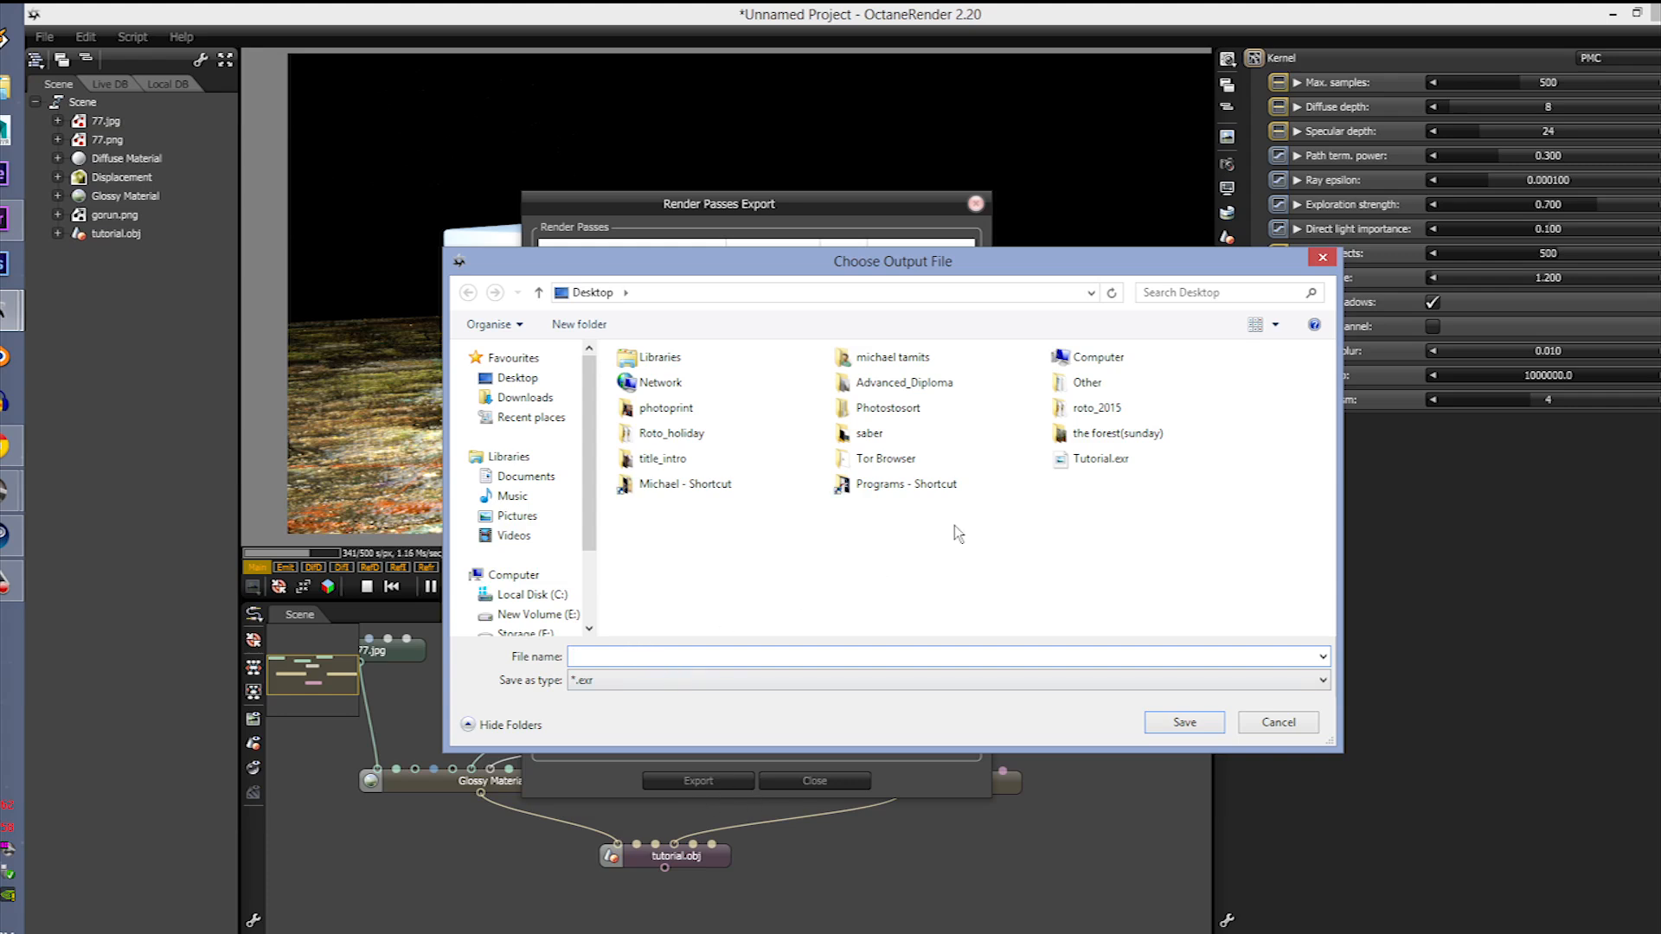
{"action": "mouse_move", "coordinate": [980, 595]}
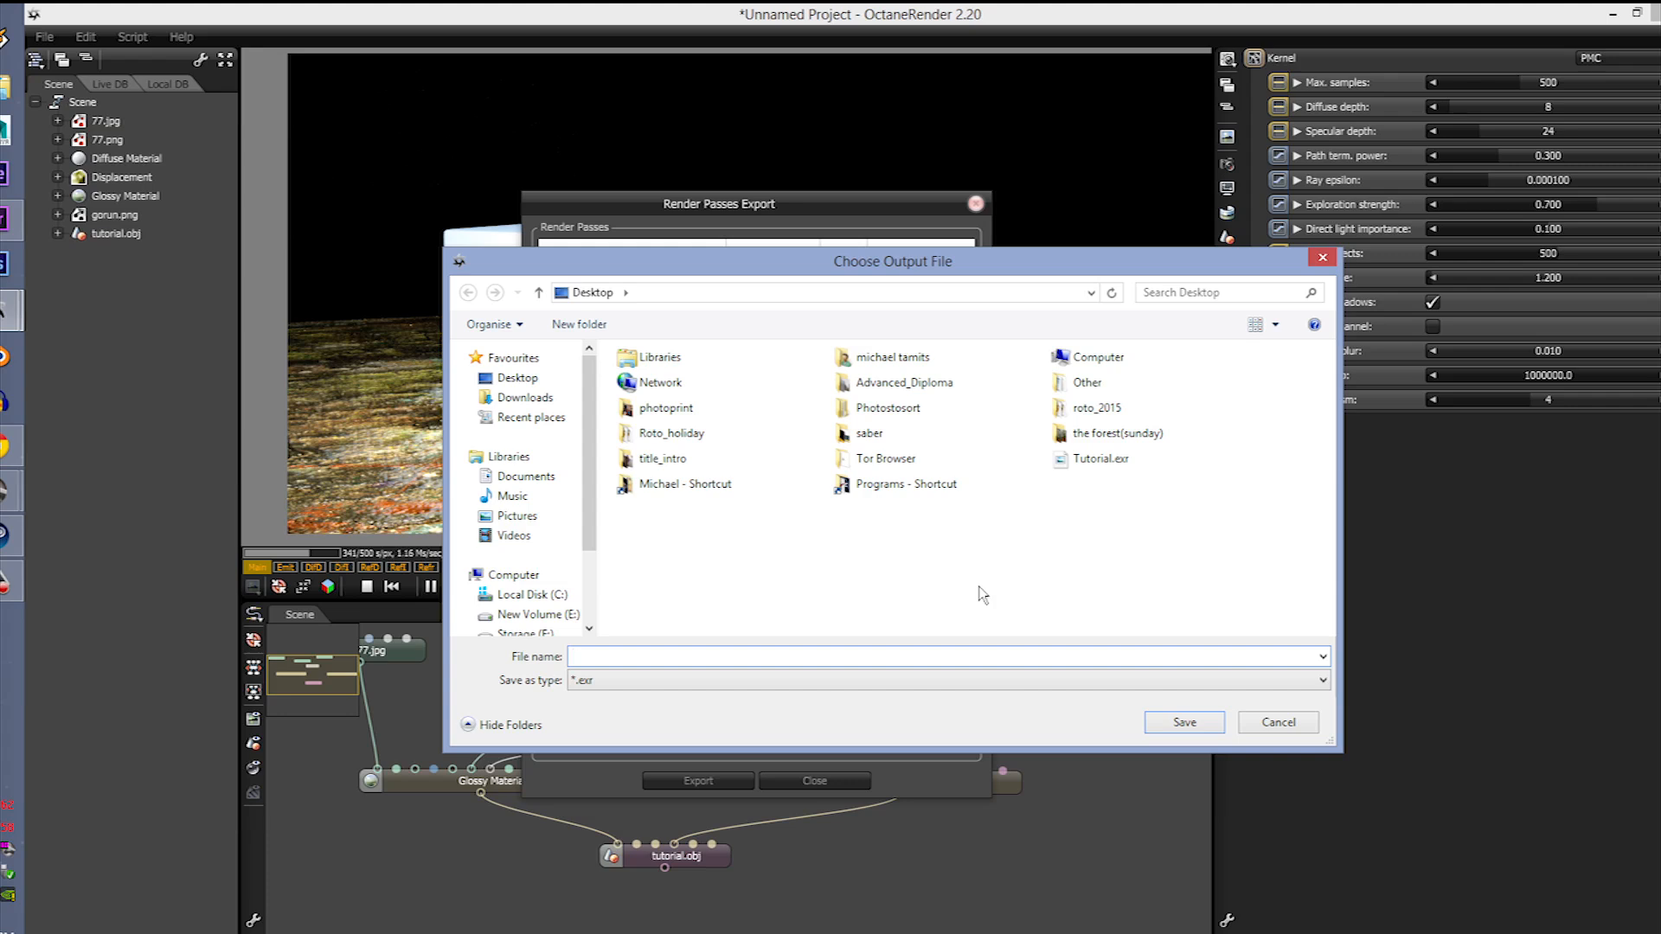
Step: Name the combined pass EXR 'Ti' and save it to the Desktop
{"action": "type", "text": "Ti"}
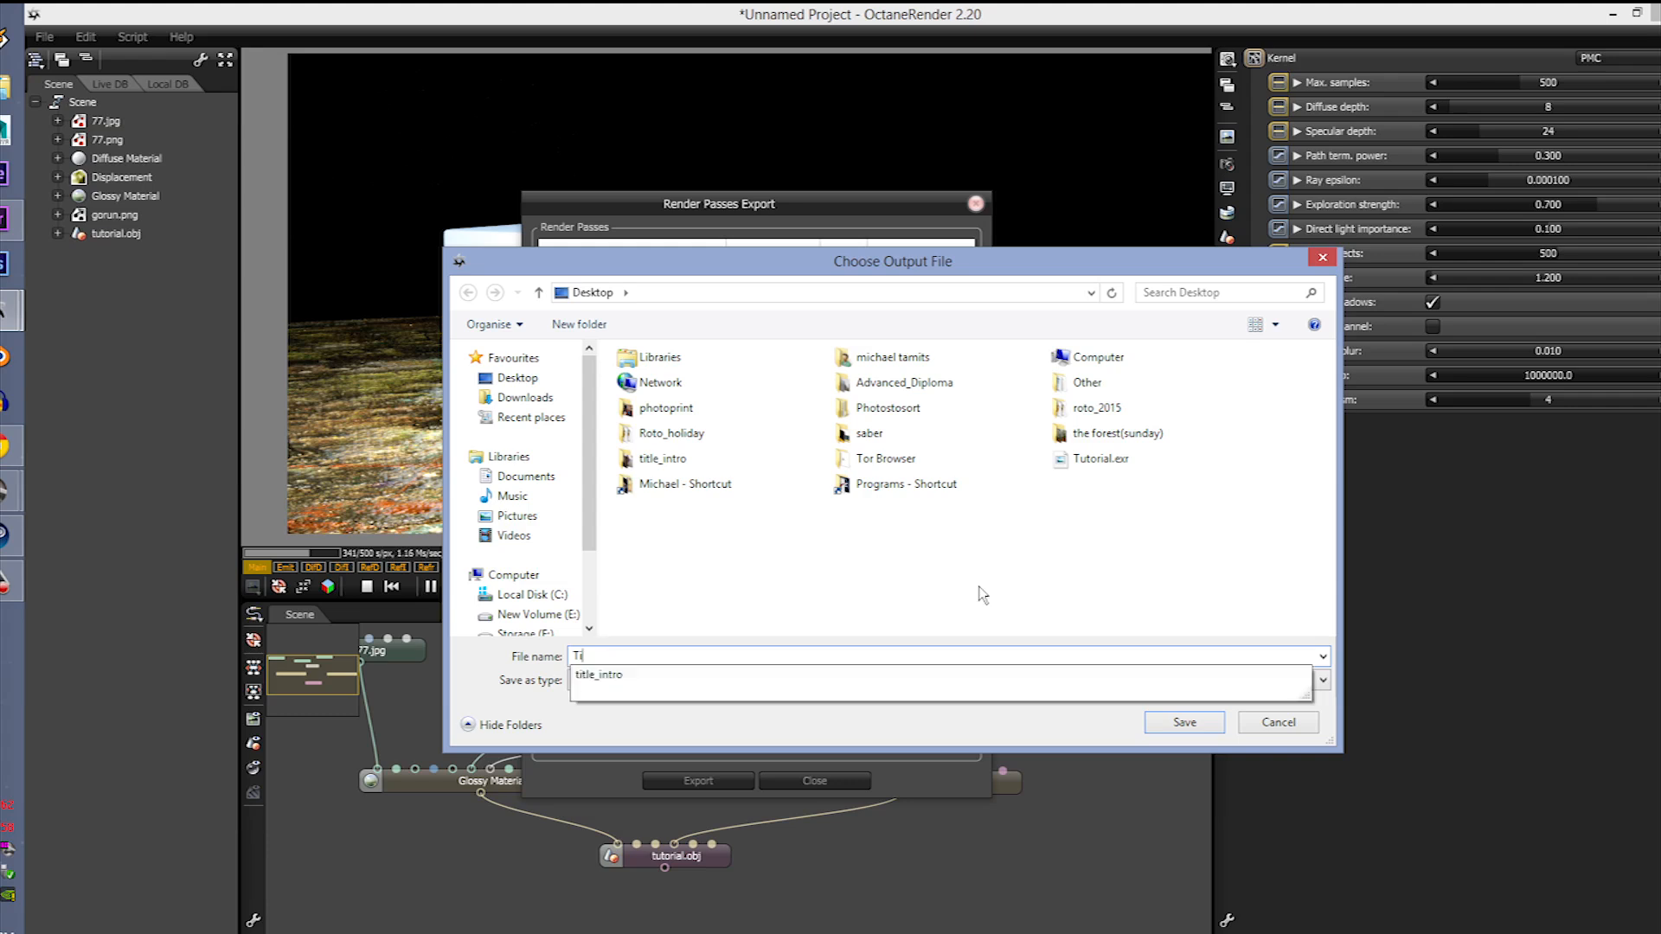
{"action": "left_click", "coordinate": [1182, 721]}
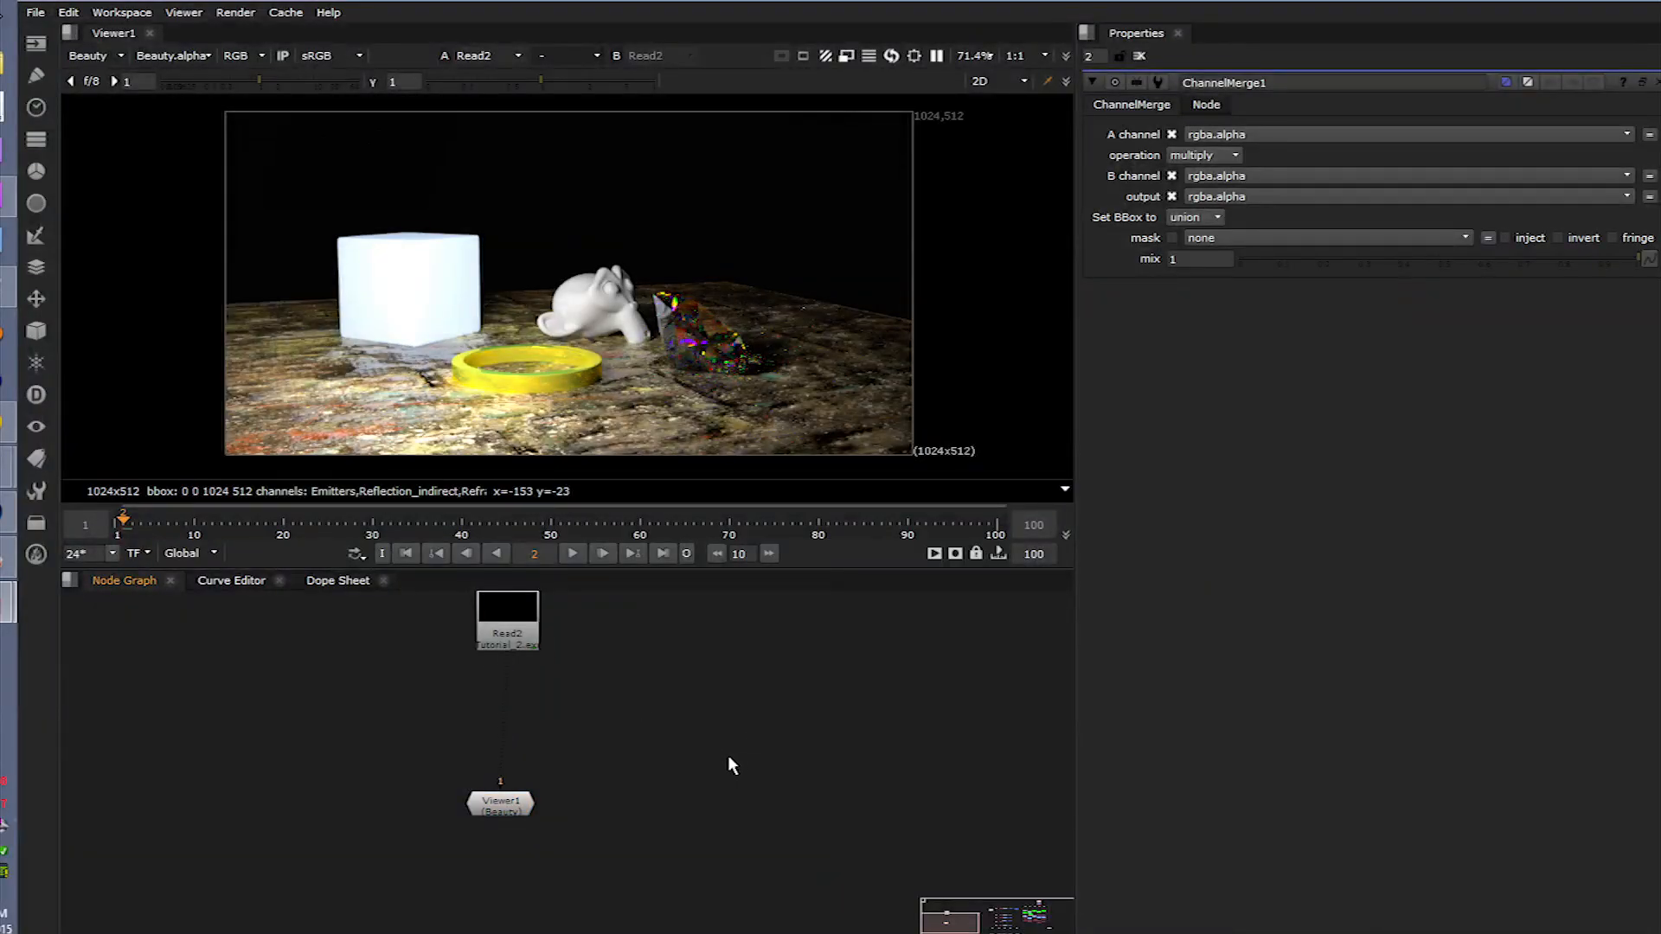
{"action": "mouse_move", "coordinate": [579, 240]}
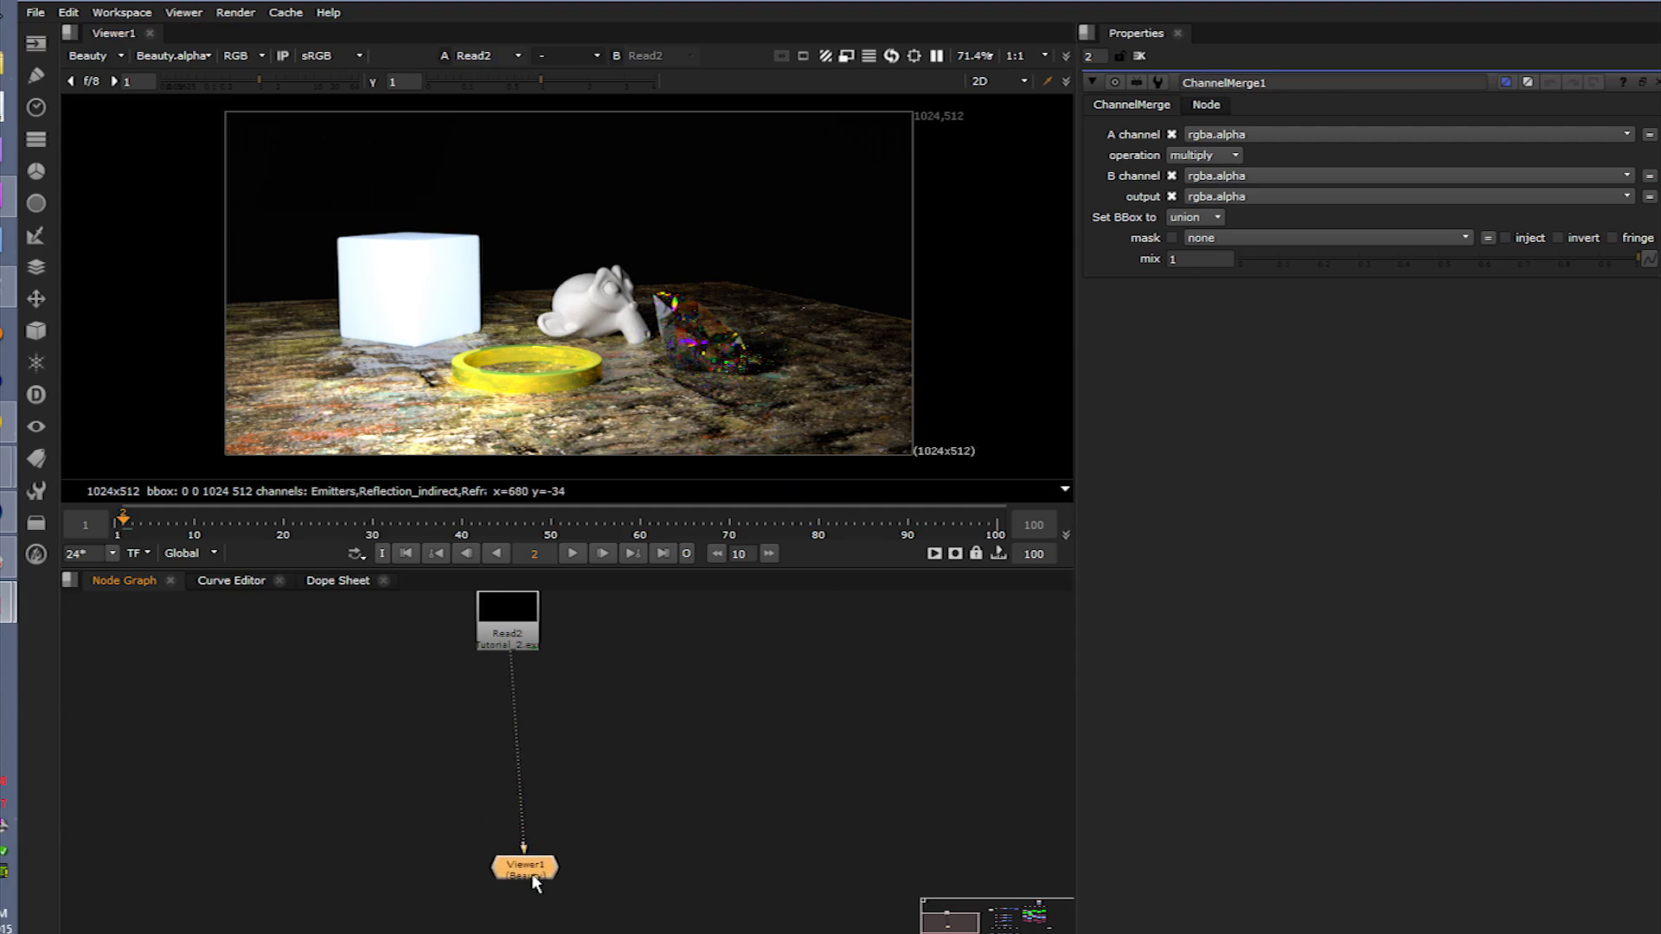
Step: View Read2's Diffuse_direct, Emitters and Reflection_indirect layers in Viewer1
{"action": "left_click", "coordinate": [89, 55]}
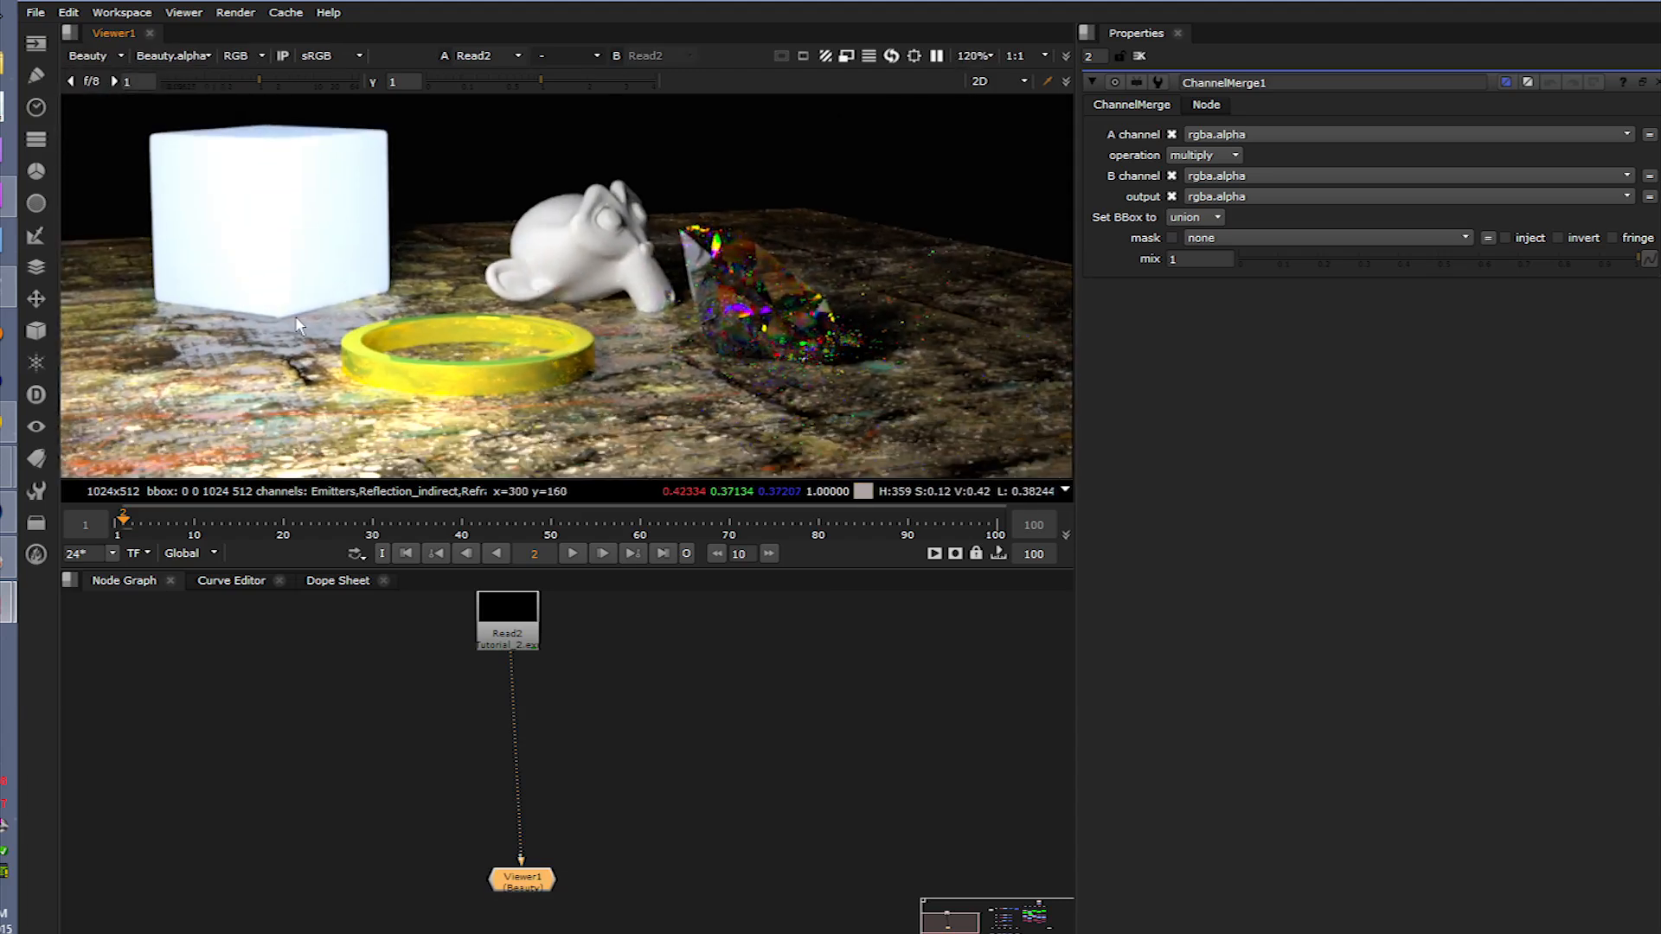
{"action": "left_click", "coordinate": [94, 56]}
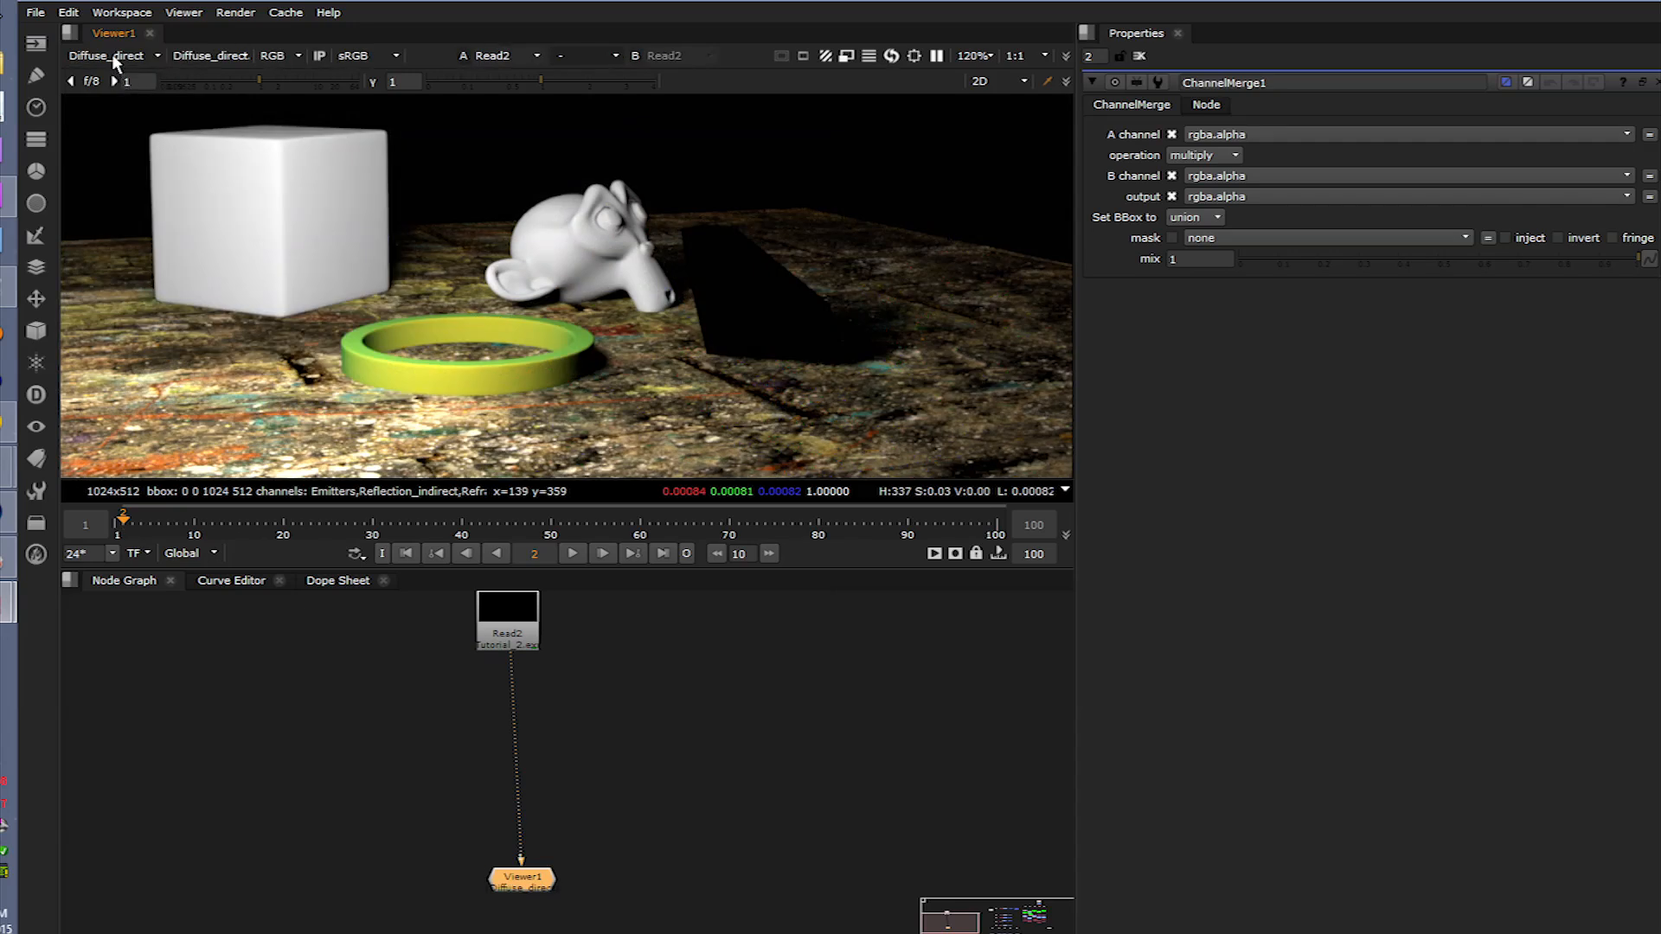
{"action": "left_click", "coordinate": [106, 55]}
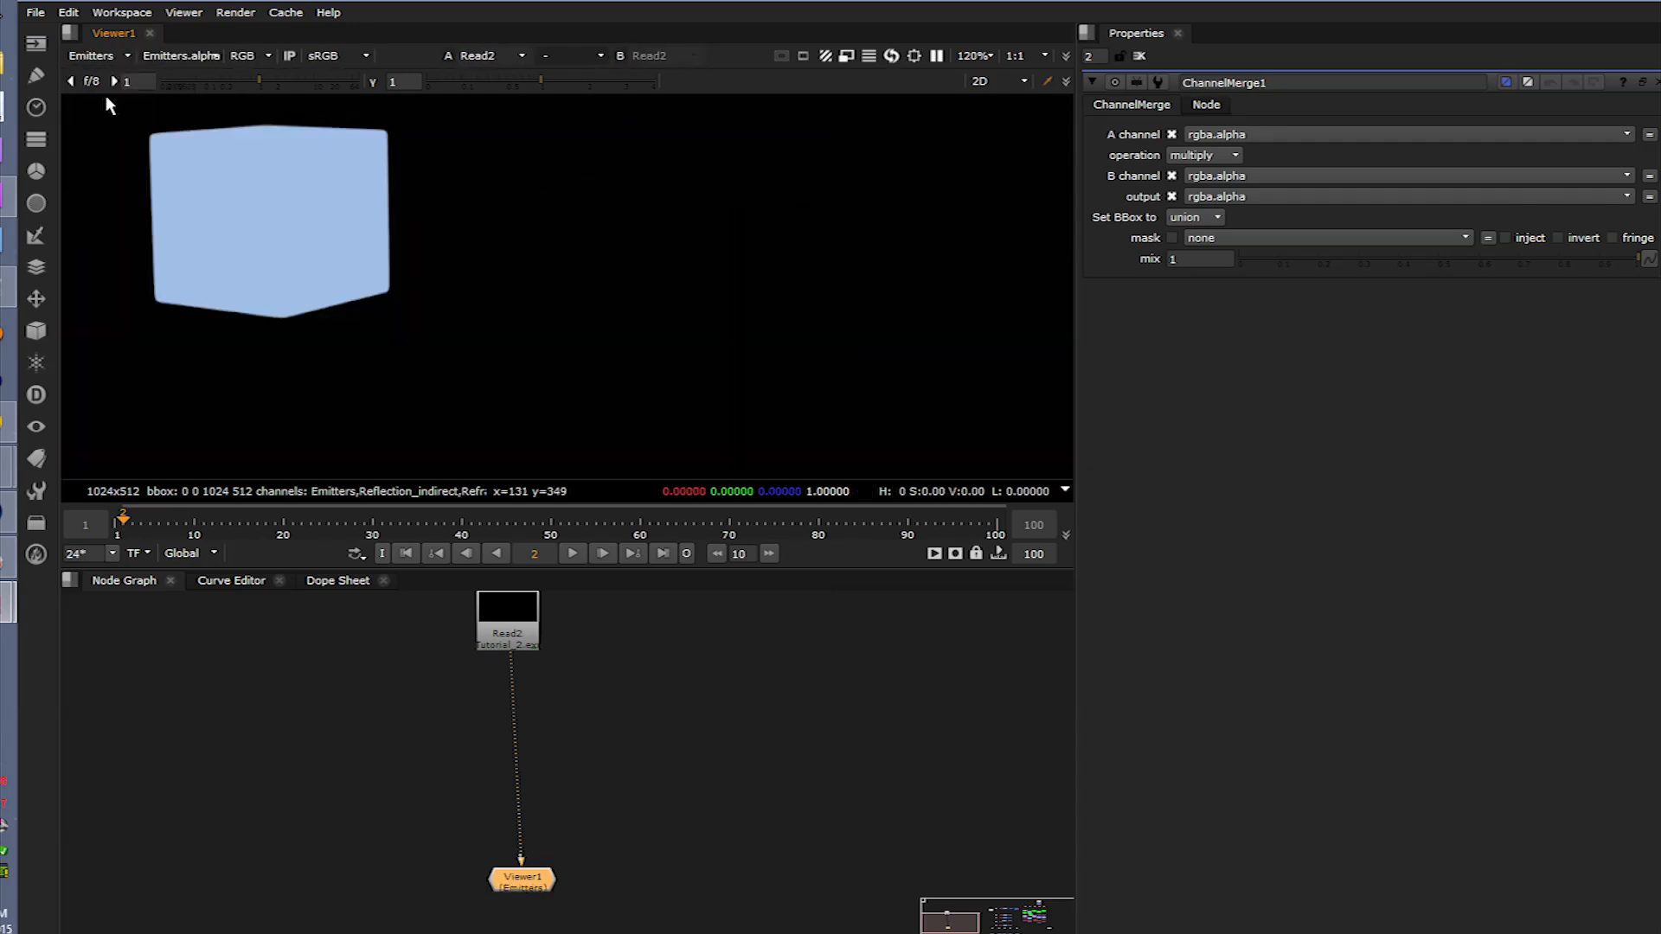
{"action": "left_click", "coordinate": [114, 56]}
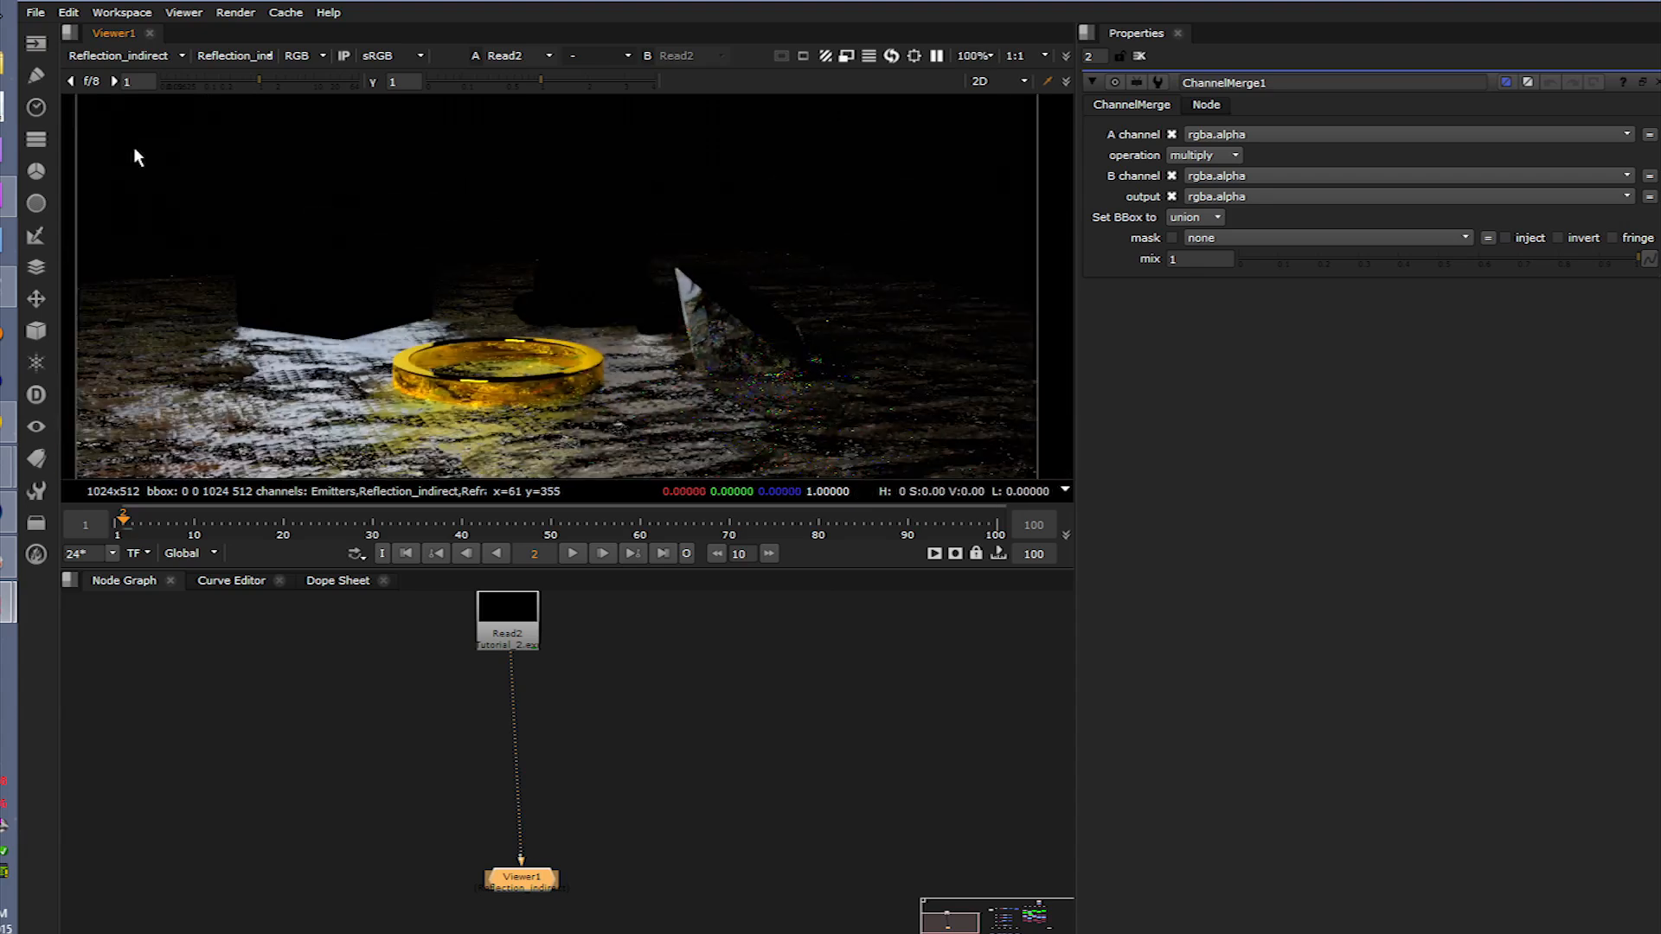
{"action": "left_click", "coordinate": [122, 55]}
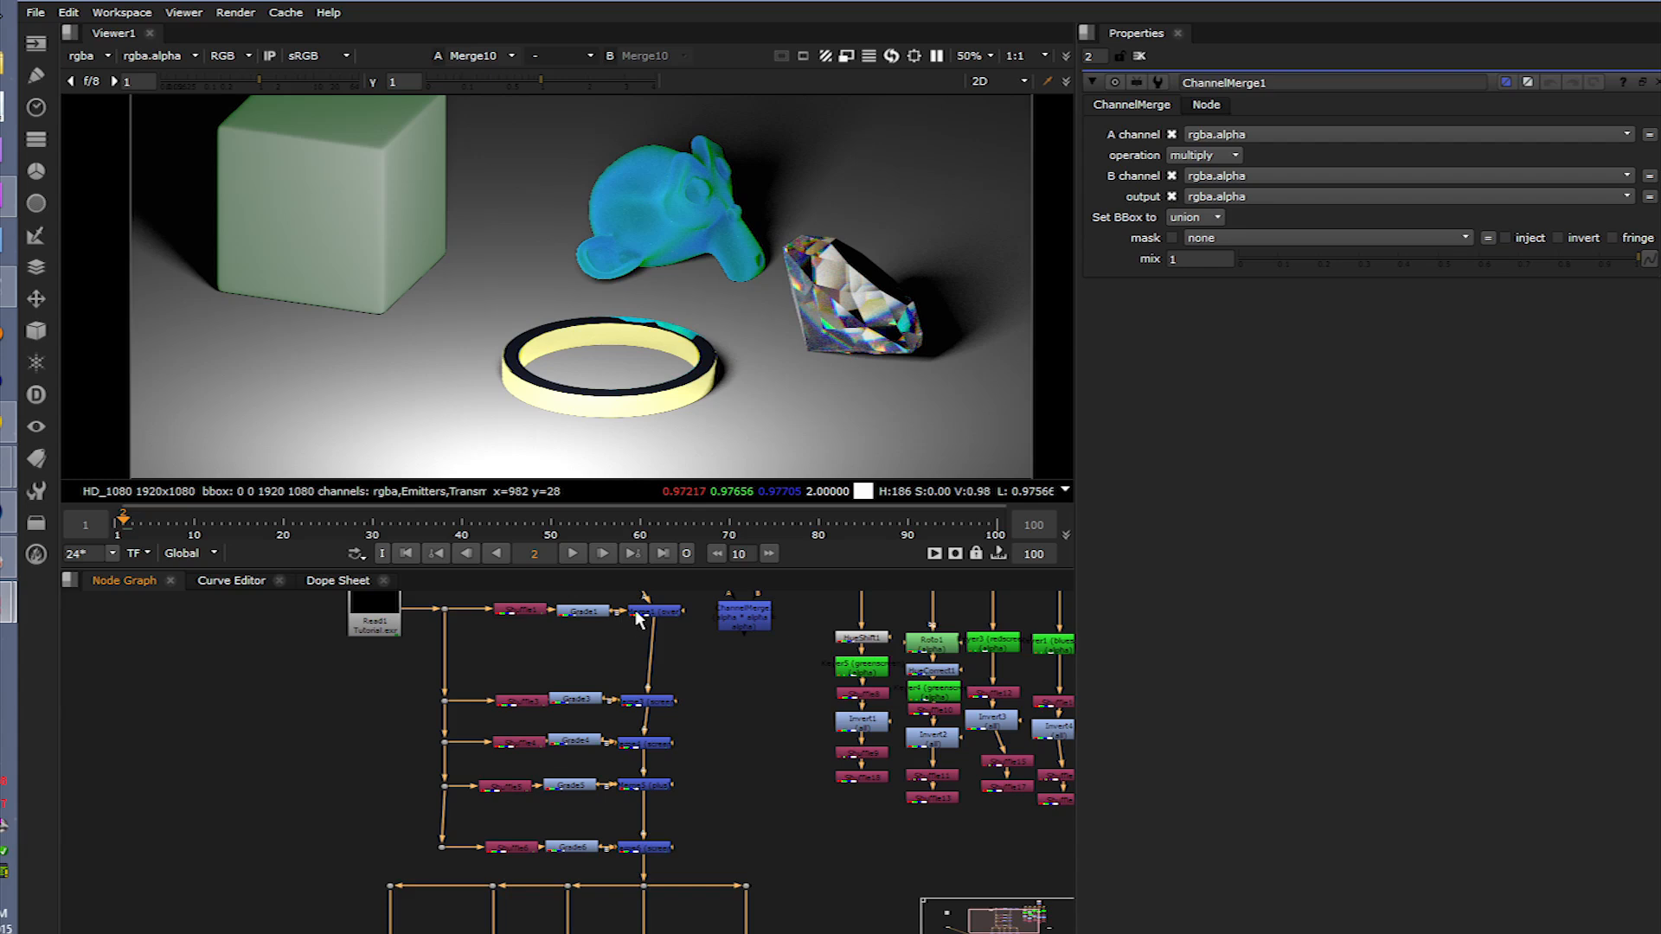
Step: Inspect the Merge4 screen merge and ChannelMerge alpha nodes in the recombining node graph
{"action": "left_click", "coordinate": [644, 699]}
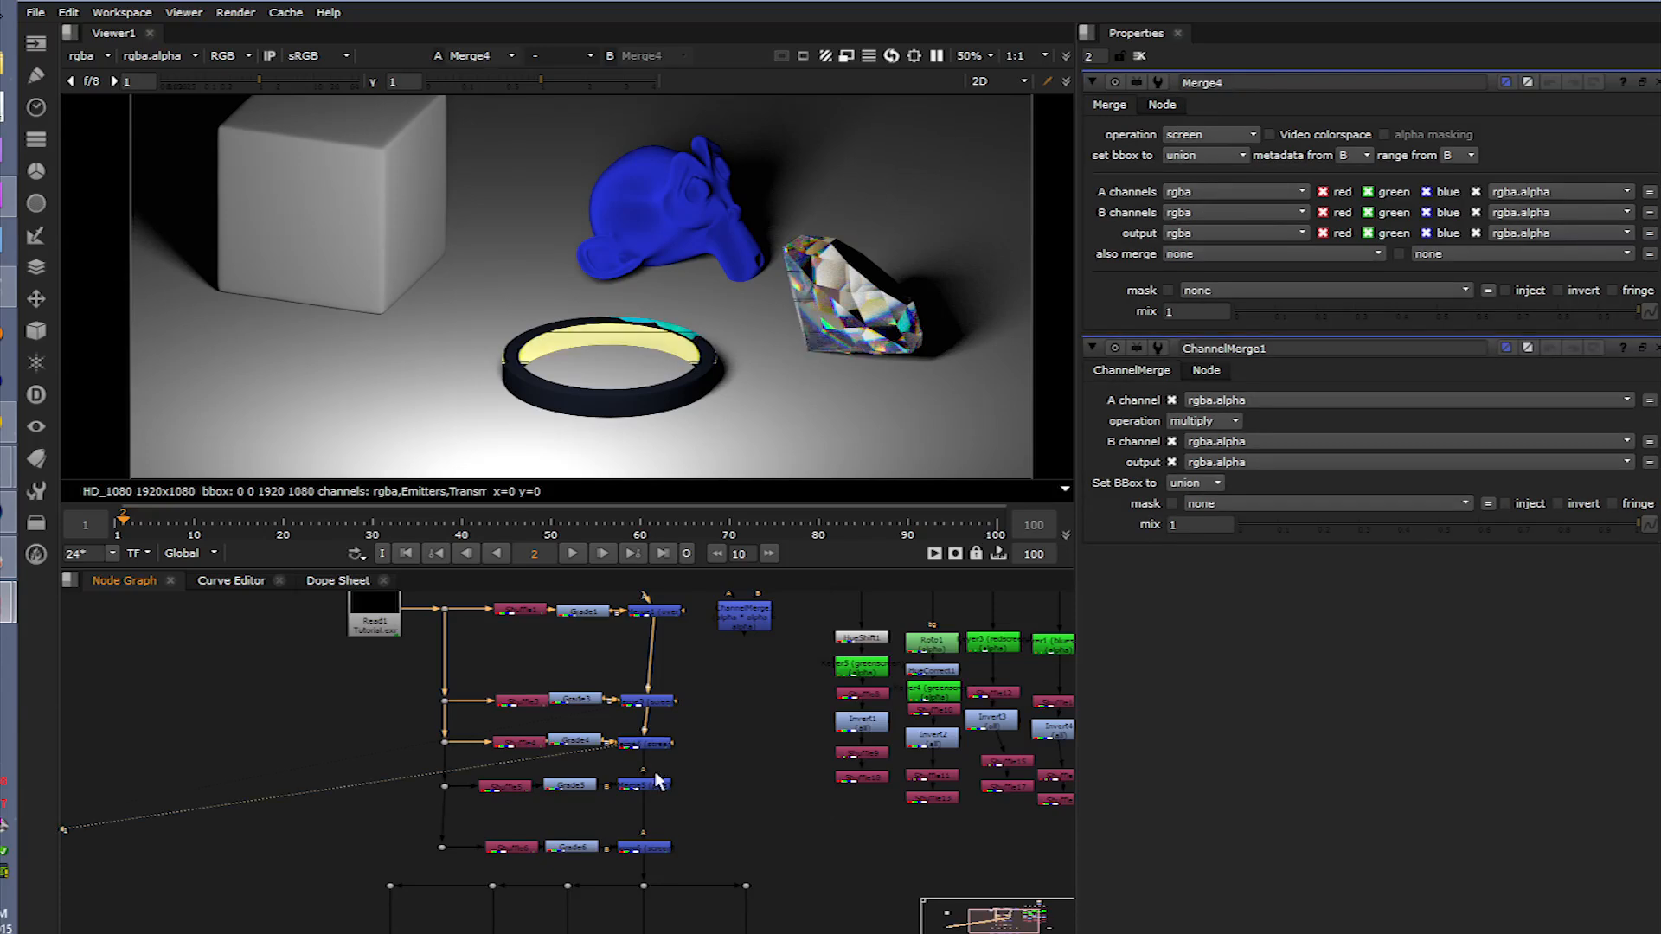
{"action": "left_click", "coordinate": [646, 846]}
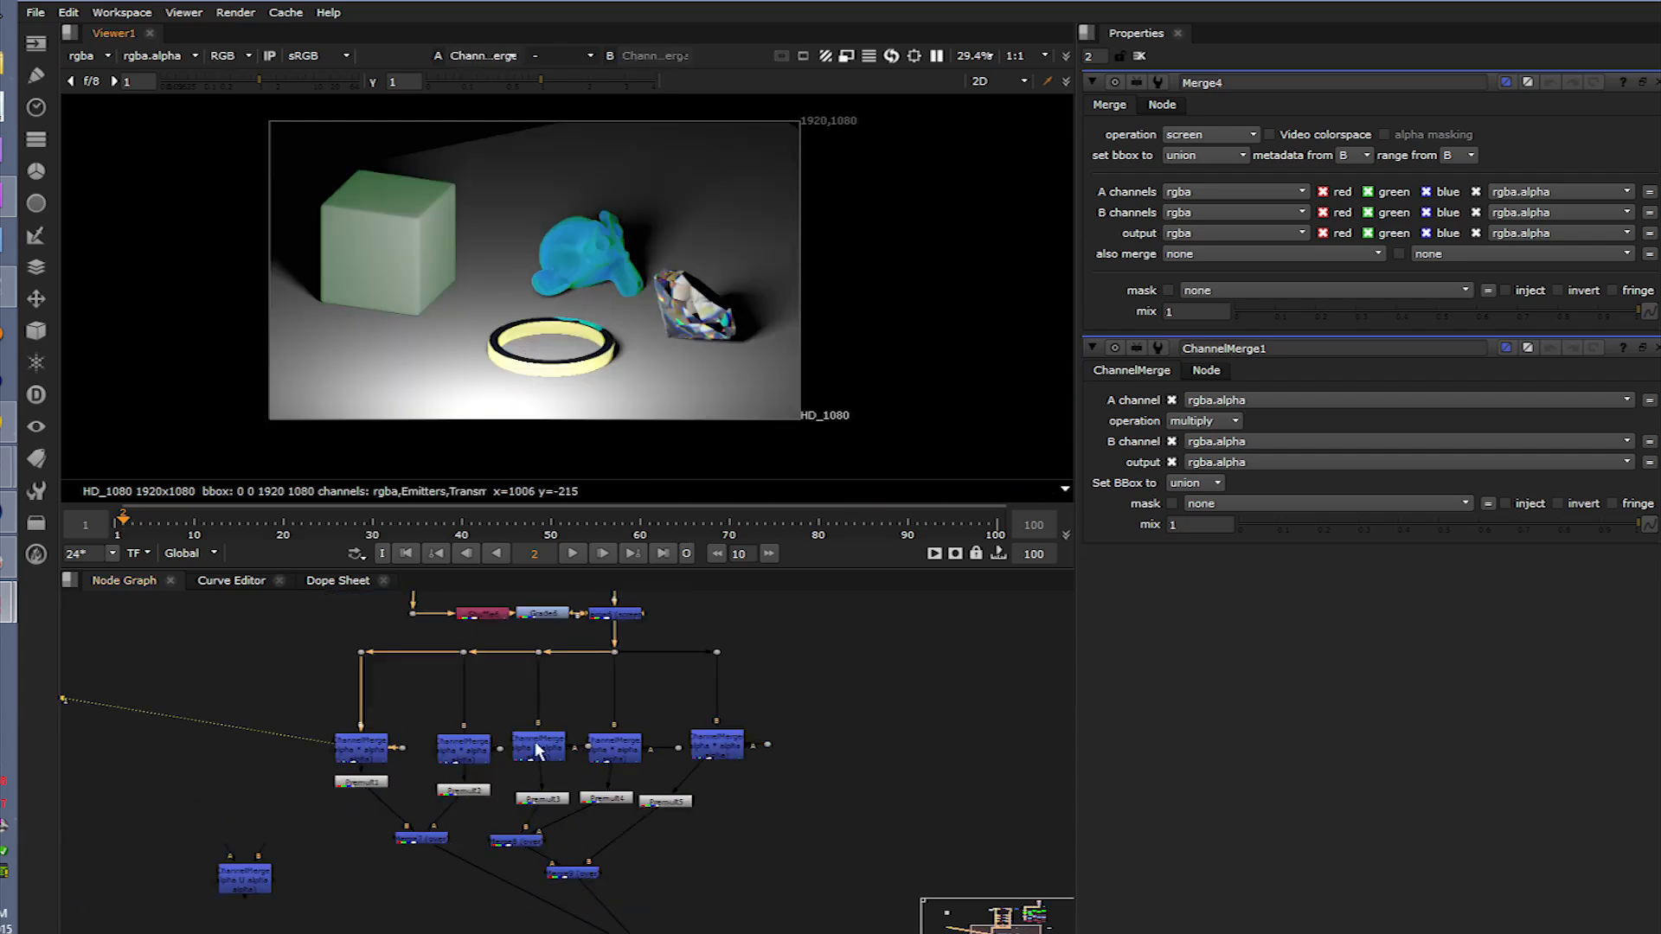
{"action": "left_click", "coordinate": [540, 747]}
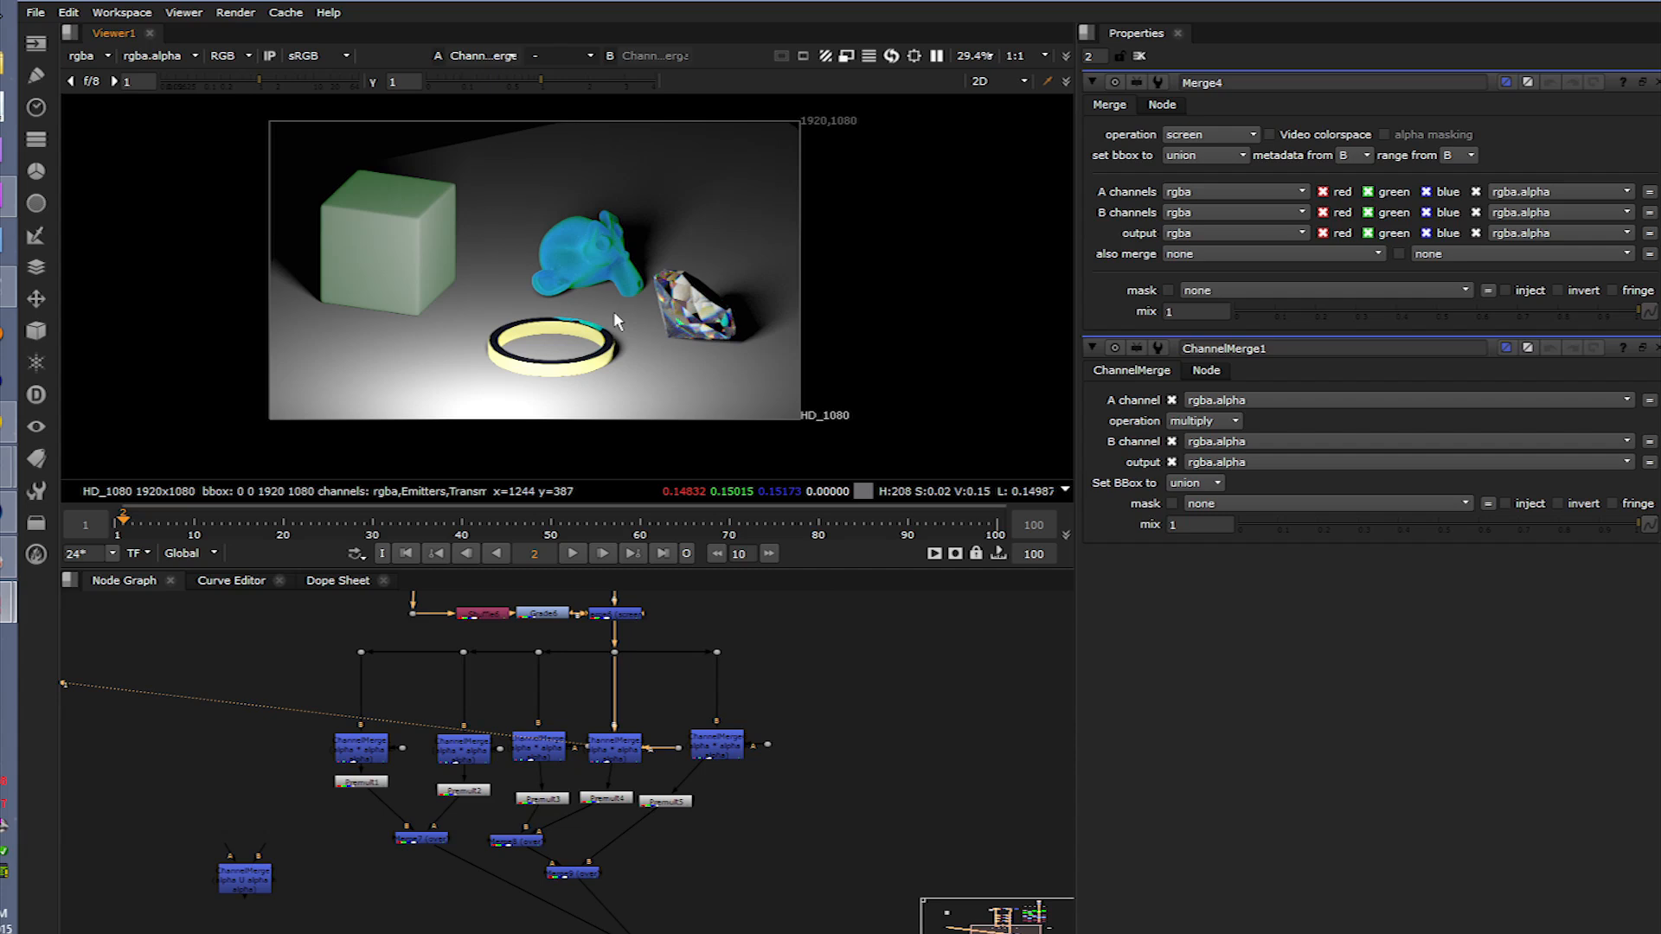
{"action": "left_click", "coordinate": [718, 746]}
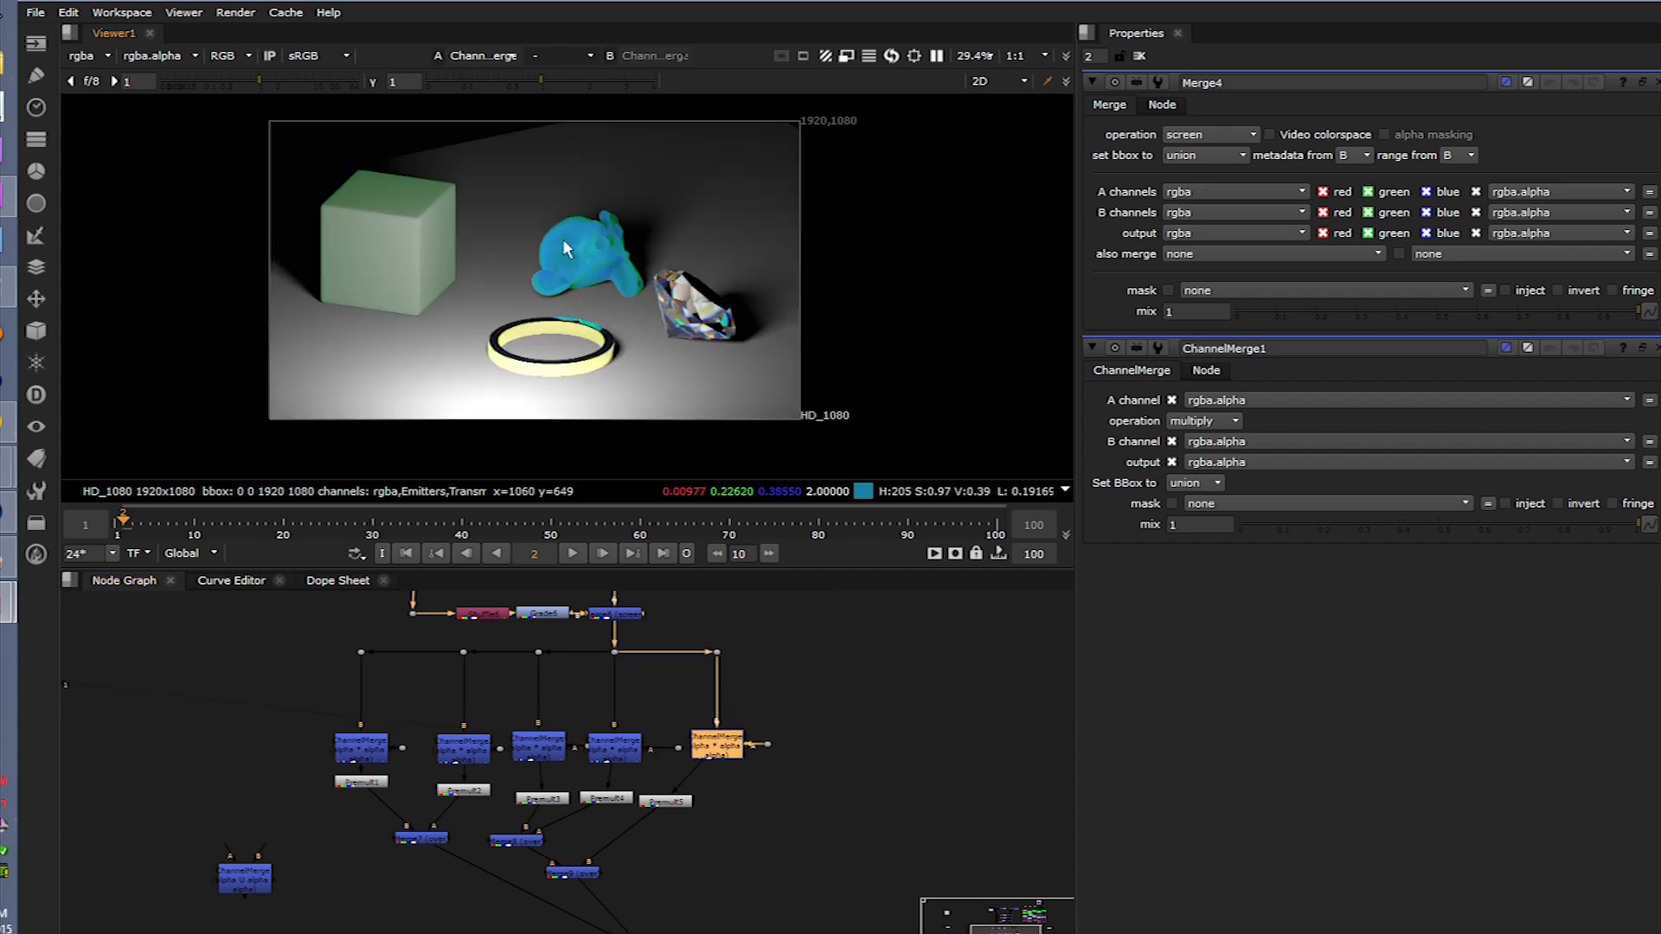